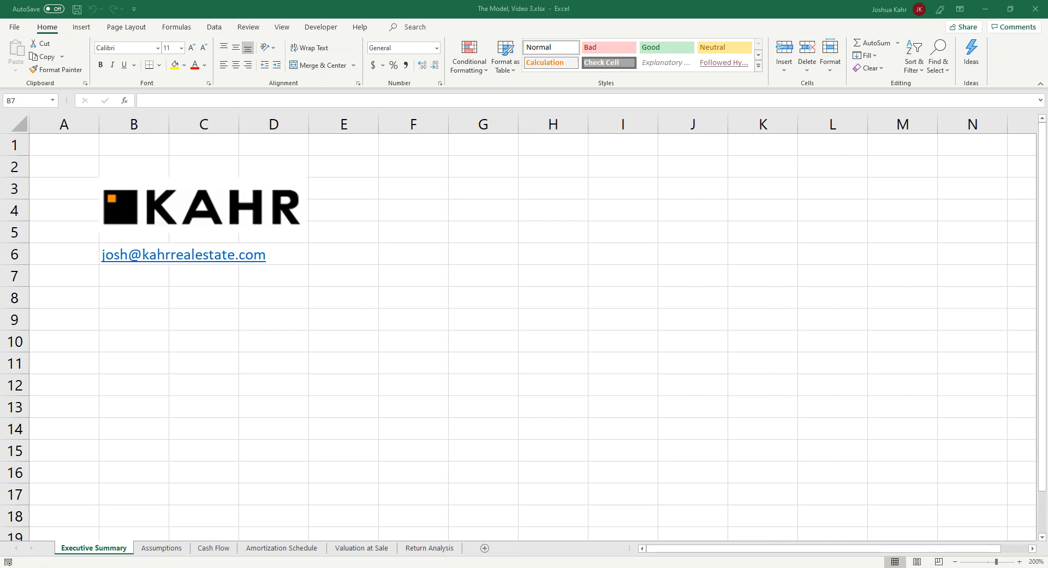
Flip the principal and interest VLOOKUPs with *-1 and set D18:H18 to =+D12-D16
left_click(133, 275)
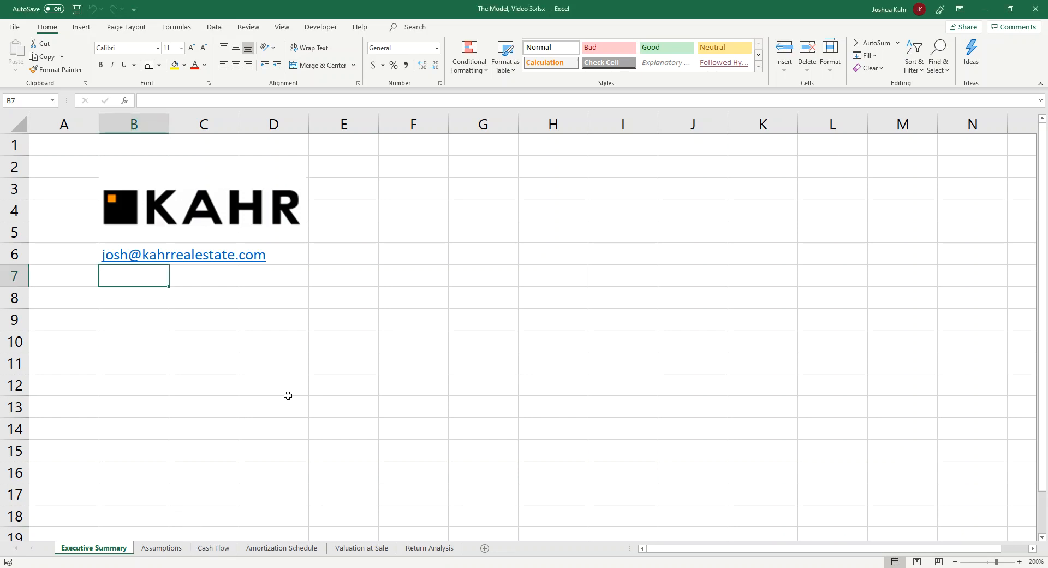
left_click(214, 547)
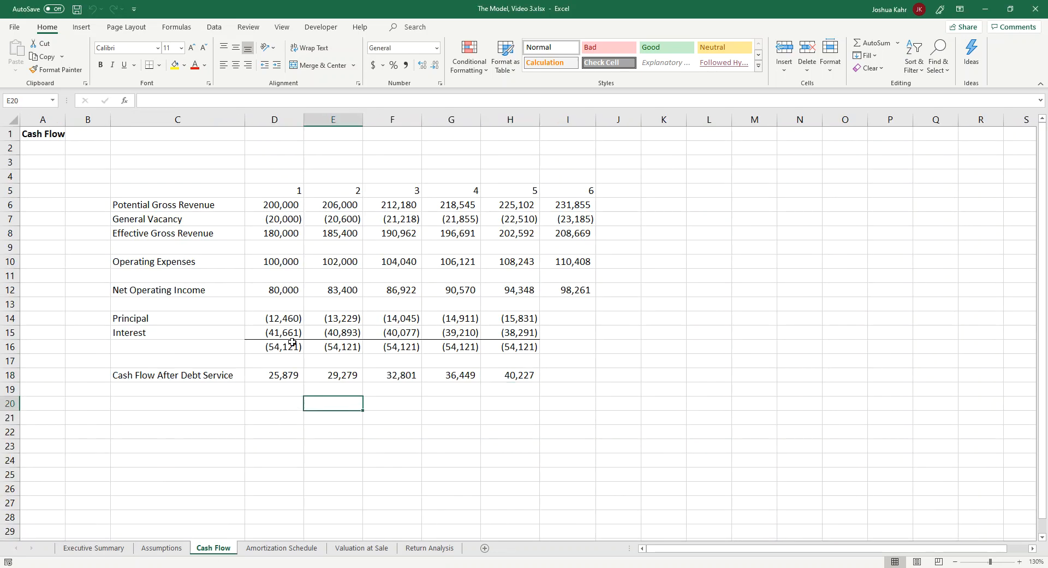
left_click(274, 318)
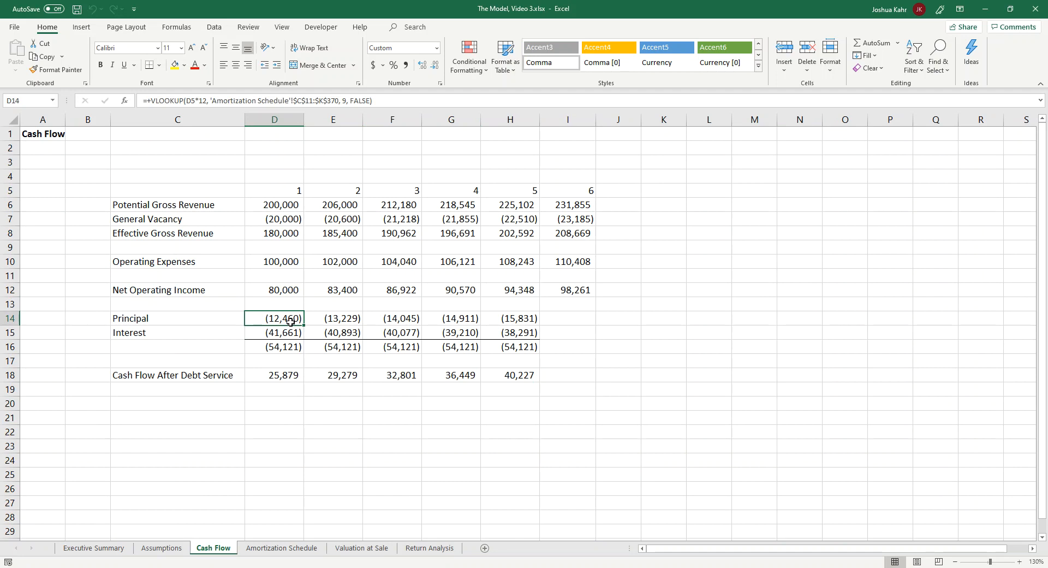
type("*-1")
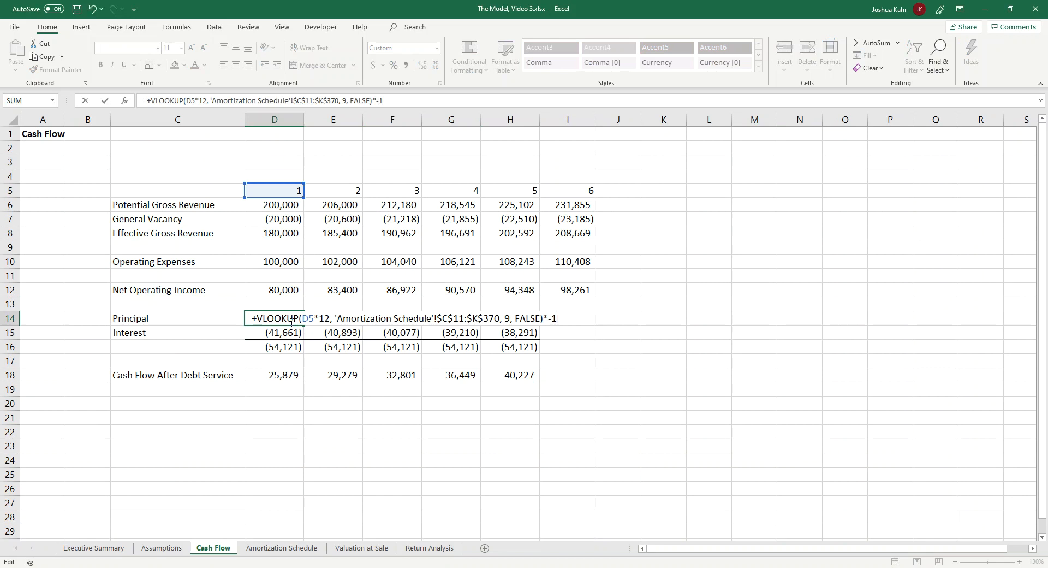
key("Enter")
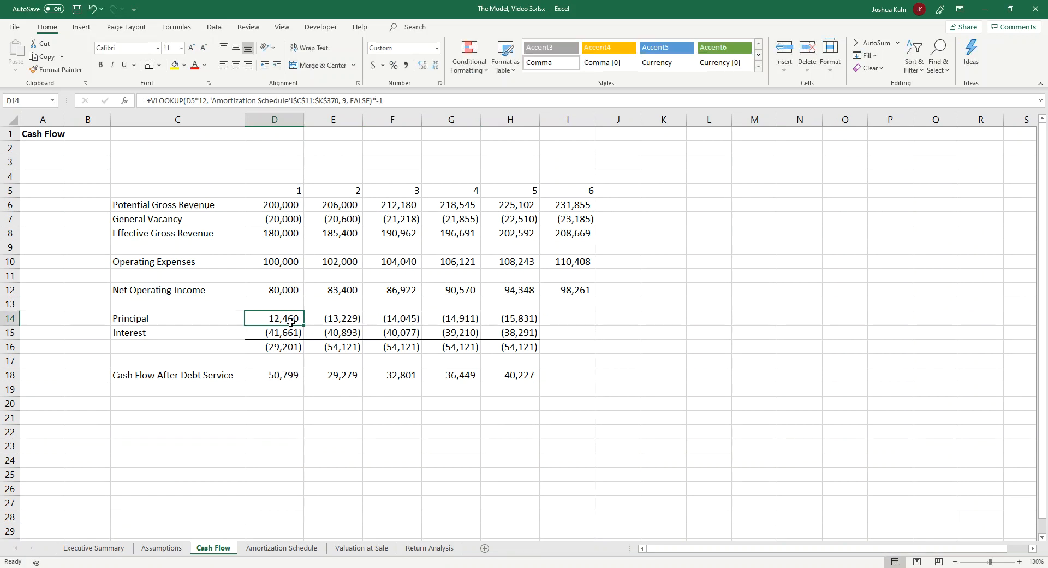
left_click_drag(274, 317, 510, 318)
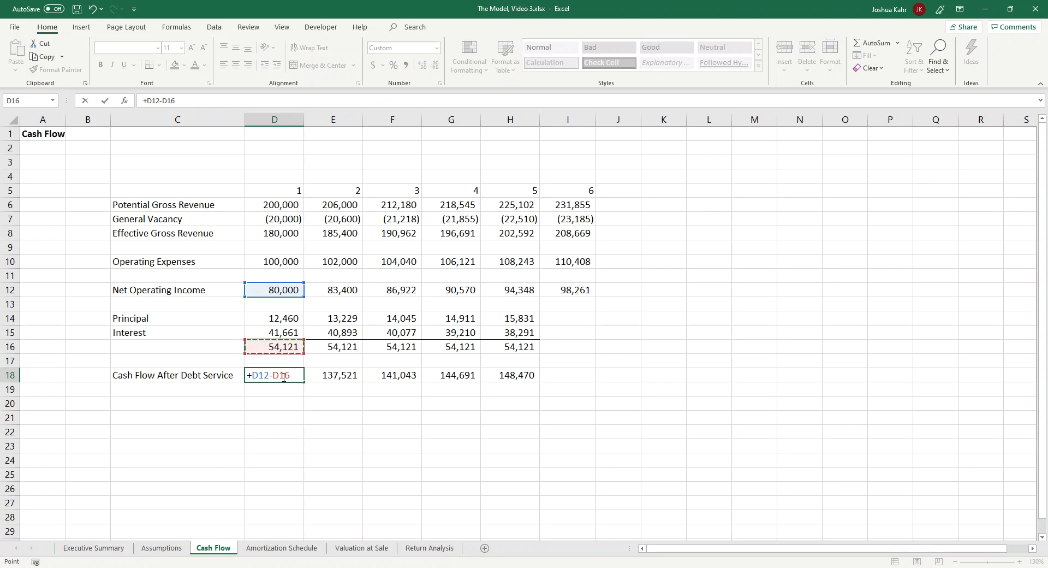
key("enter")
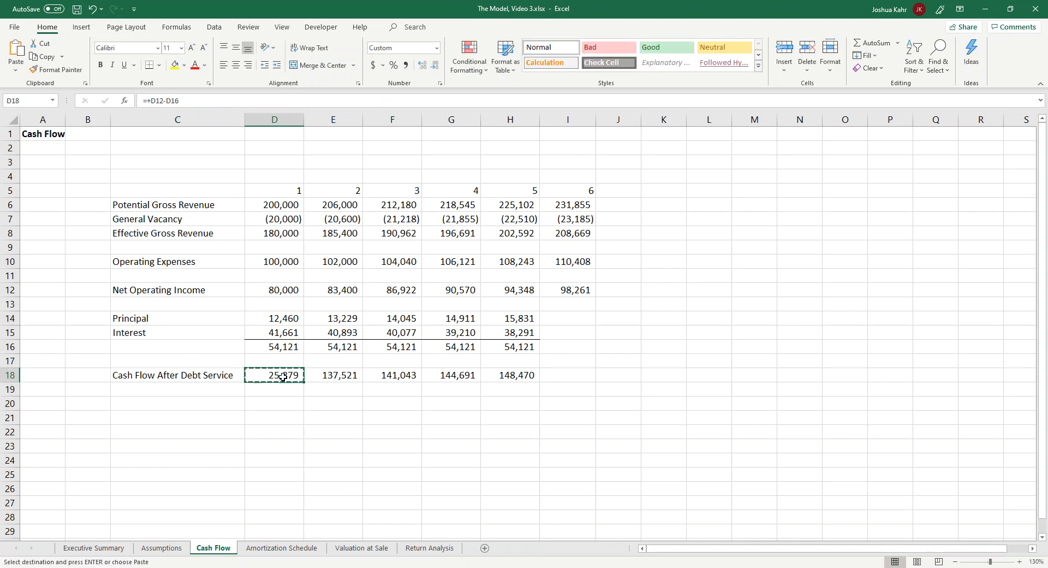
key("ctrl+v")
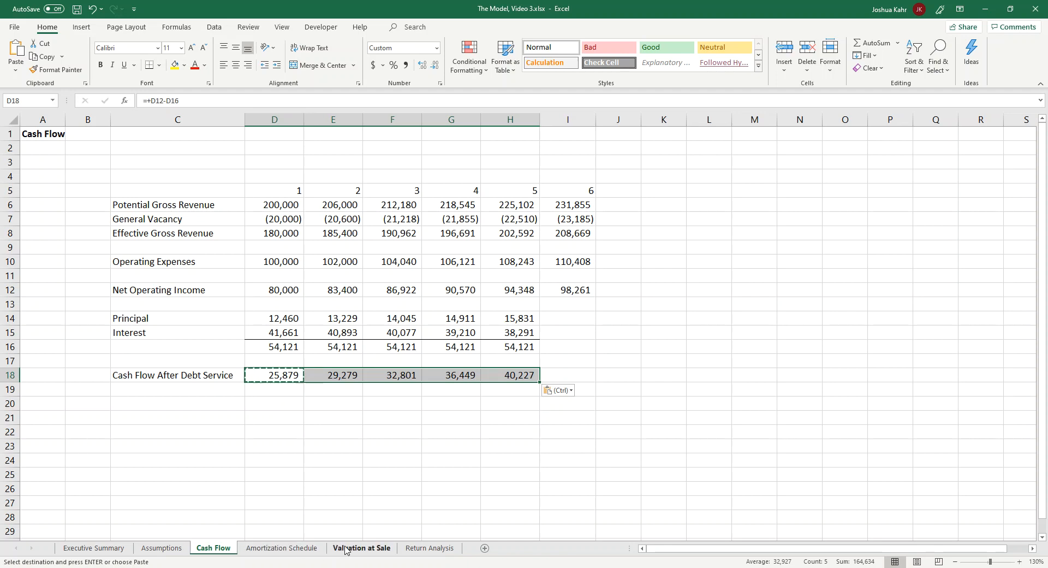
Label C7 'Sale Price' and C9 'Mortgage Balance, End of Year 5' on Valuation at Sale
left_click(360, 548)
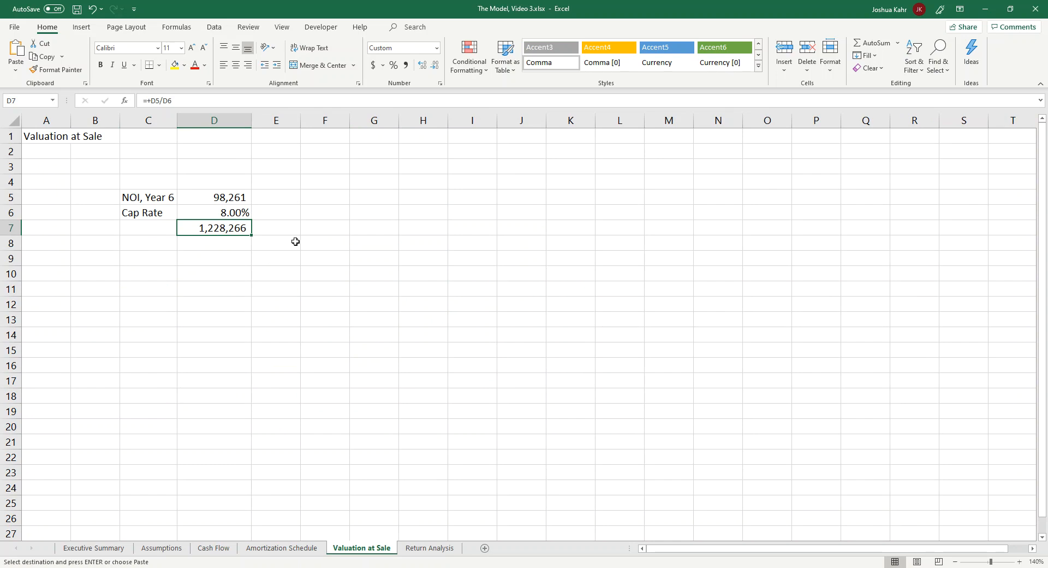
left_click(1024, 561)
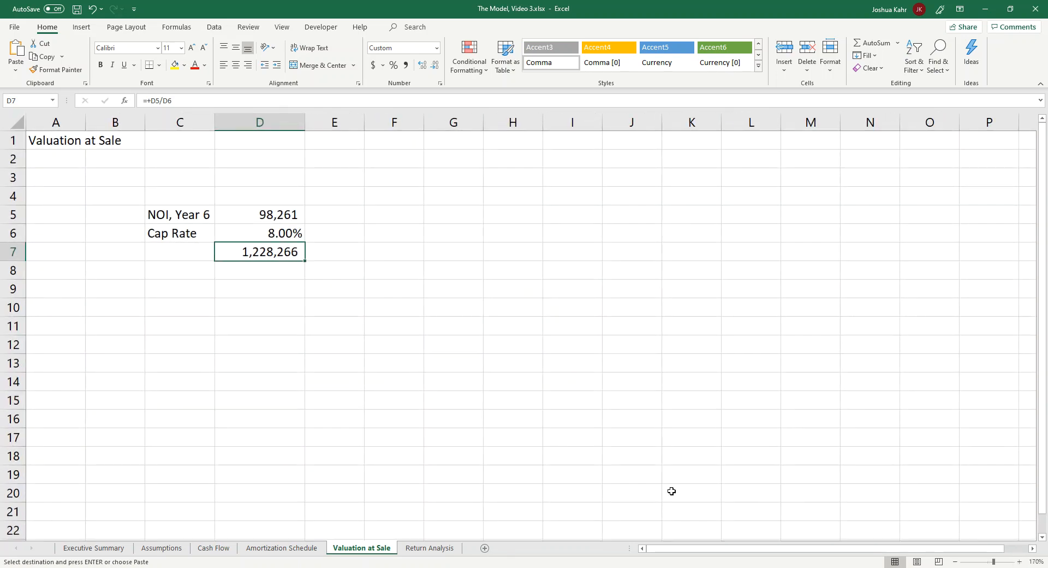
type("Sale Price")
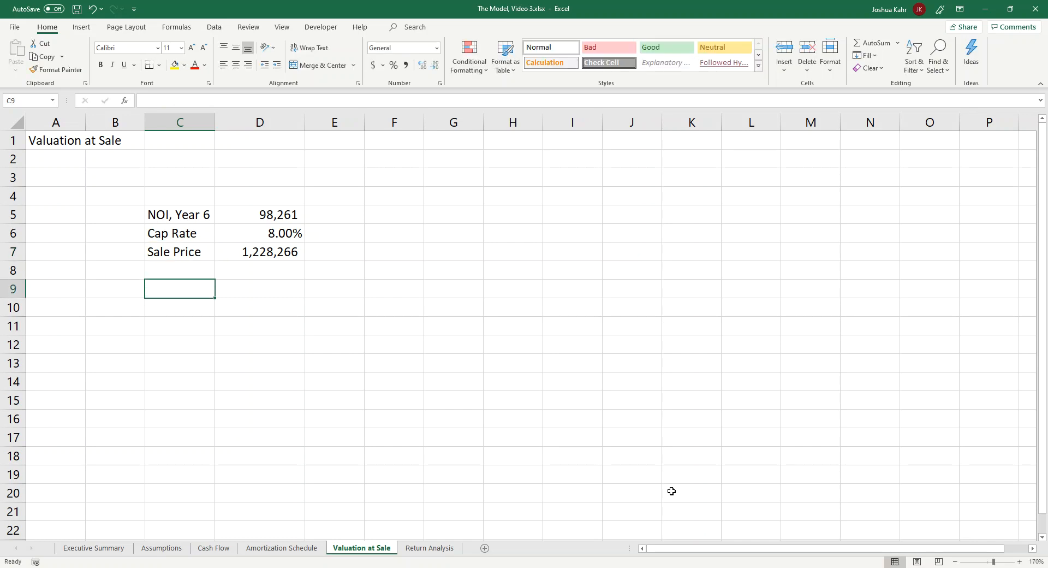
type("End of")
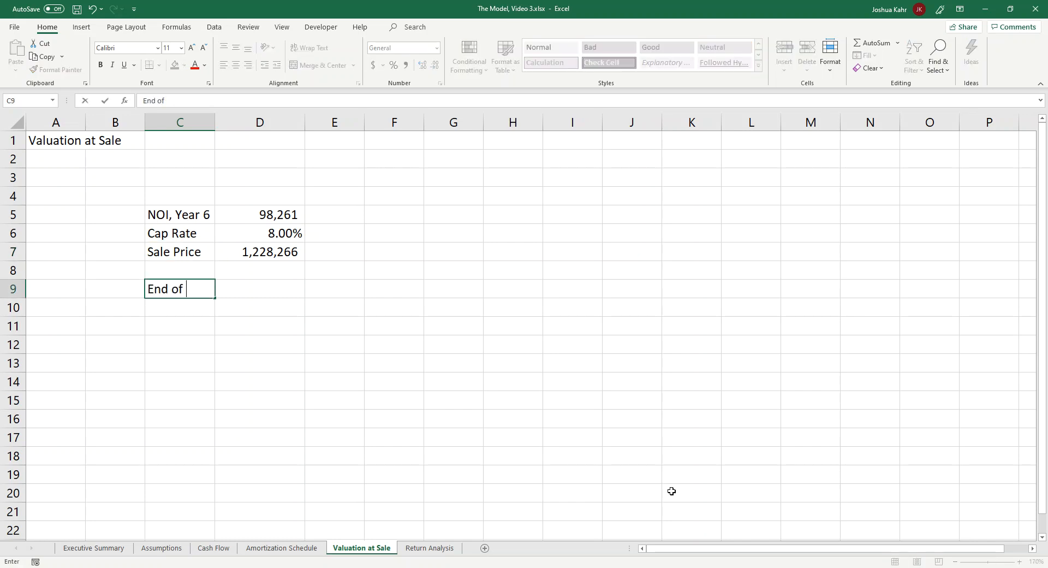
type("Year 5")
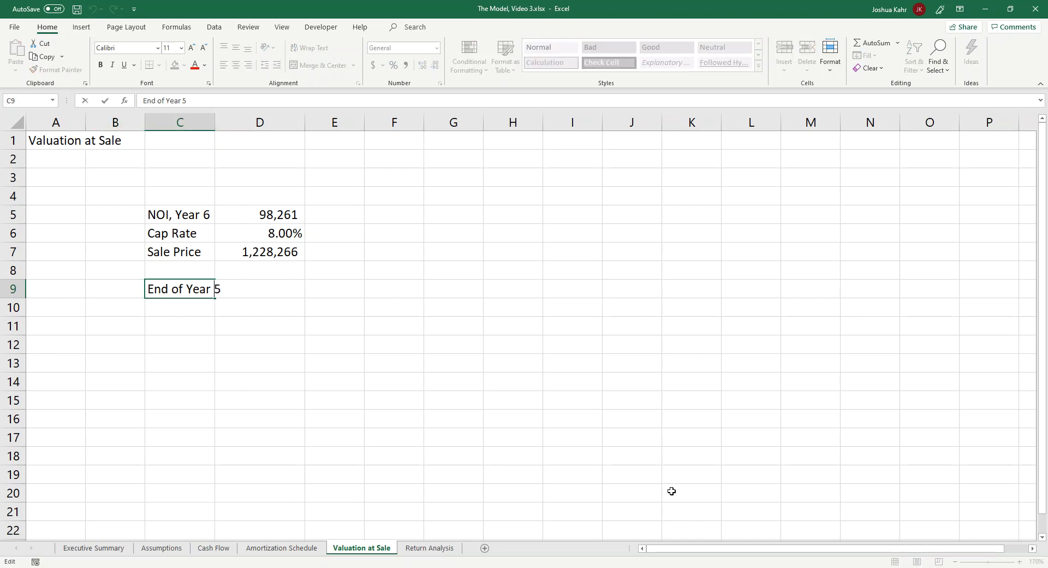
type("Mortg")
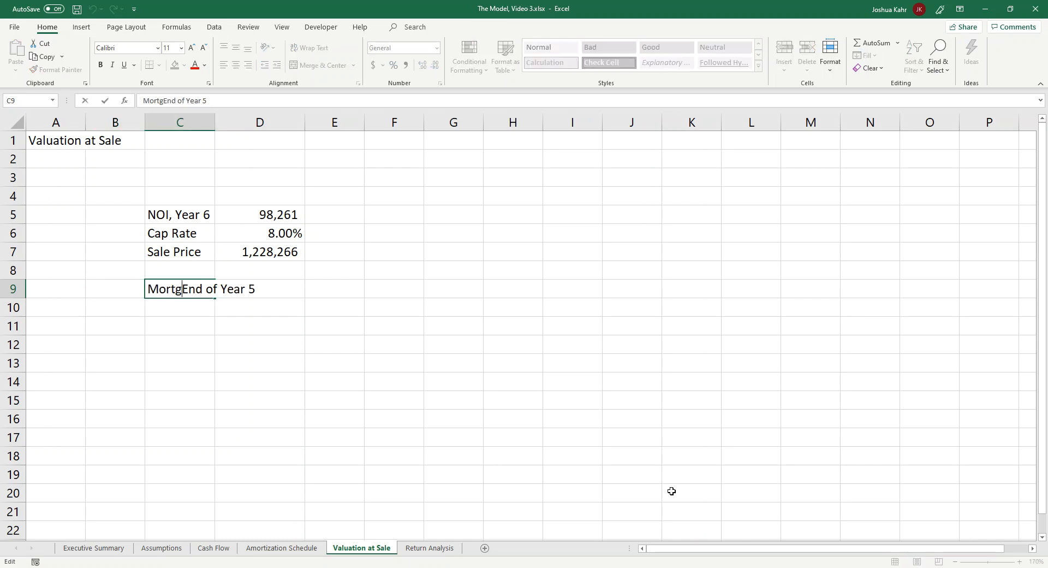
type("age Balance,")
left_click(260, 288)
type("+")
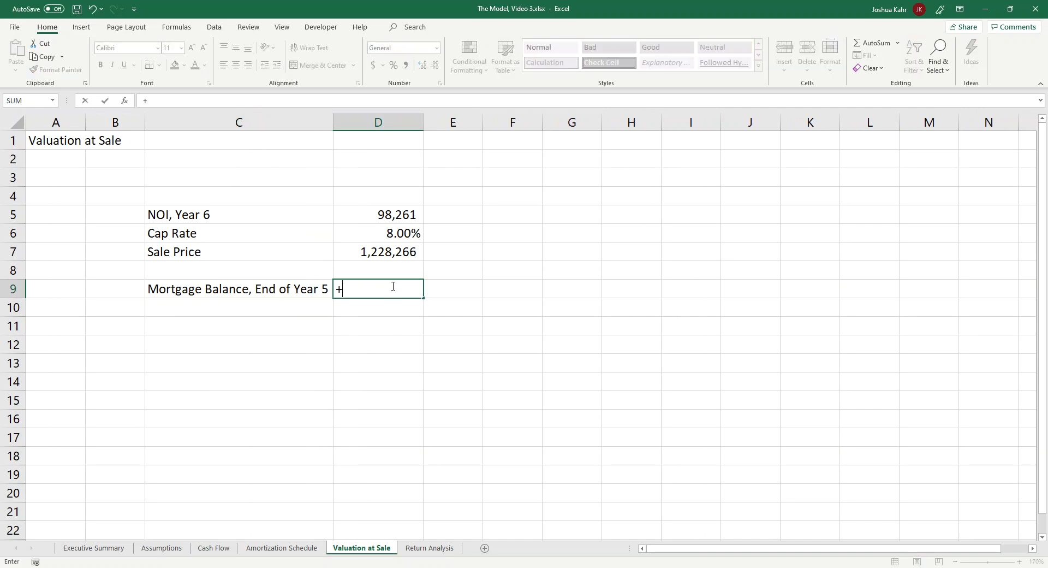
Link D9 to the amortization schedule's month-60 ending balance in H70 (629,524.61)
left_click(282, 546)
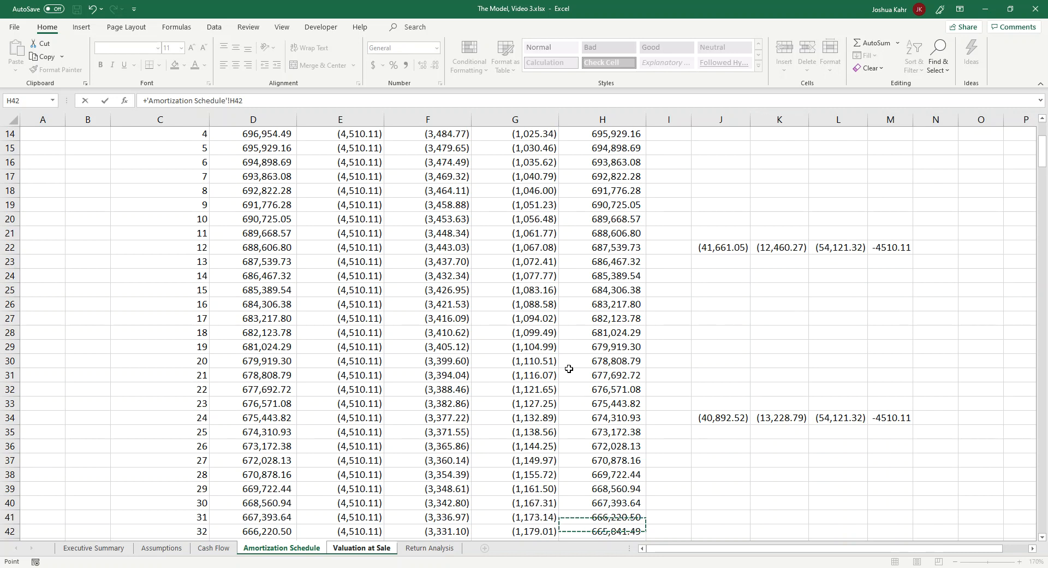
scroll("down", 3)
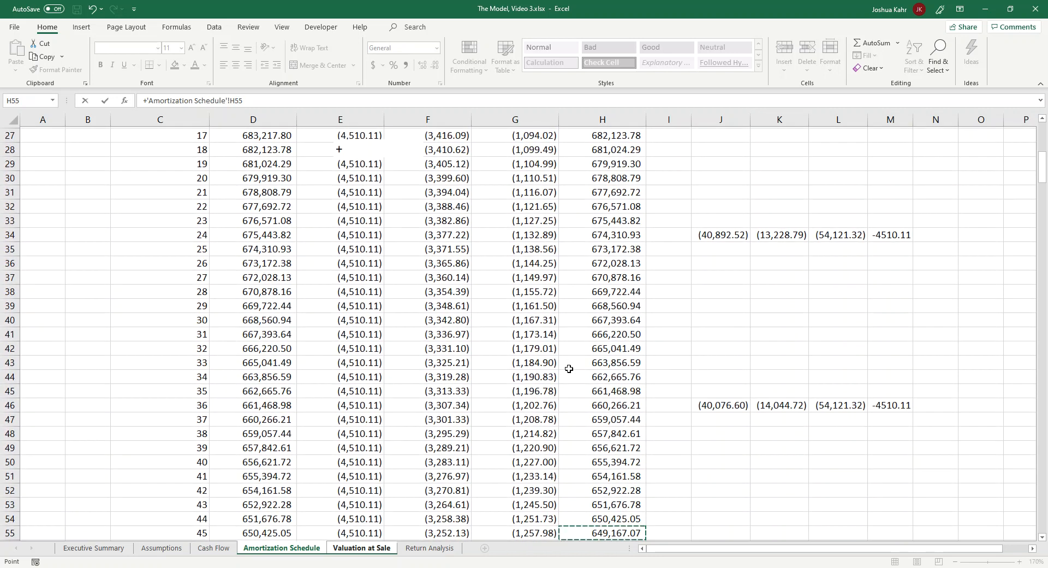
scroll("down", 3)
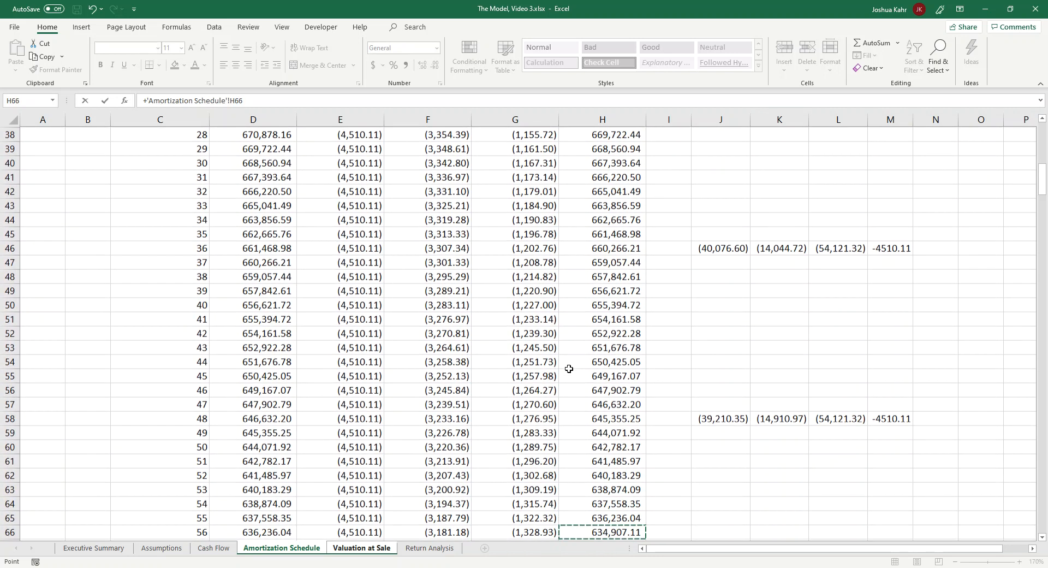
scroll("down", 3)
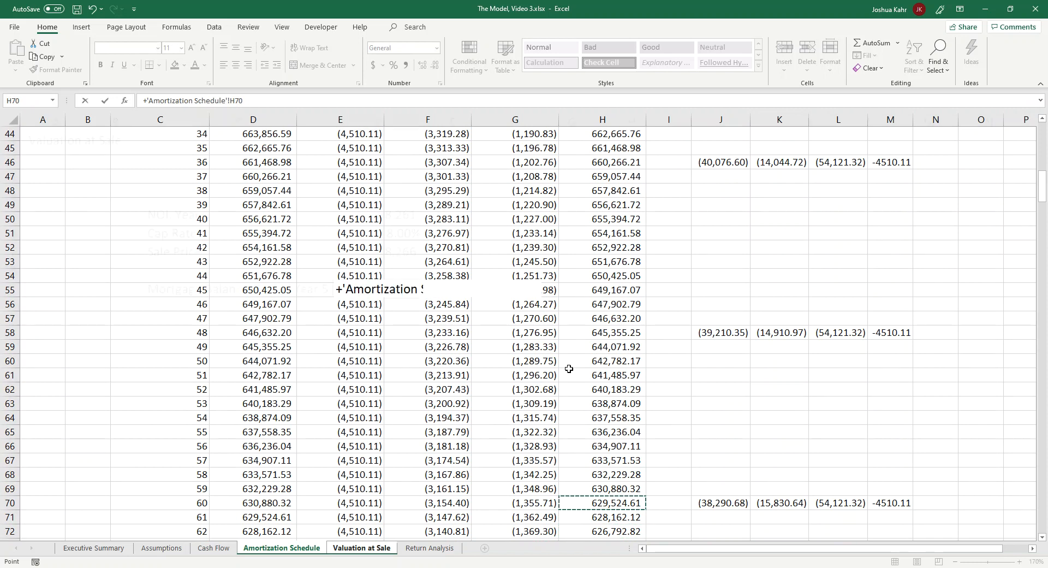
left_click(361, 547)
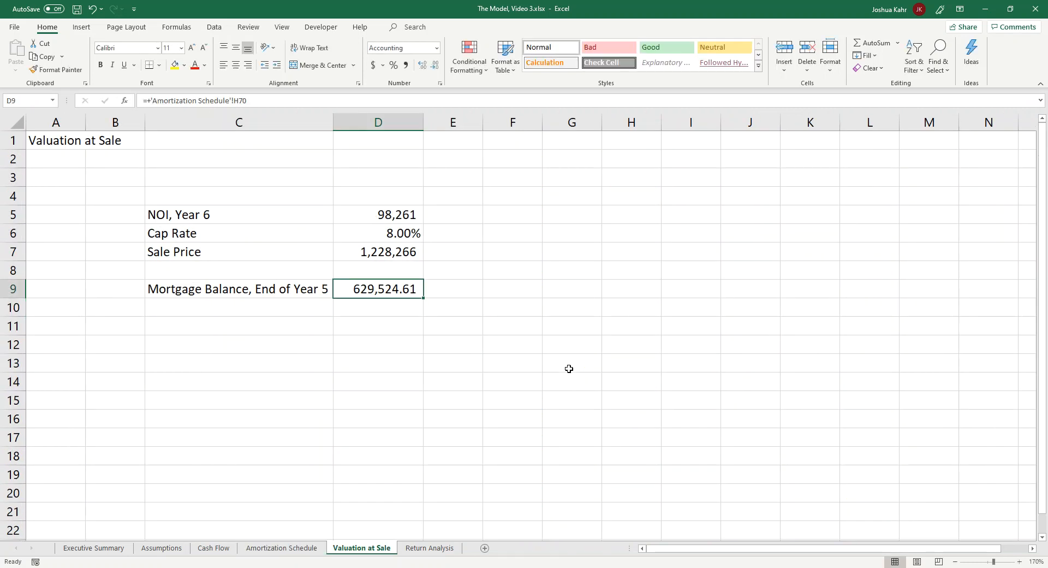
Show D9 in comma style without decimals and add Net Sales Proceeds =+D7-D9 in row 11
left_click(238, 326)
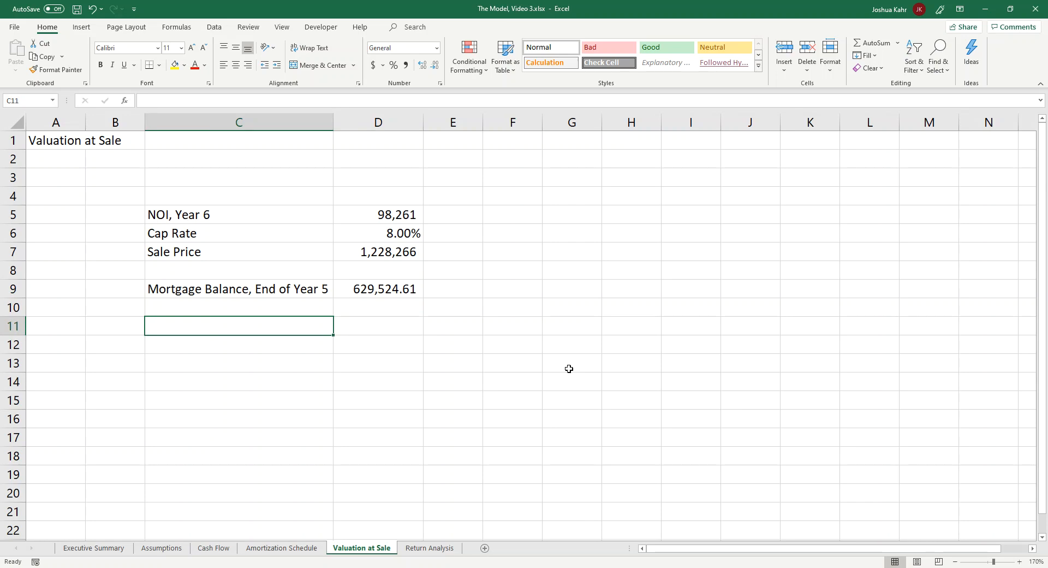
left_click(378, 288)
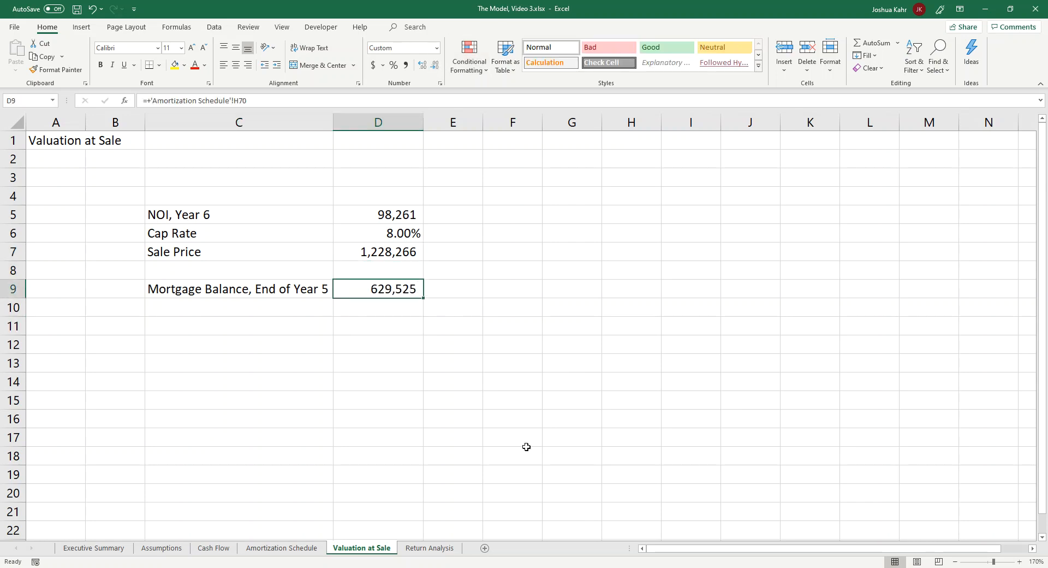
left_click(239, 326)
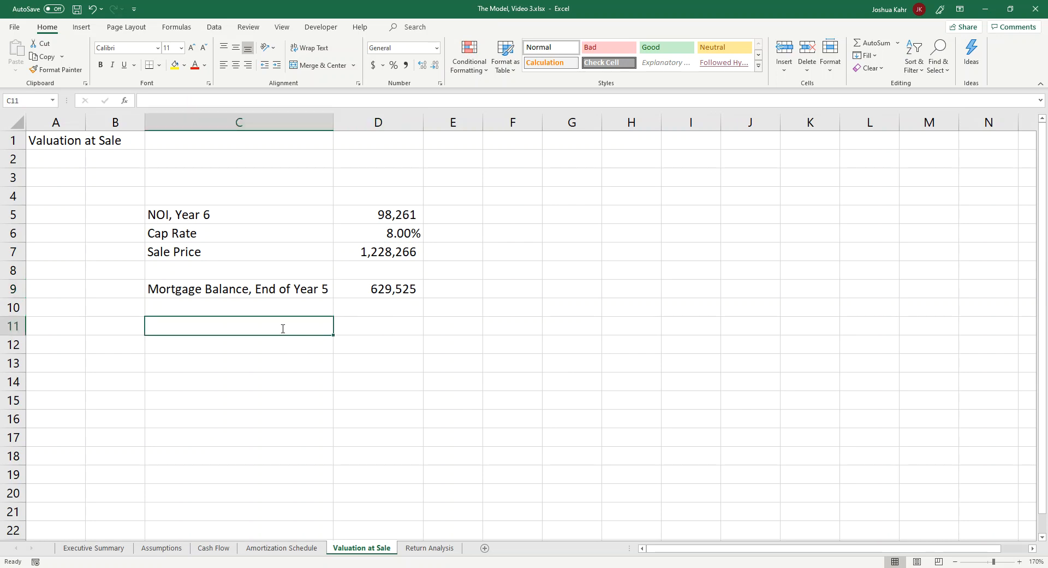
type("Equity F")
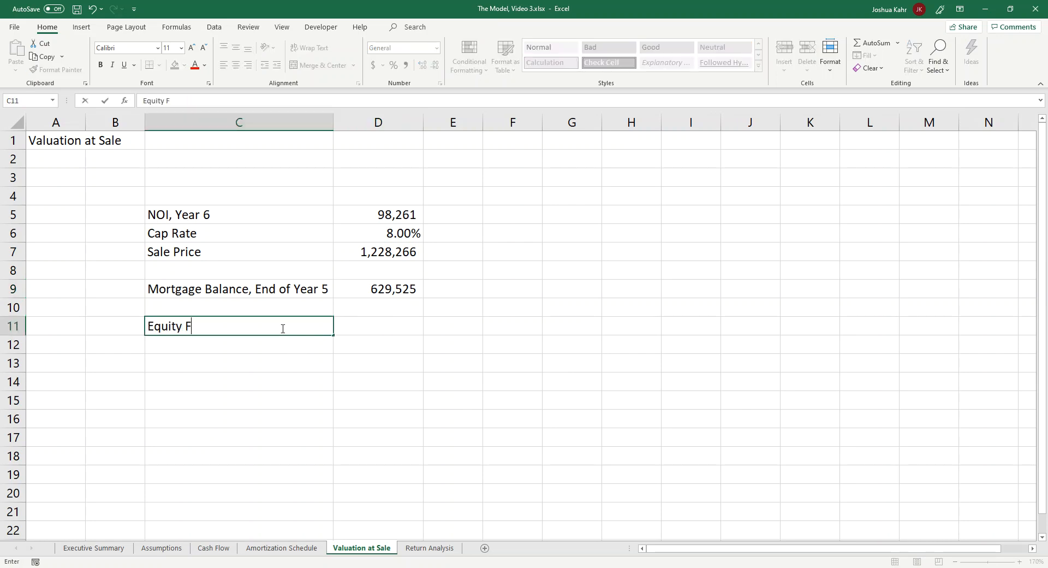
type("rom Sale")
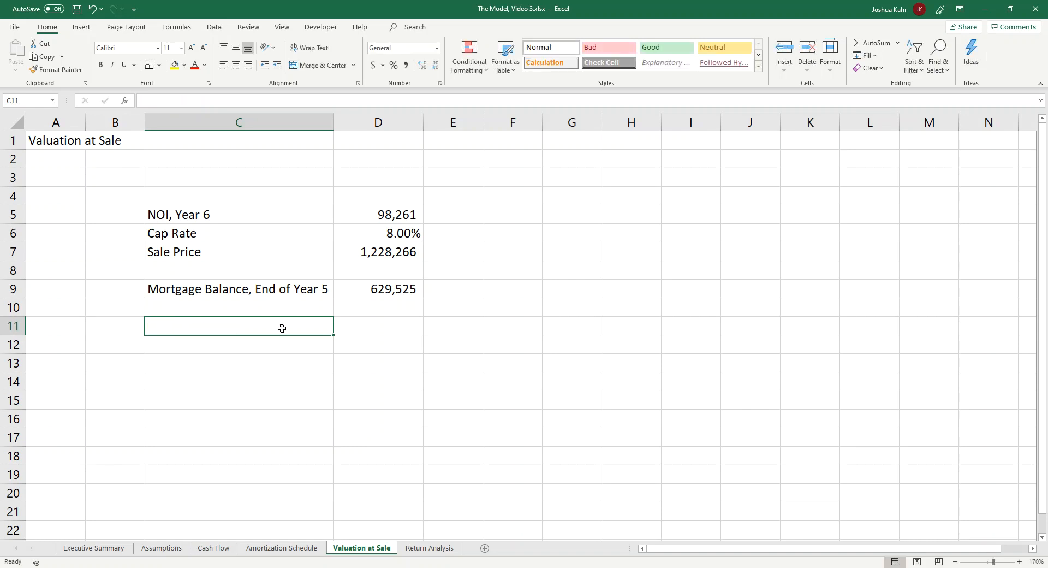
type("Net Sales Proceeds")
left_click(379, 325)
type("+")
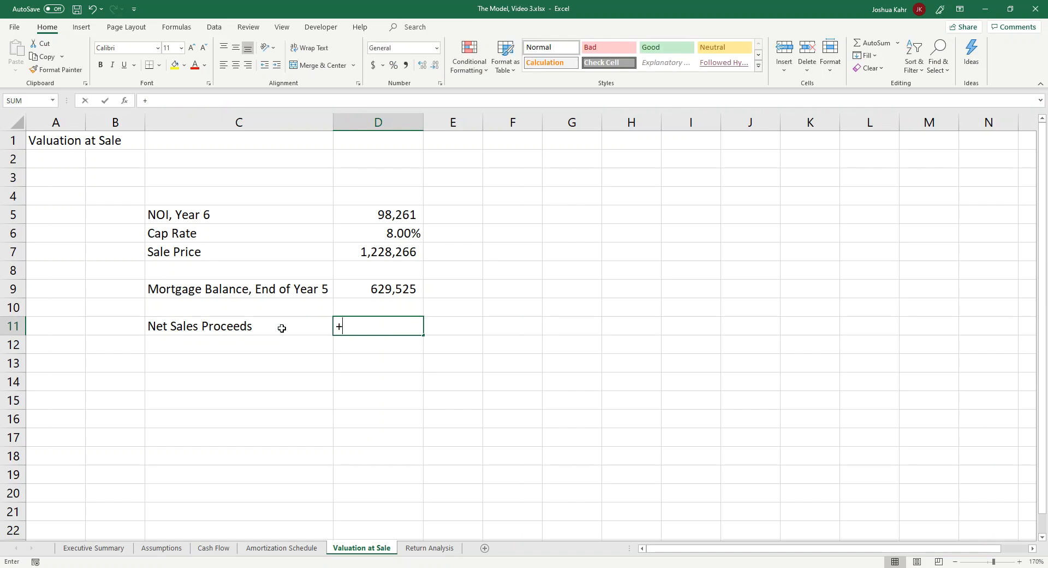
type("D7-D9")
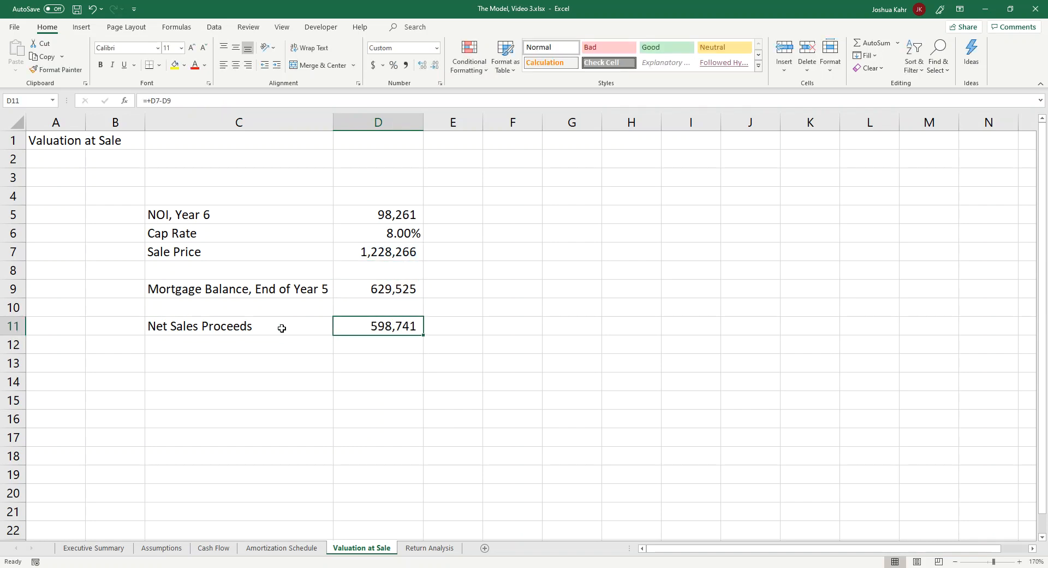
Head A3 'Unleveraged Returns' and A14 'Leveraged Returns', copying rows 4–11 to row 16
left_click(429, 548)
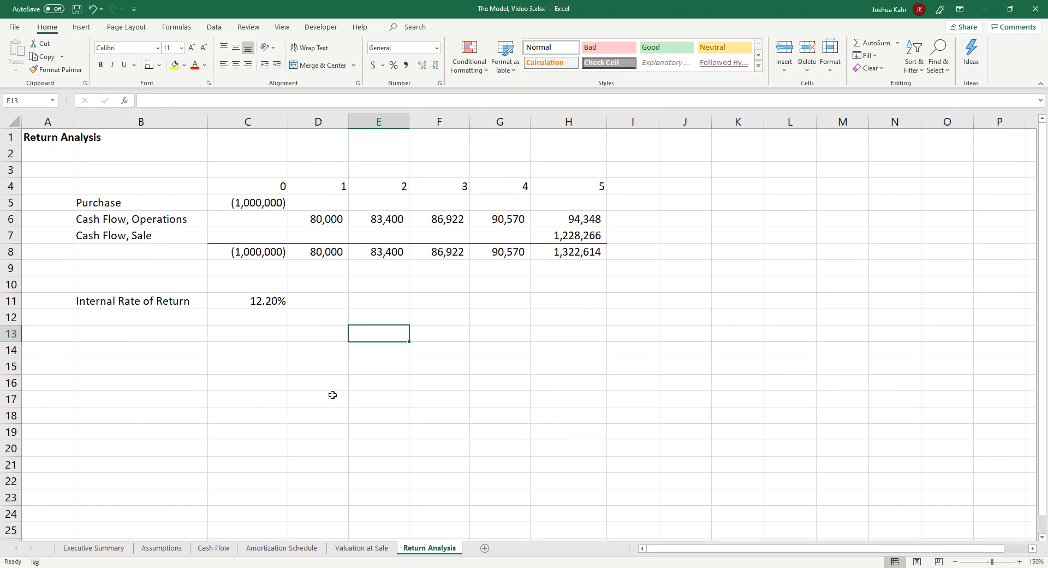
left_click(247, 251)
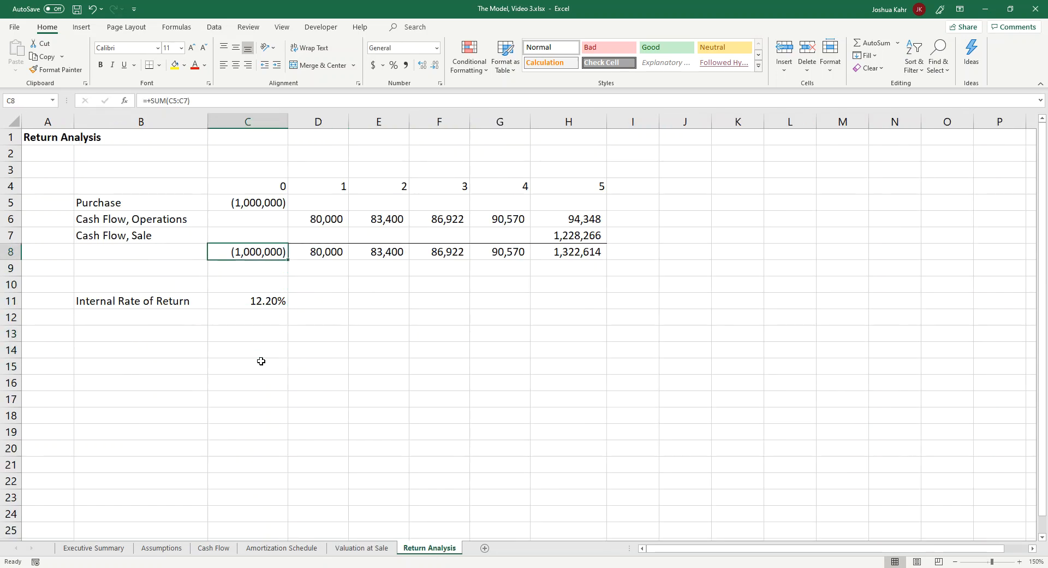
type("Unleveraged I")
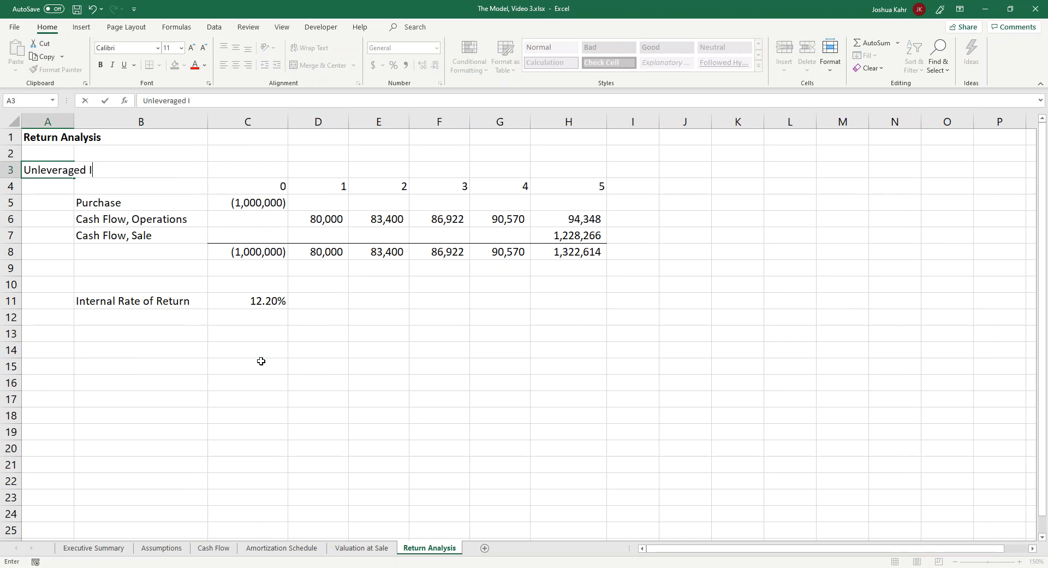
key("Backspace")
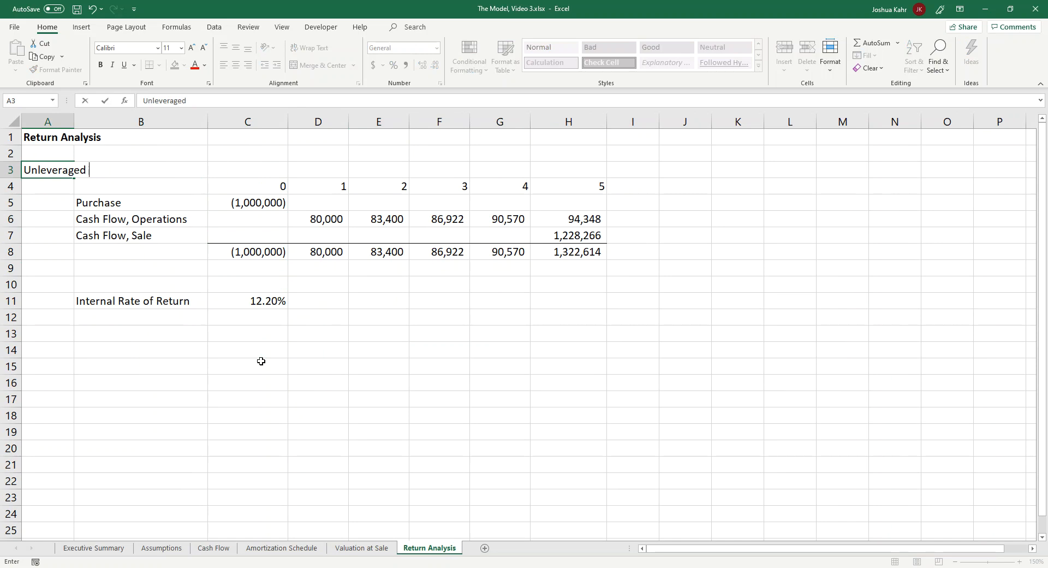
type("Returns")
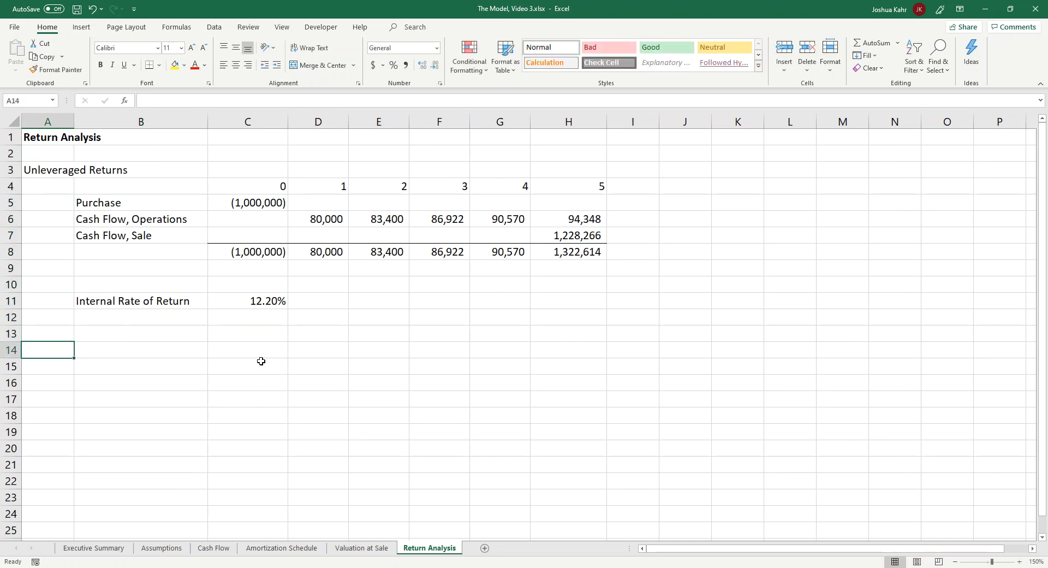
type("Leveraged Returns")
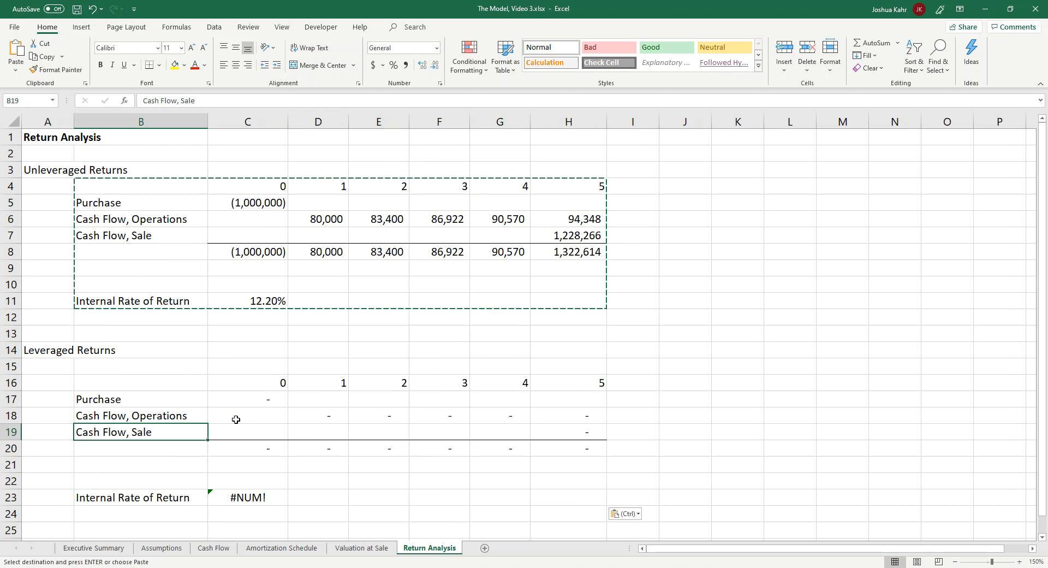
Relabel rows 17–19 Equity, Cash Flow after Debt Service, Net Sales Proceeds and enter -300,000 equity
left_click(318, 399)
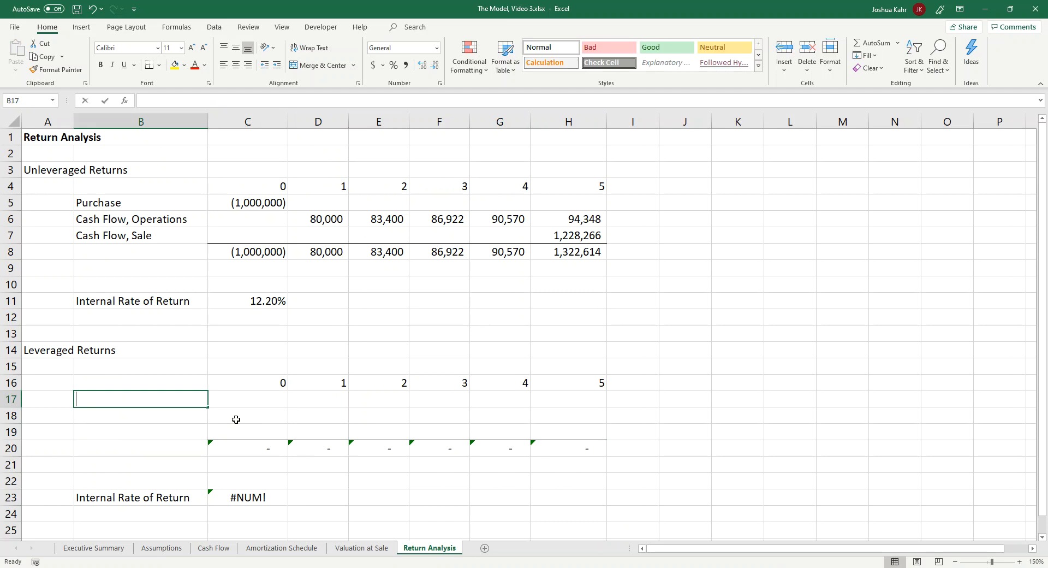
type("Equity")
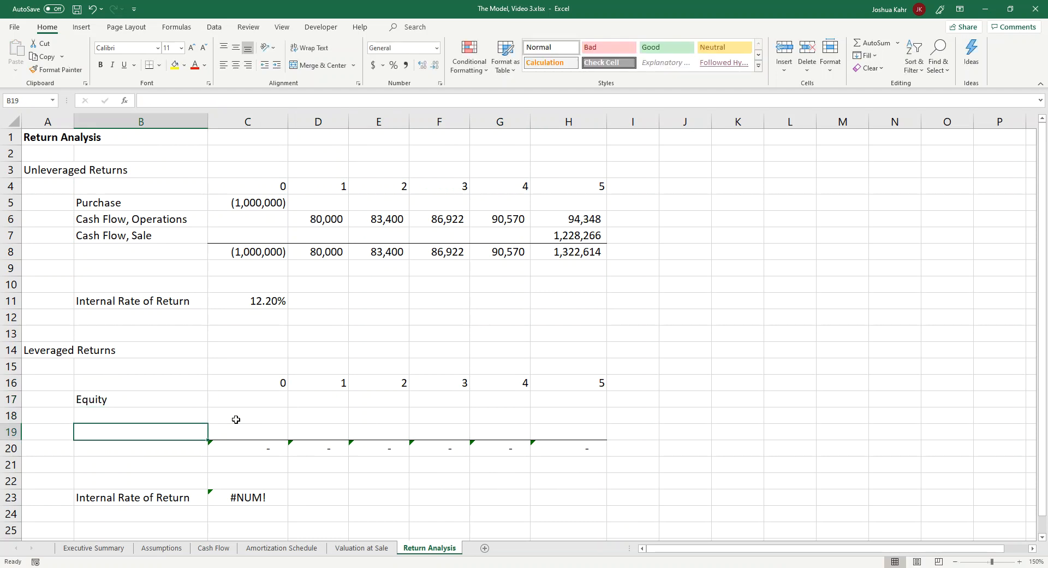
type("Net Sales Per")
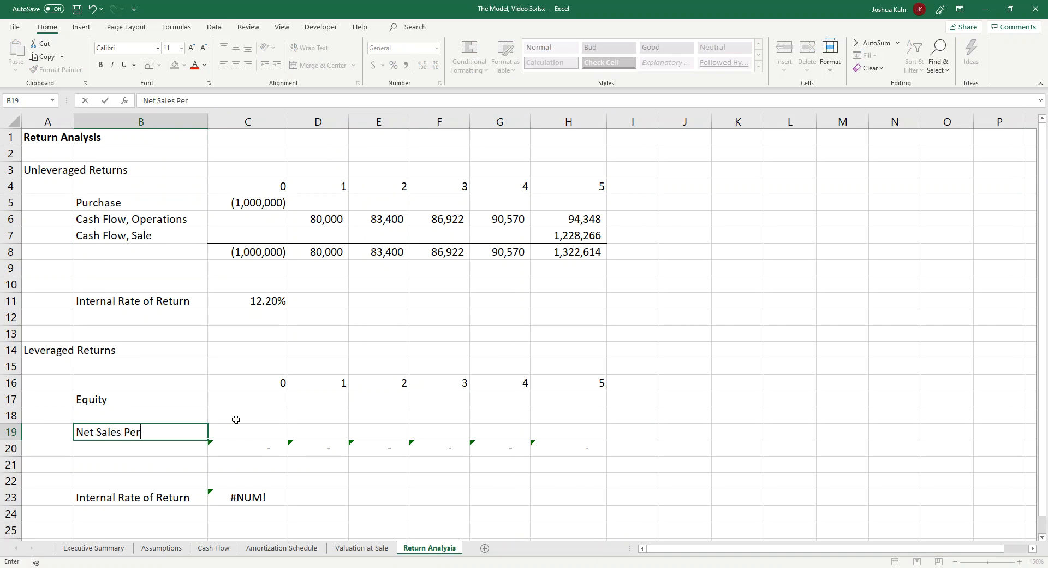
type("Proc")
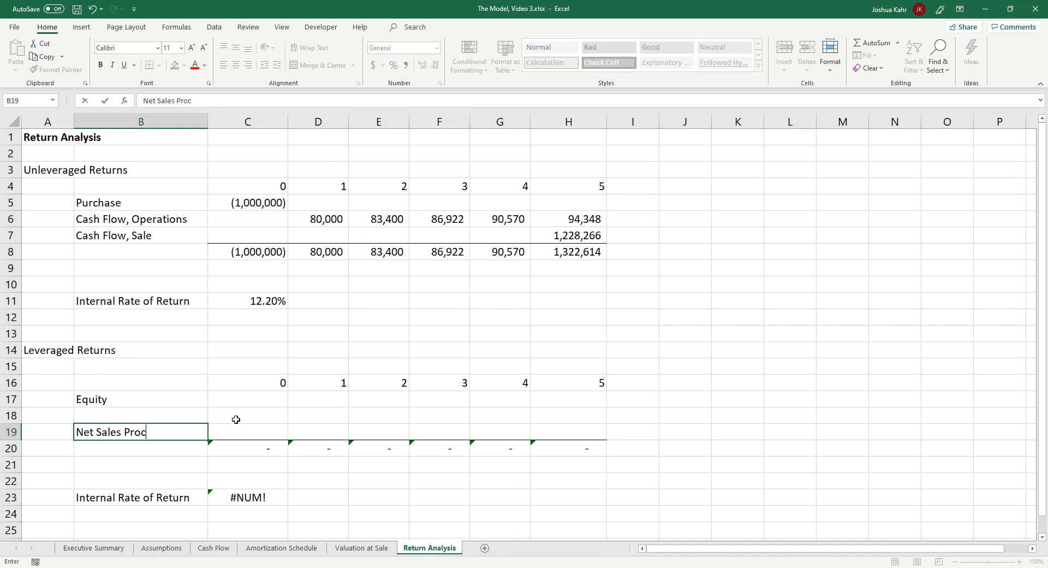
key("enter")
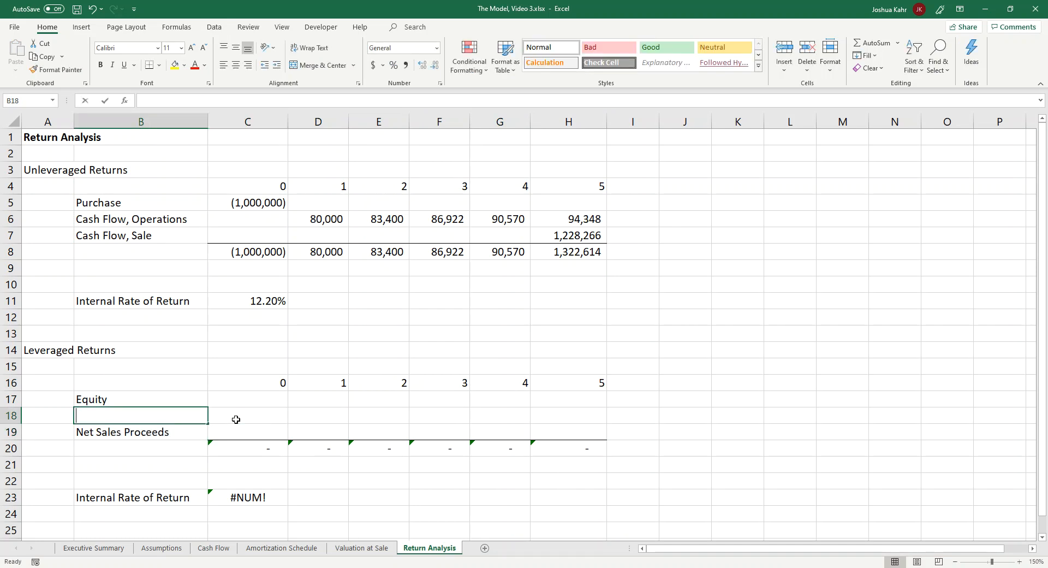
type("Cash Flow after D")
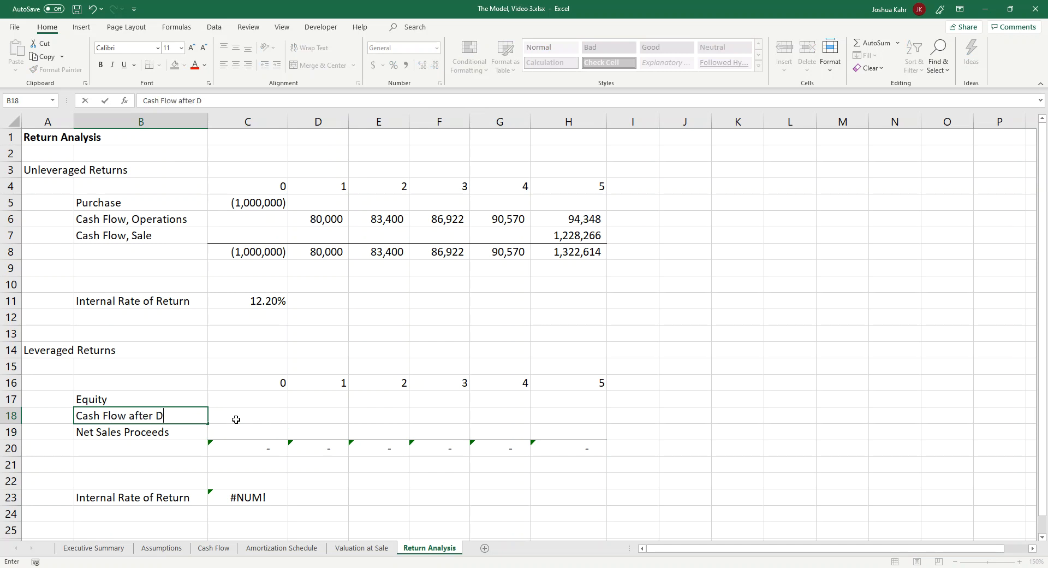
type("ebt Service")
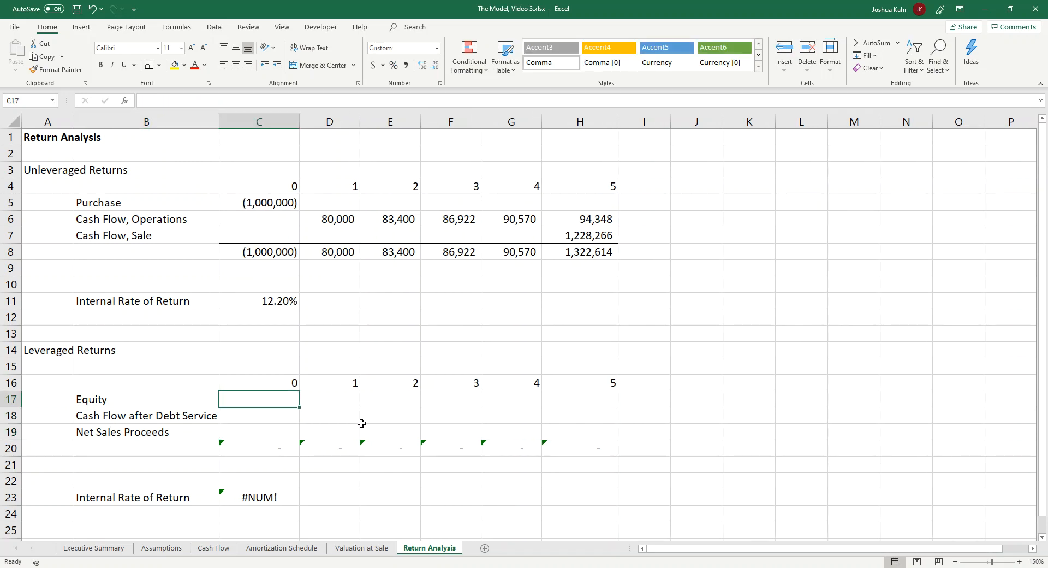
type("-")
left_click(329, 415)
type("+")
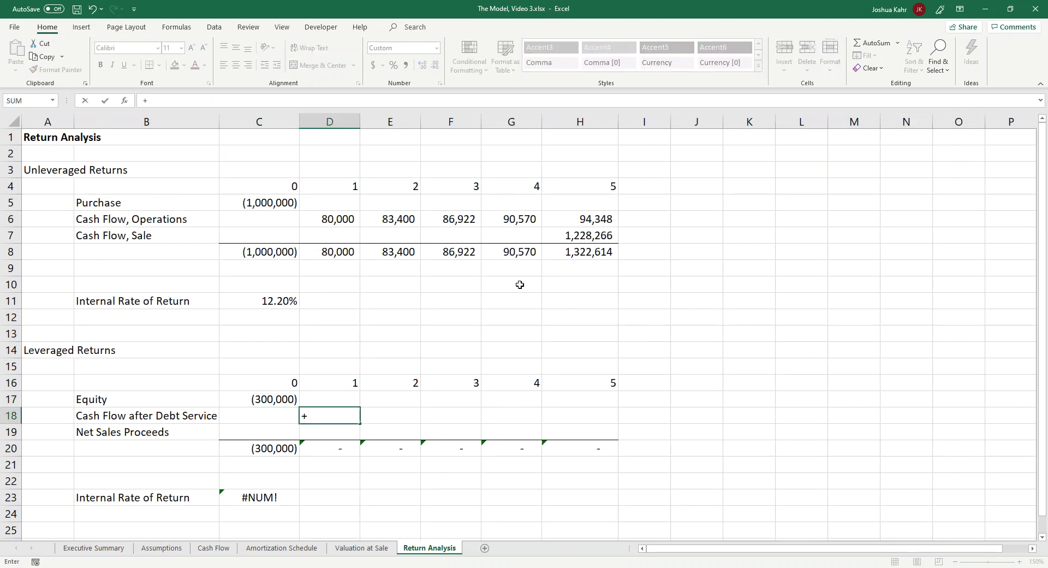
Link D18:H18 to 'Cash Flow'!D18 and H19 to net sales proceeds, giving a 23.09% IRR
left_click(214, 548)
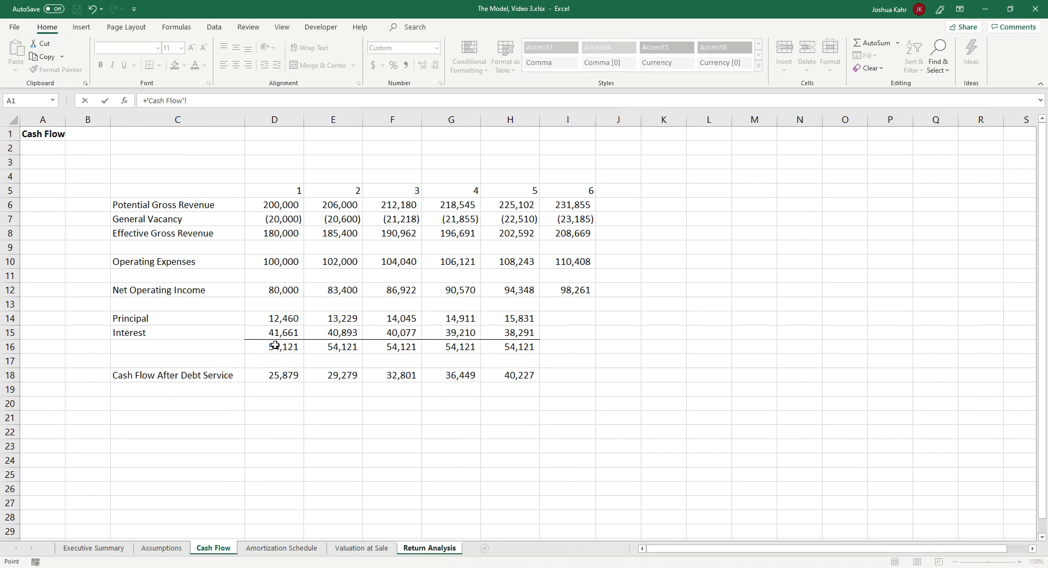
left_click(429, 547)
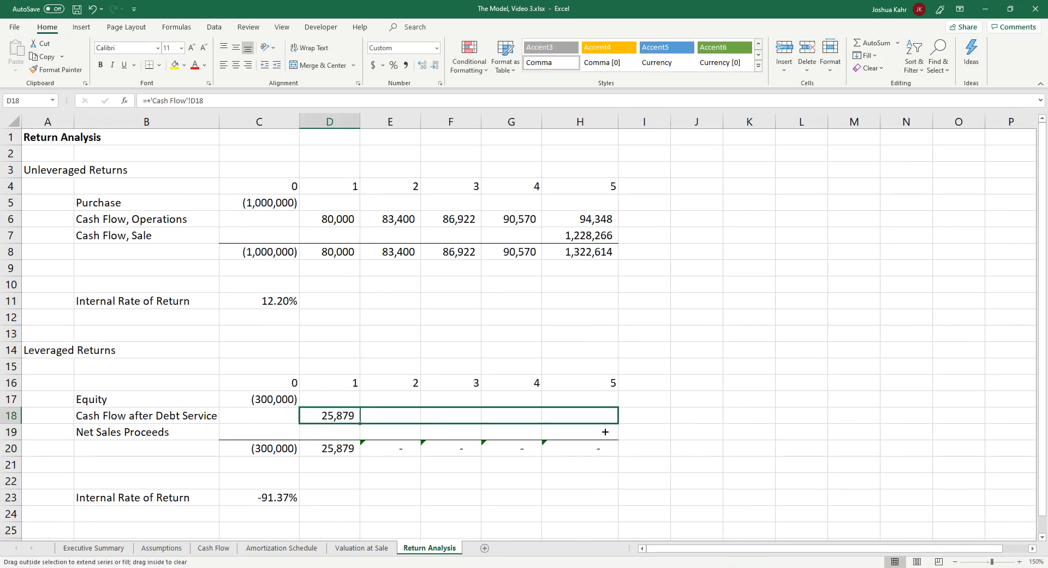
left_click_drag(356, 423, 605, 422)
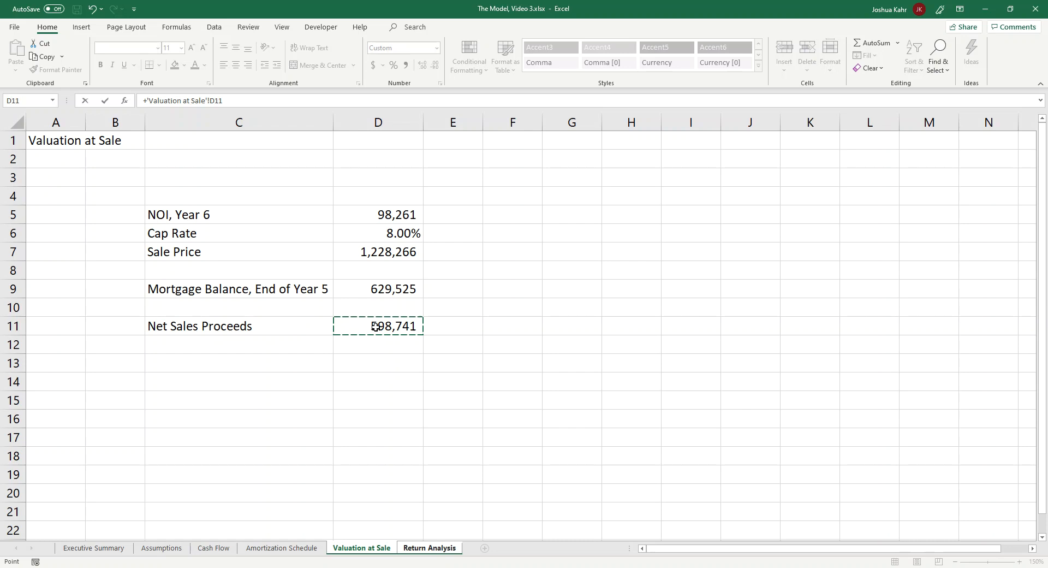
left_click(429, 547)
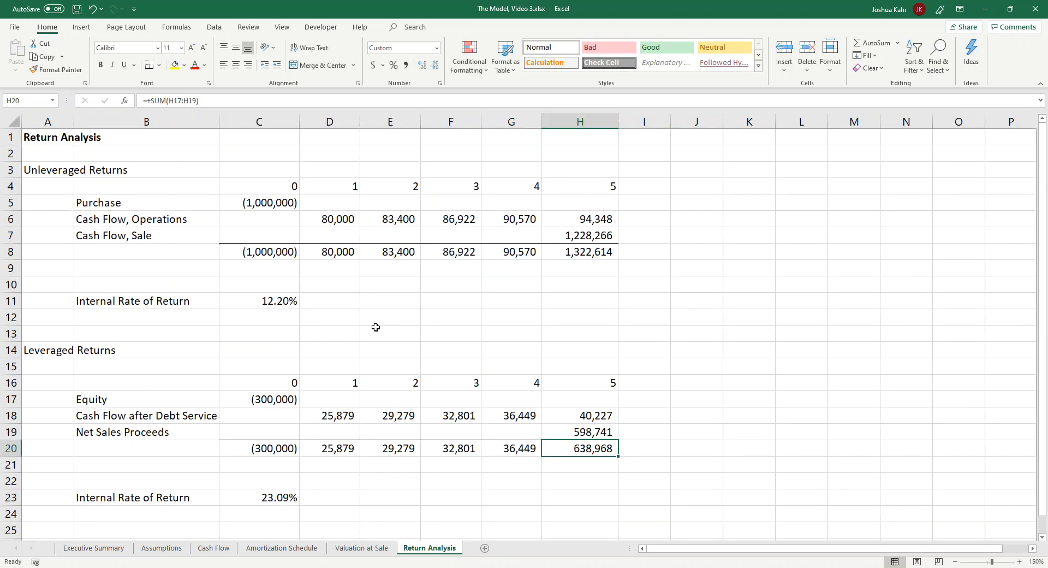
left_click(259, 497)
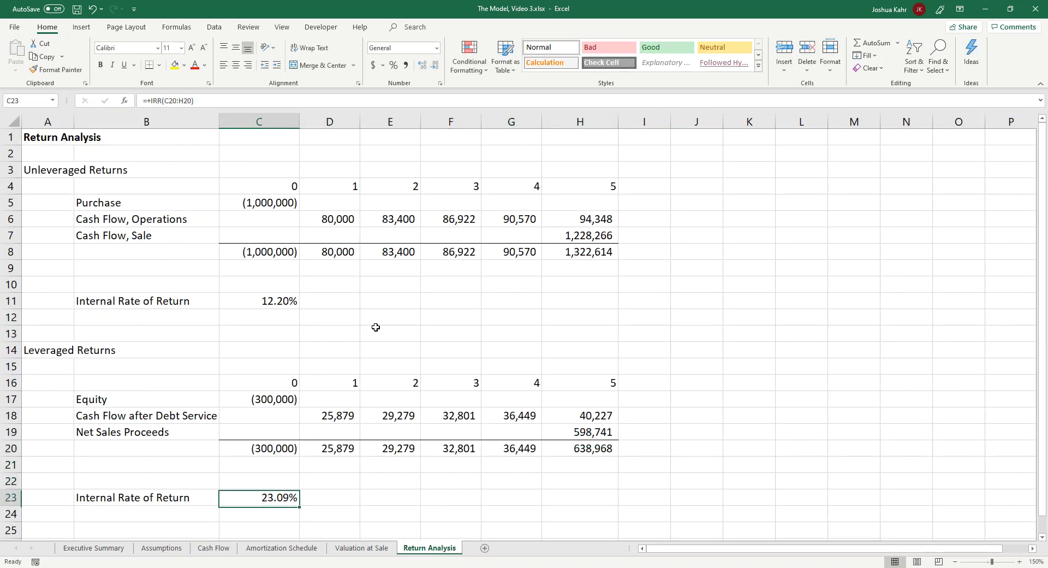
left_click(48, 480)
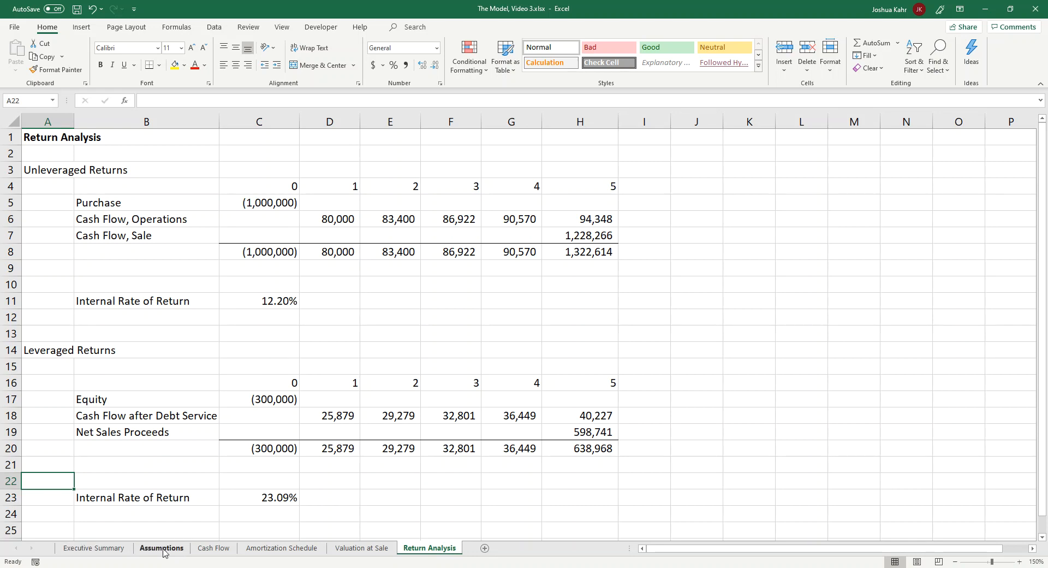
Label B22 'Data Tables' and B3 'Inputs' on the Assumptions sheet
left_click(161, 547)
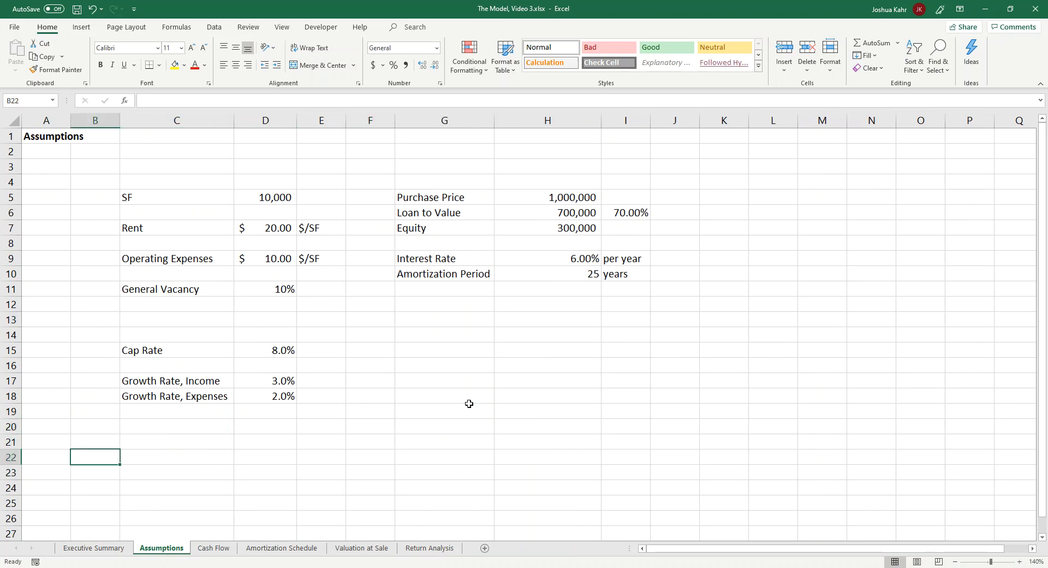
type("Data")
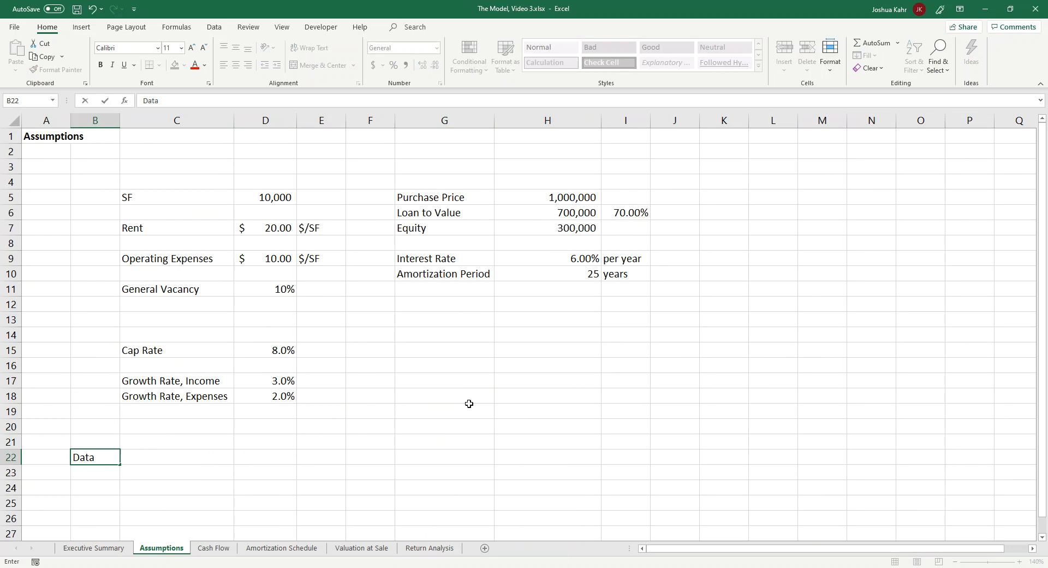
type("Tables")
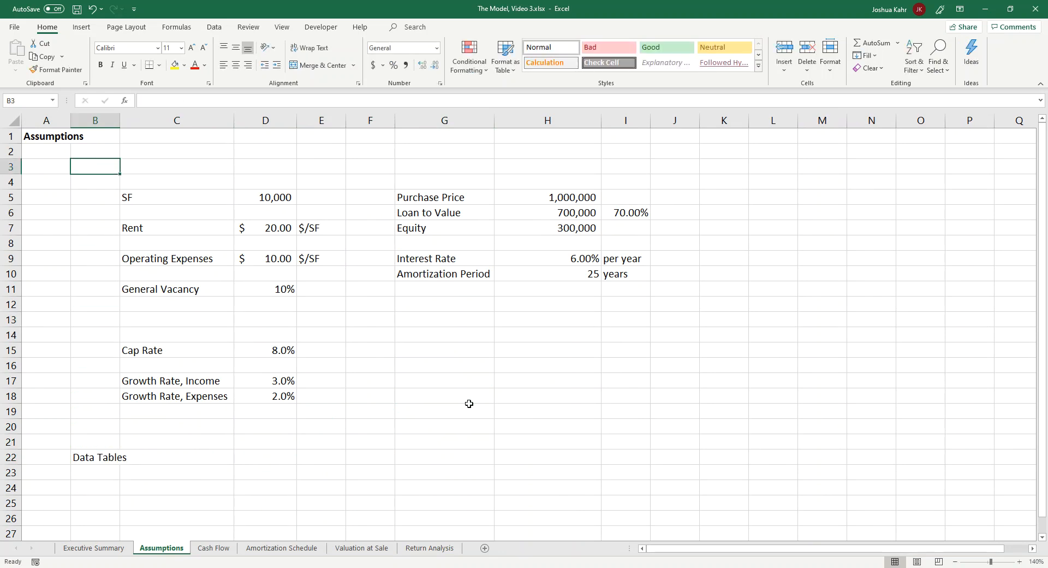
type("UI")
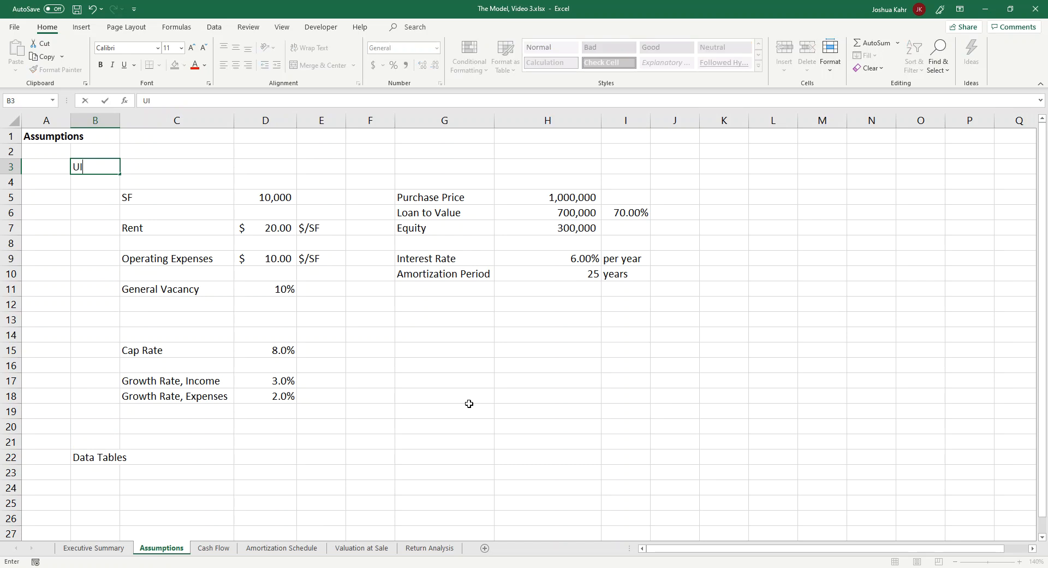
key("Escape")
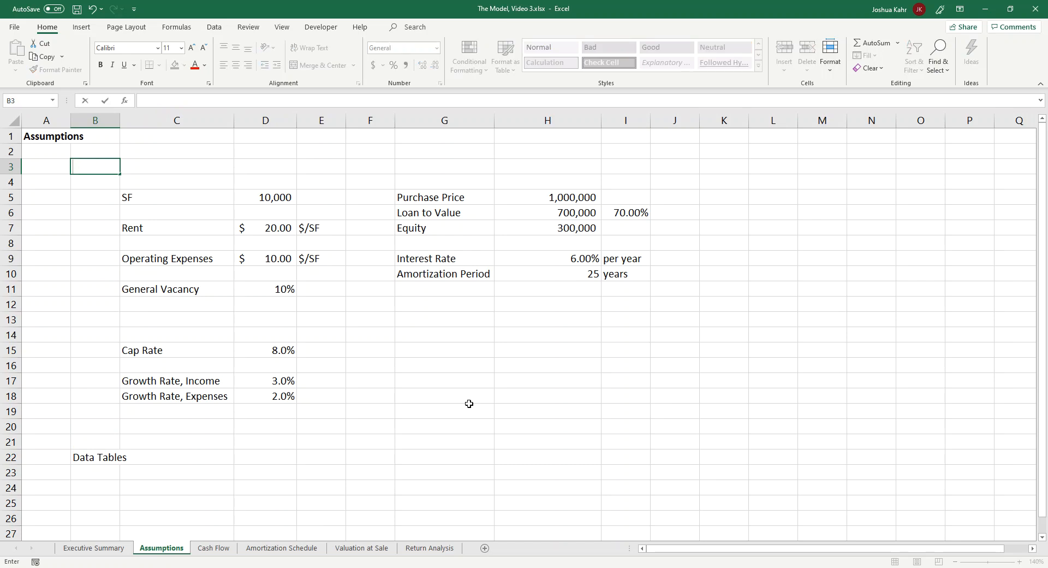
type("Inputs")
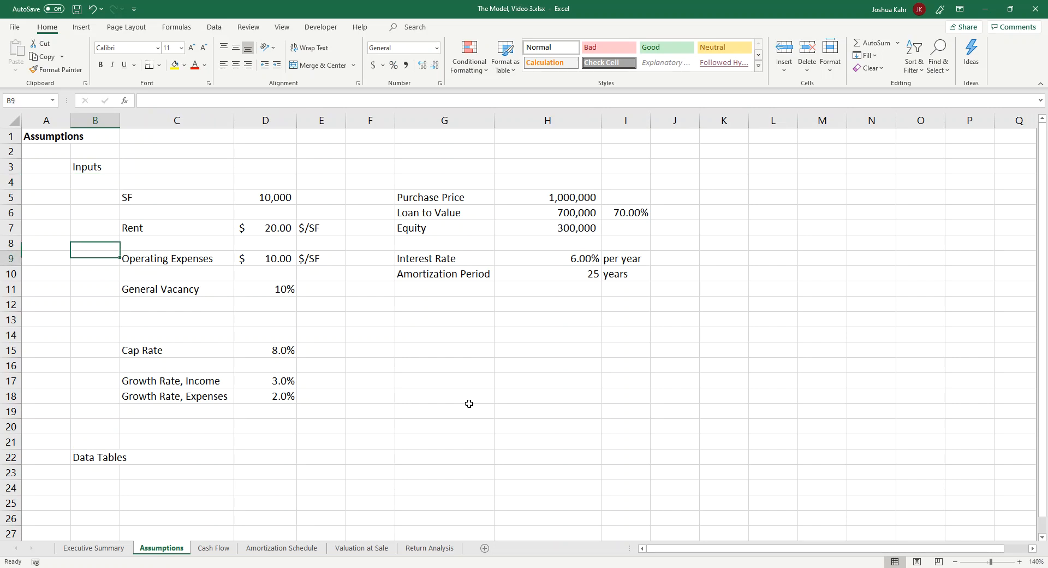
Insert blank rows under Data Tables and head the table area 'Purchase Price' in F24
scroll("down", 3)
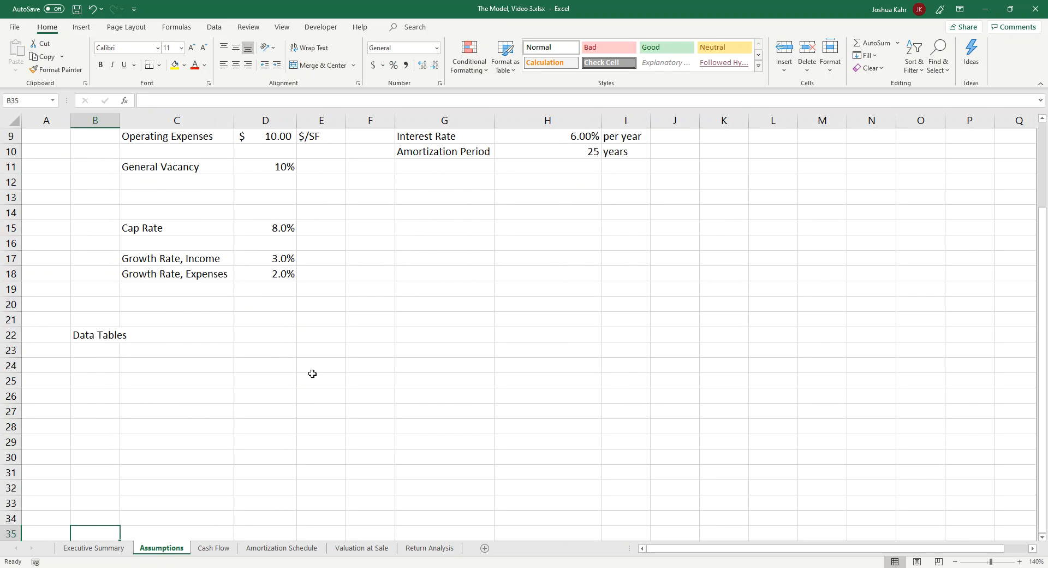
left_click_drag(265, 365, 548, 426)
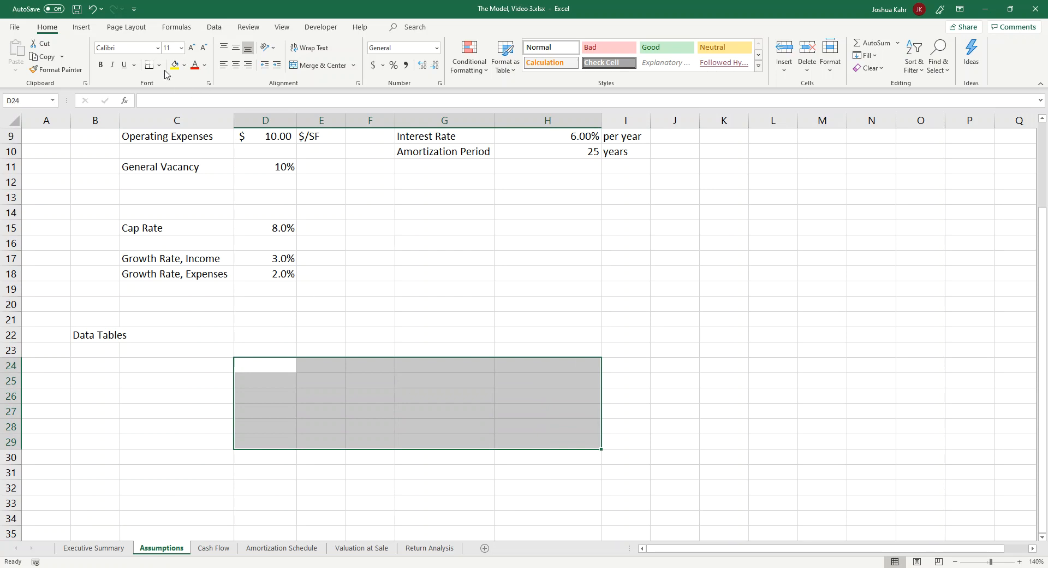
mouse_move(429, 316)
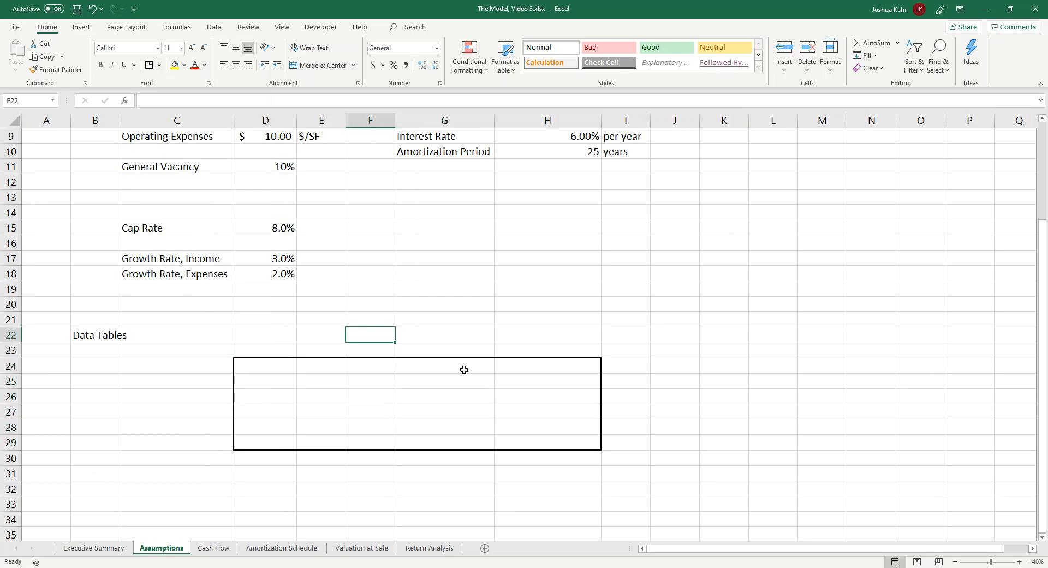
left_click(265, 350)
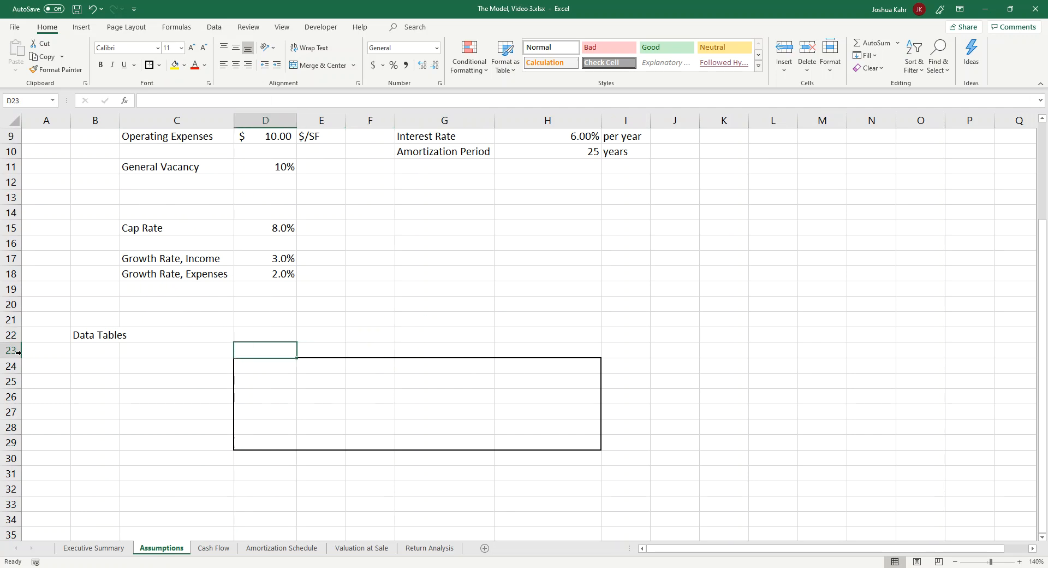
left_click(11, 350)
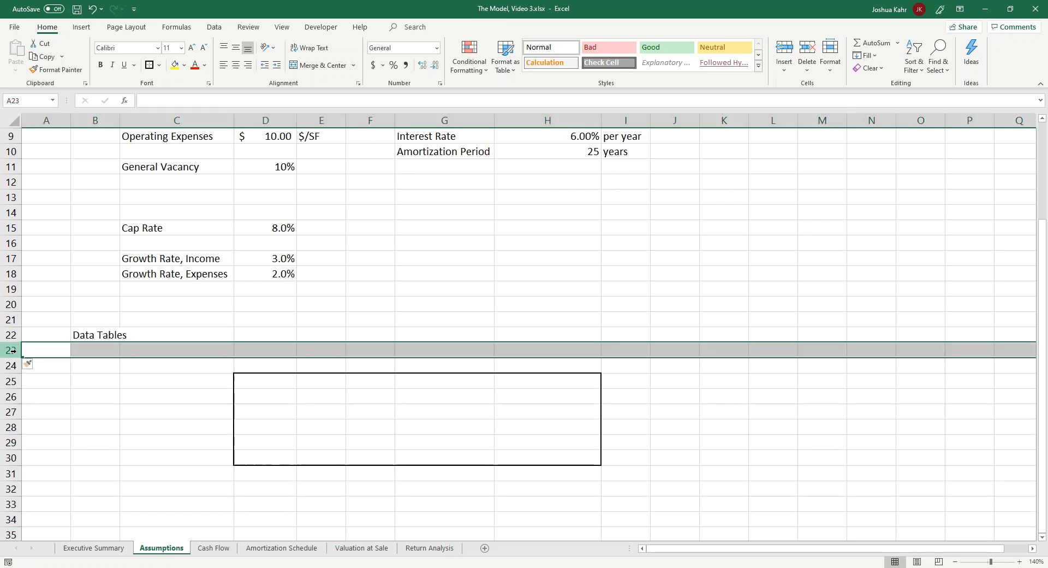
left_click(369, 381)
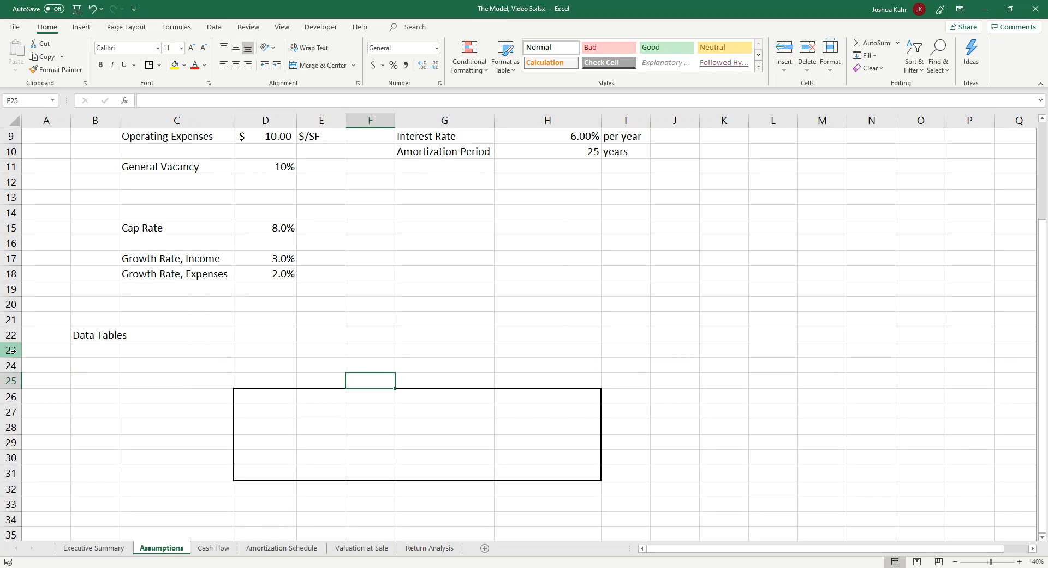
type("Levere")
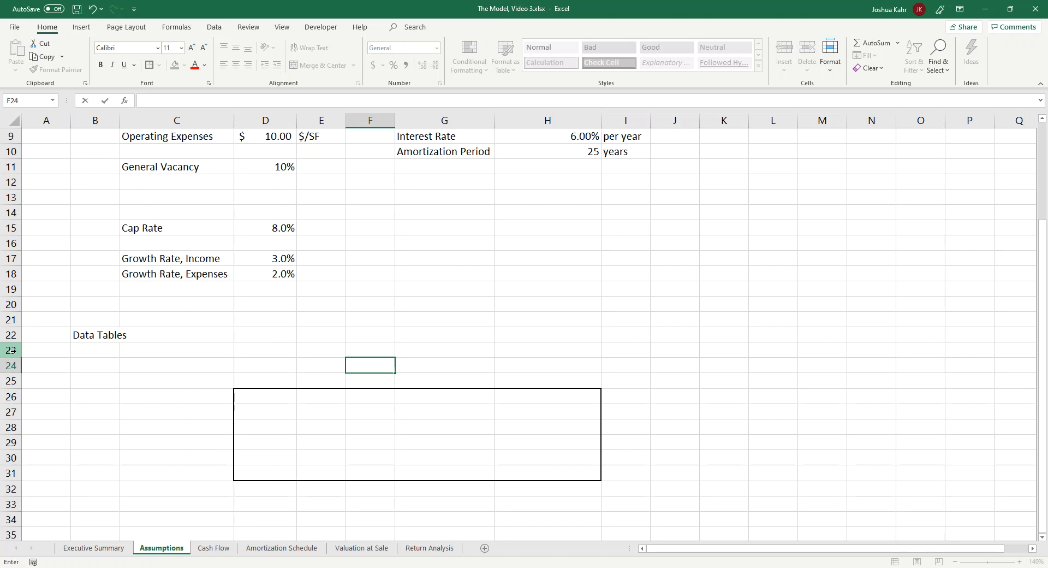
type("Purchase Price")
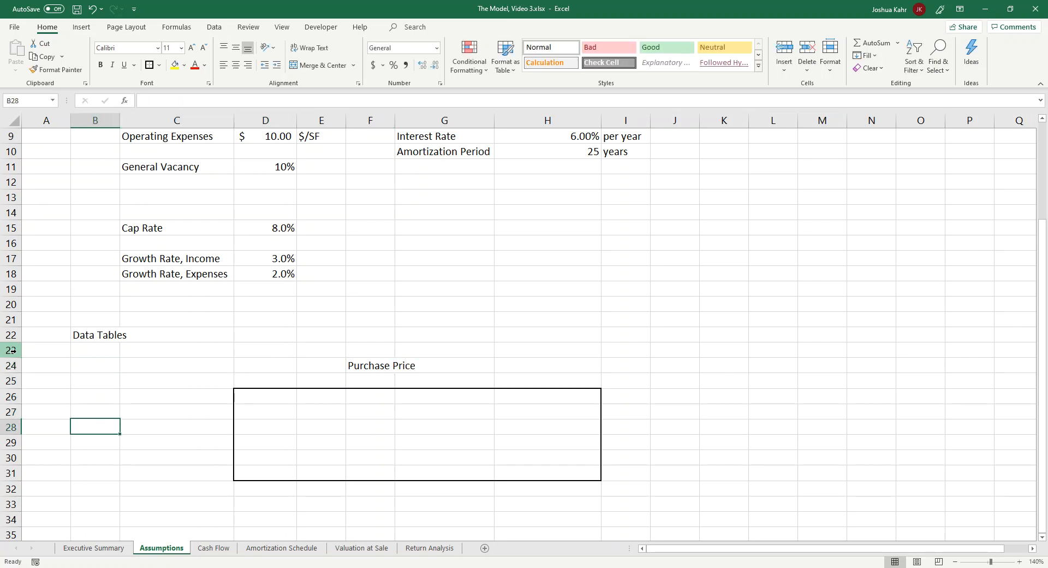
Label B28 Cap Rate with 8% in C28 and +C28±0.005 formulas giving 9.00% down to 7.00%
type("Cap Rate")
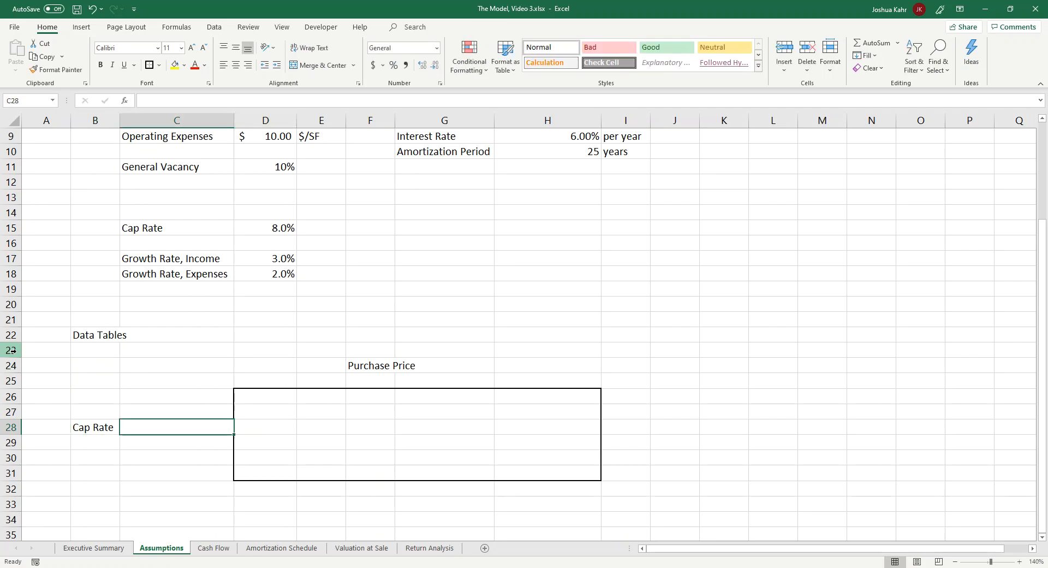
type("8%")
left_click(177, 411)
type("+C28+0.00")
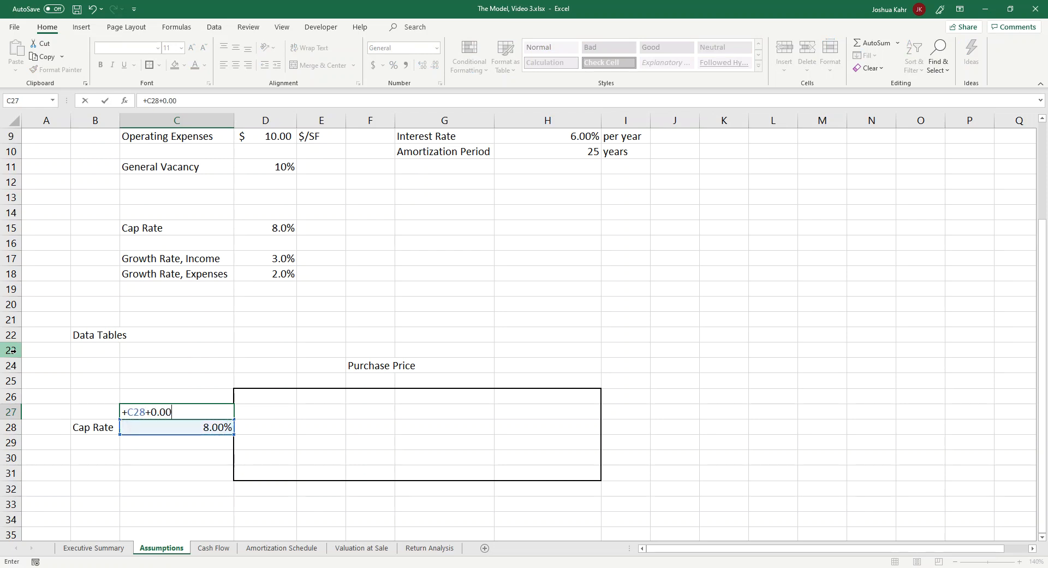
key("Backspace")
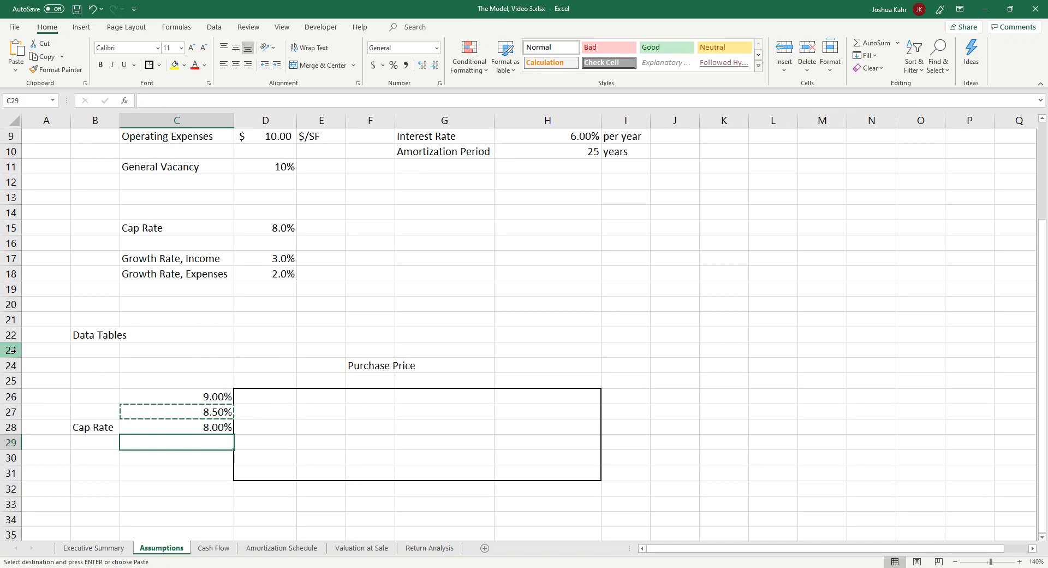
type("+C28-.")
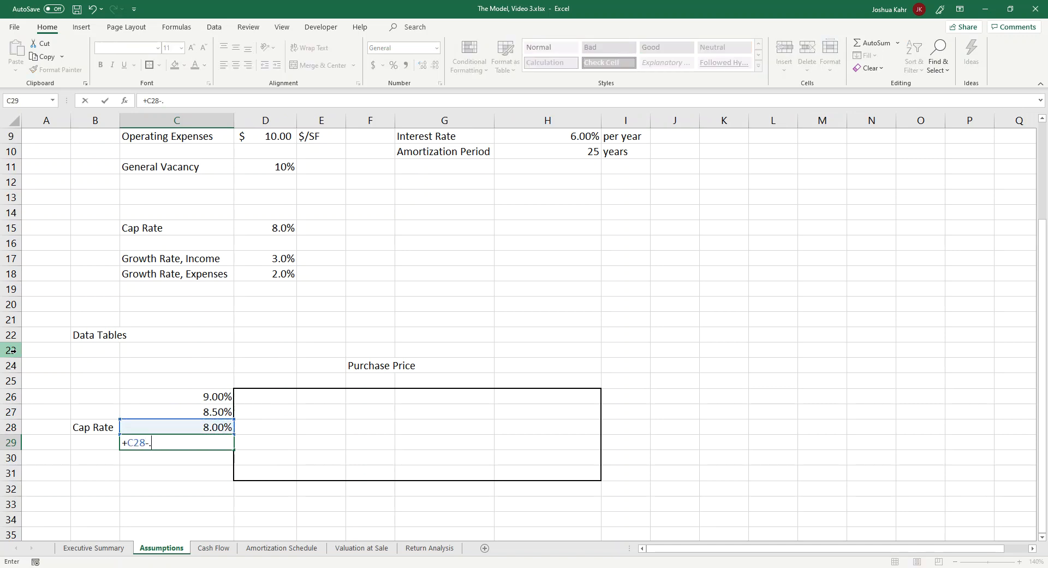
type("005")
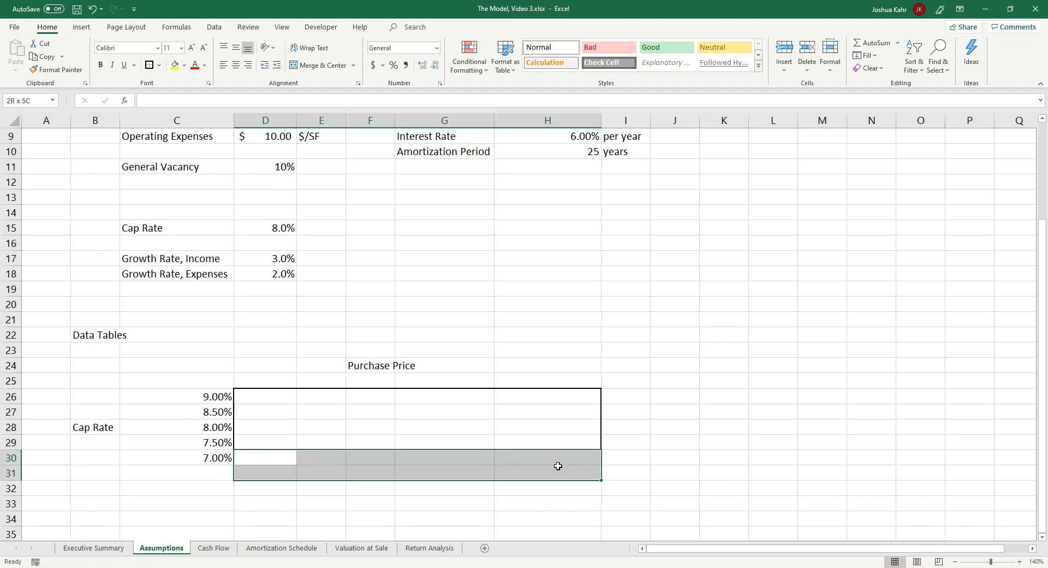
Delete the extra row and fill the top row with 1,000,000 and +F25±50000 prices, 1,100,000–900,000
left_click(265, 457)
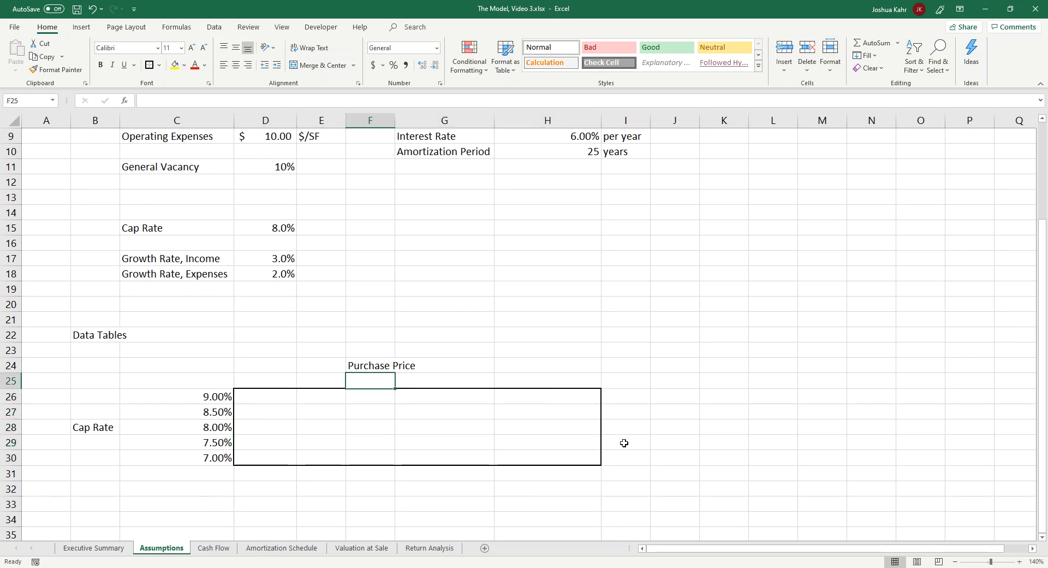
type("1000000")
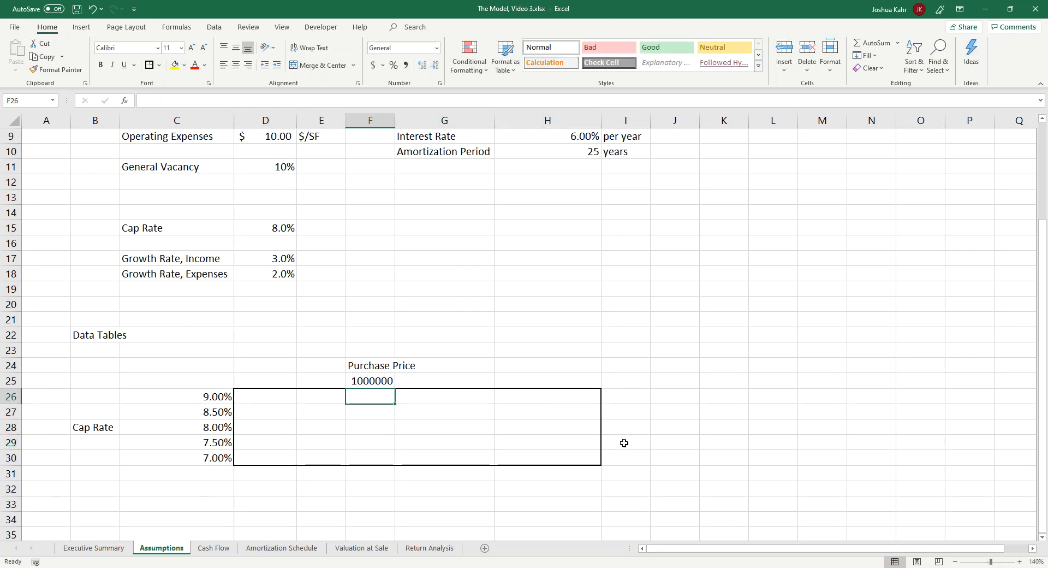
left_click(321, 381)
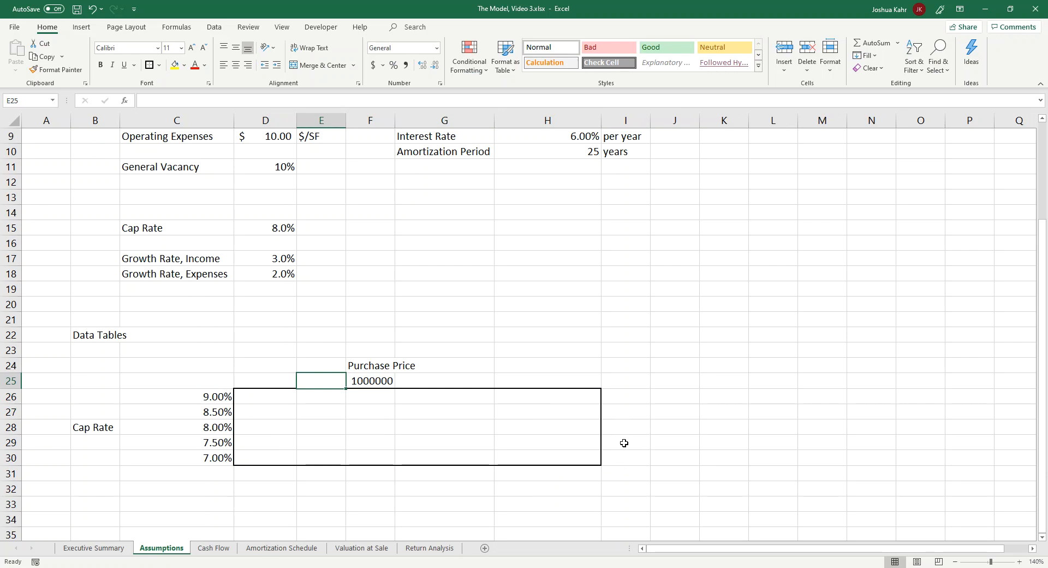
type("+F25")
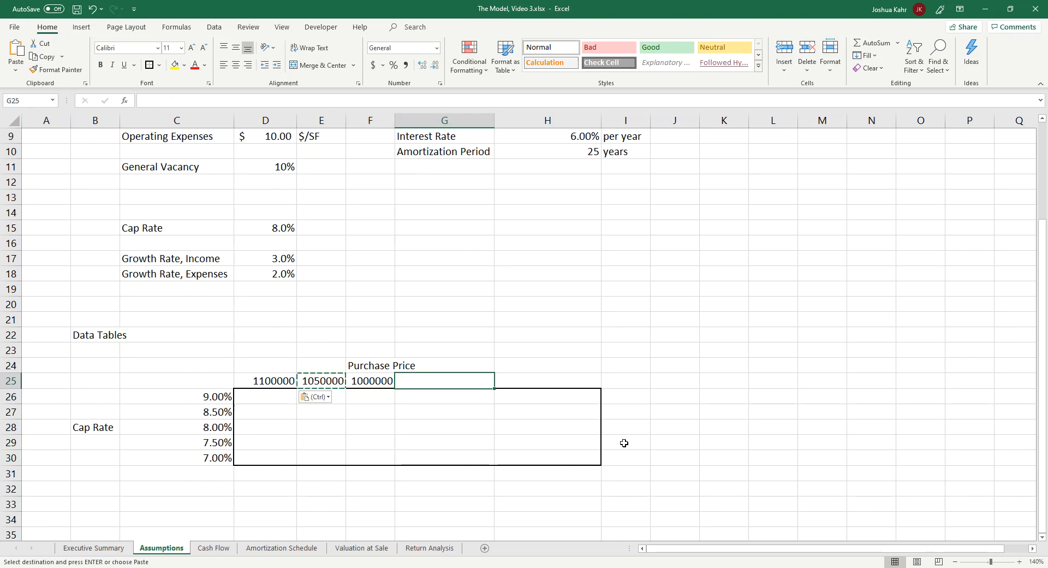
type("+F25-5000")
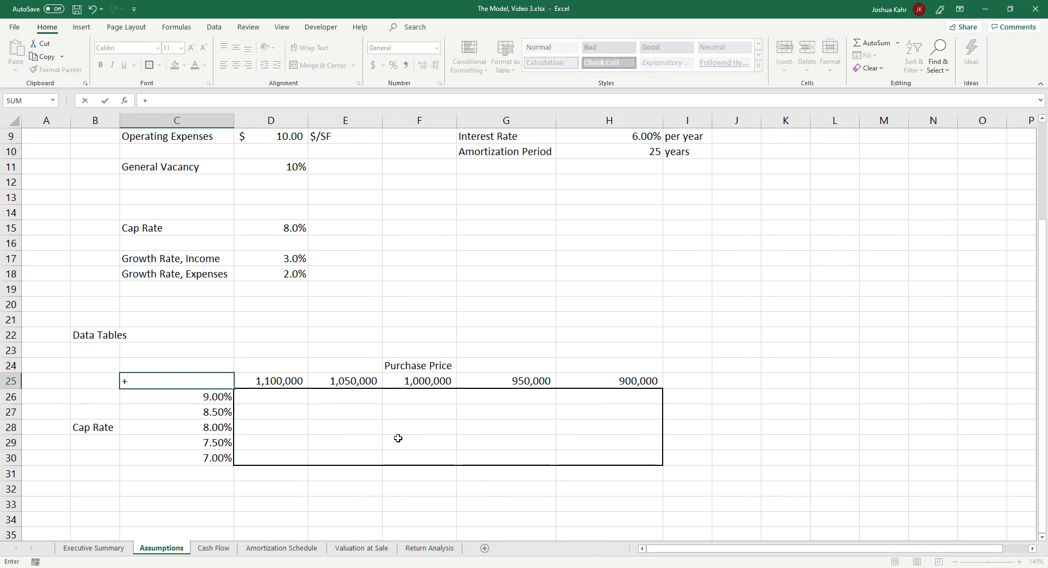
Link corner C25 to 'Return Analysis'!C11 (12.20%) and title the table Unleveraged IRR
left_click(429, 547)
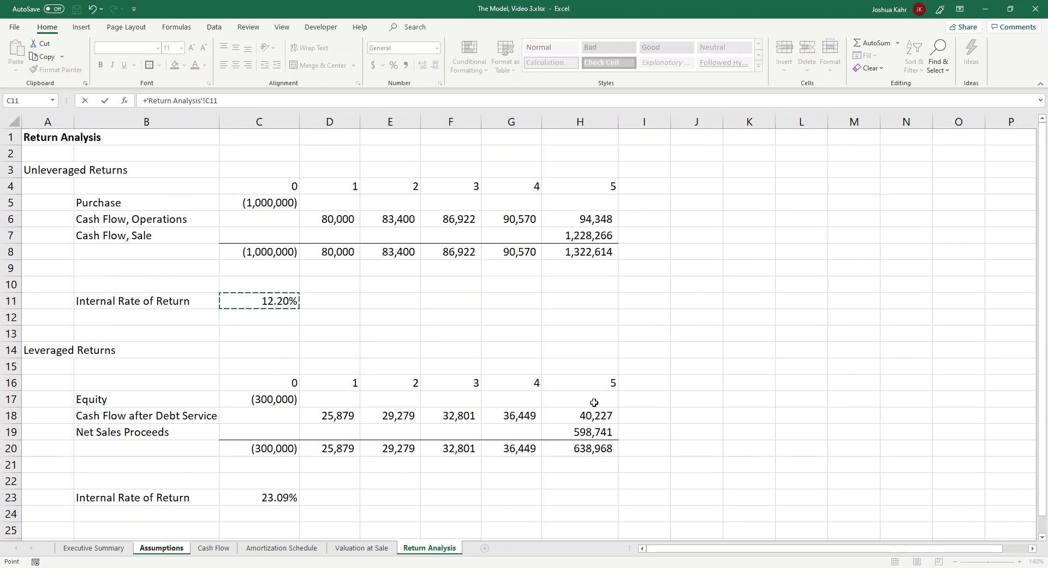
left_click(161, 548)
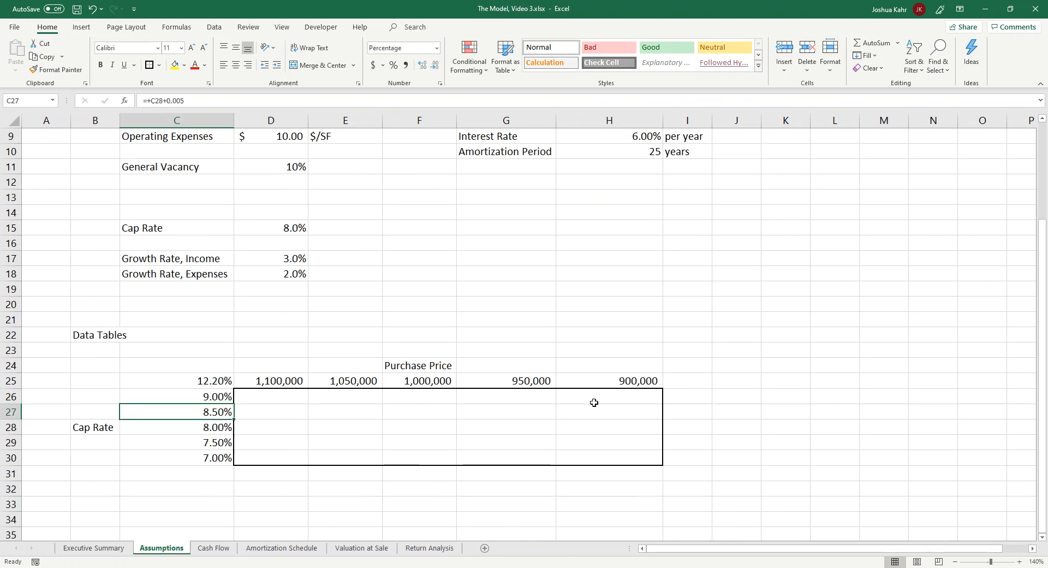
left_click(176, 381)
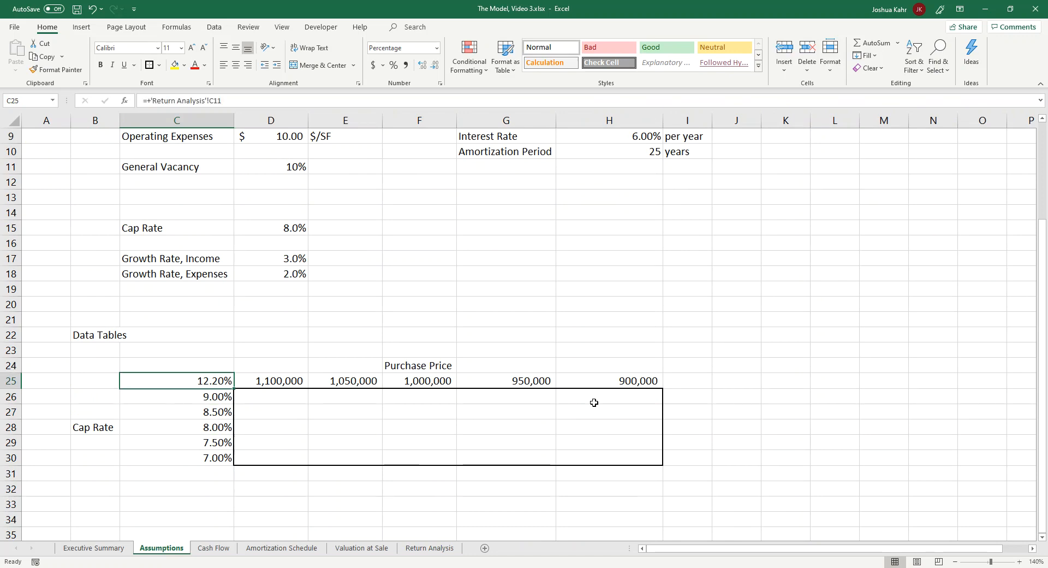
type("Le")
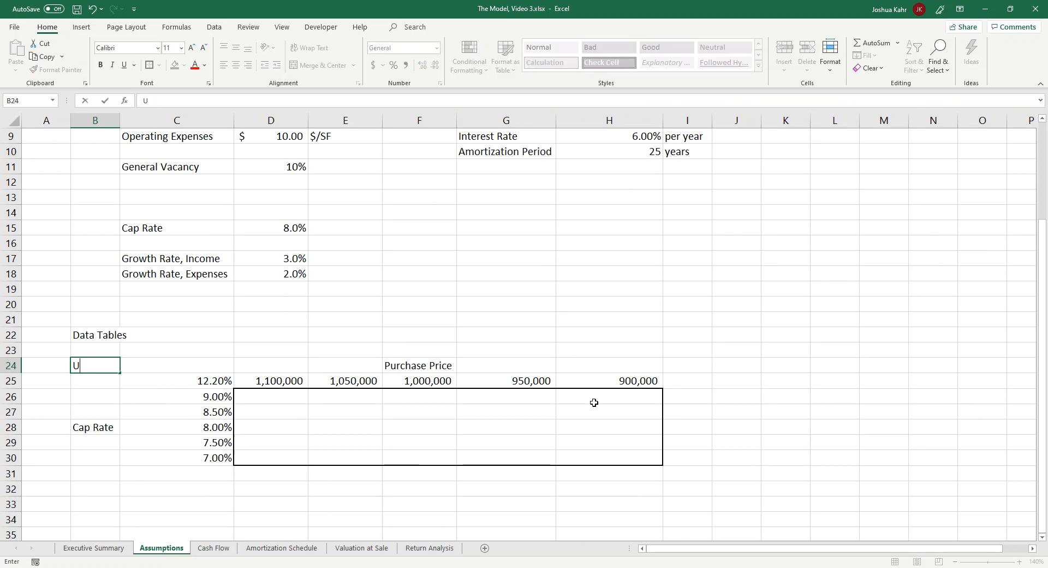
type("nlever")
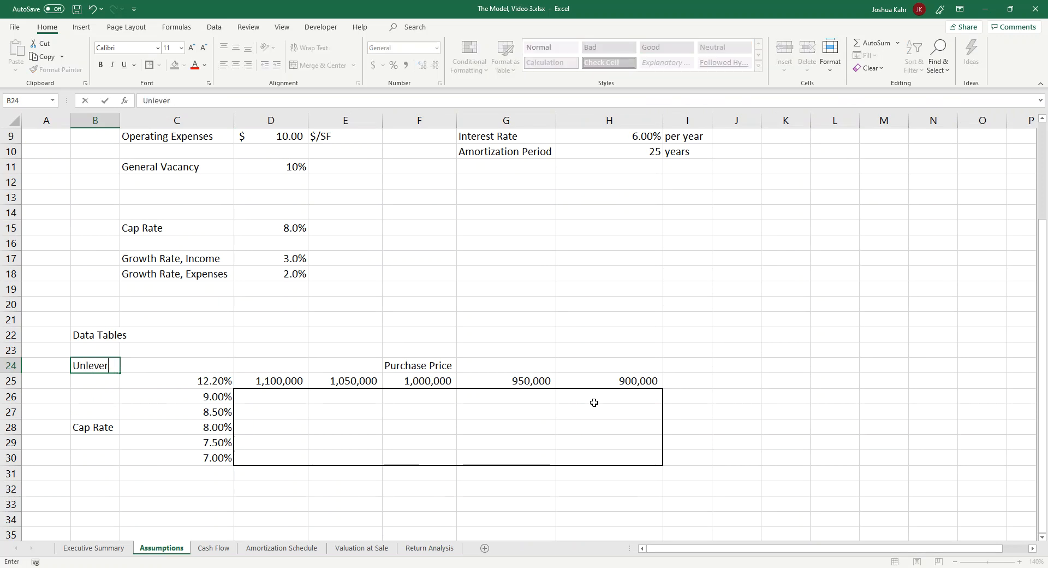
type("aged")
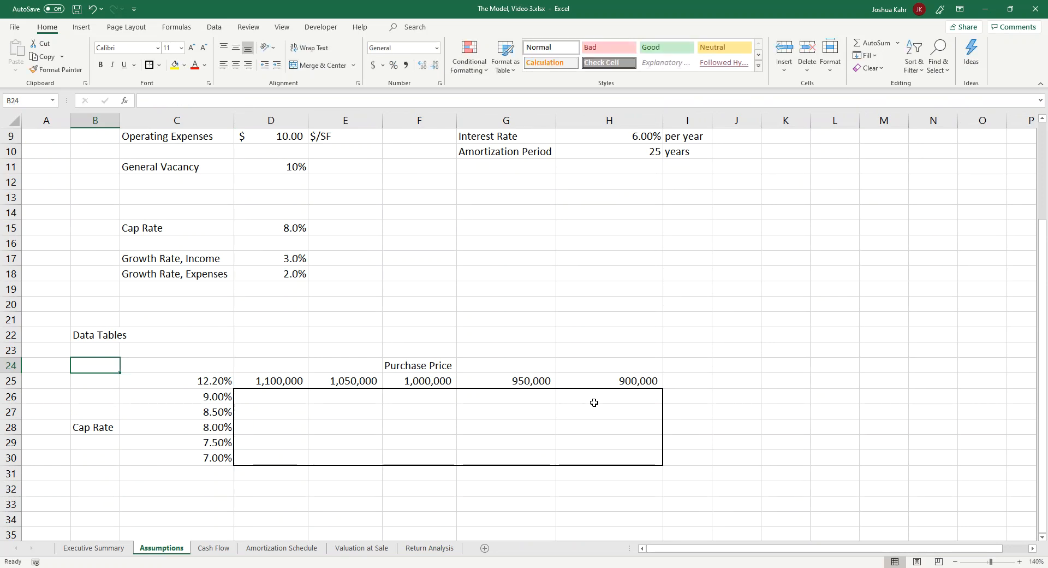
type("Unm")
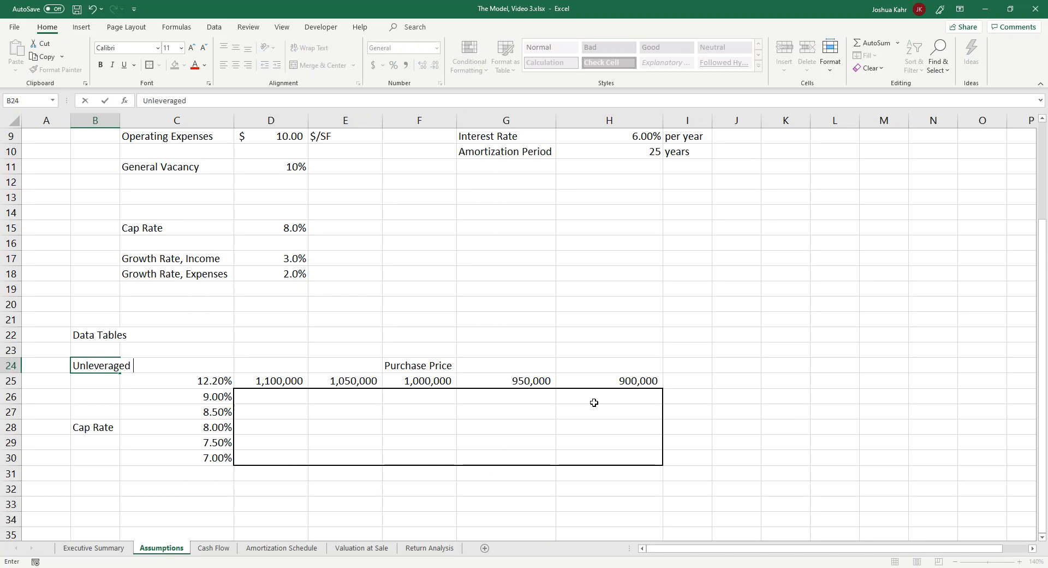
type("IRR")
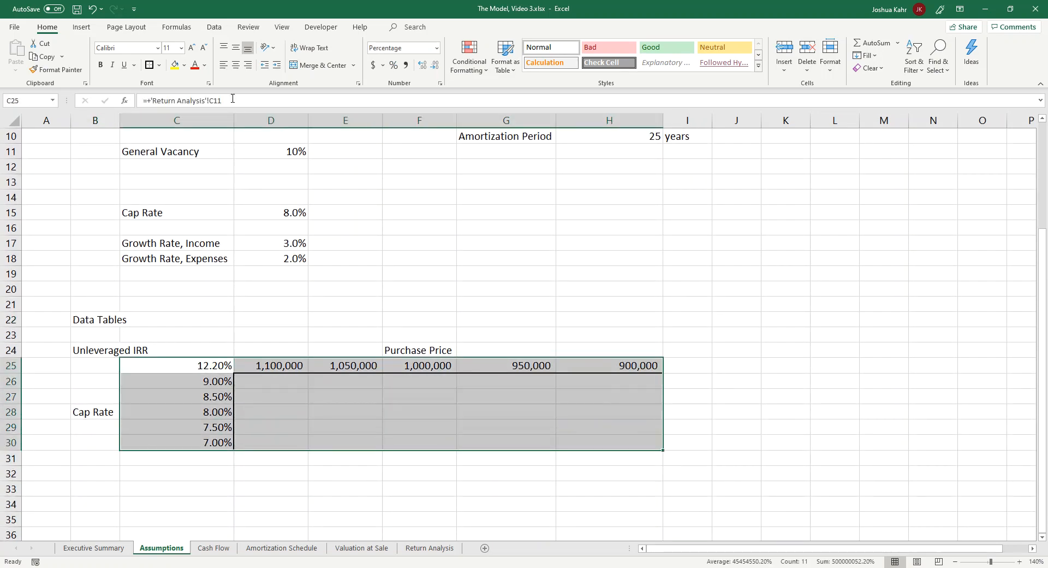
Run a What-If Data Table with row input $H$5 and column input $D$15
left_click(214, 26)
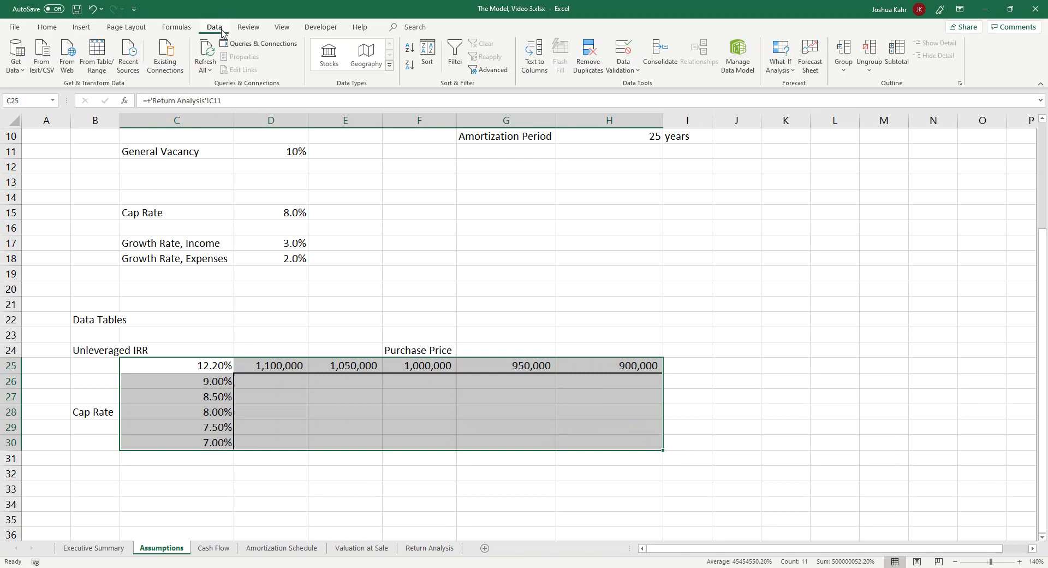
left_click(780, 55)
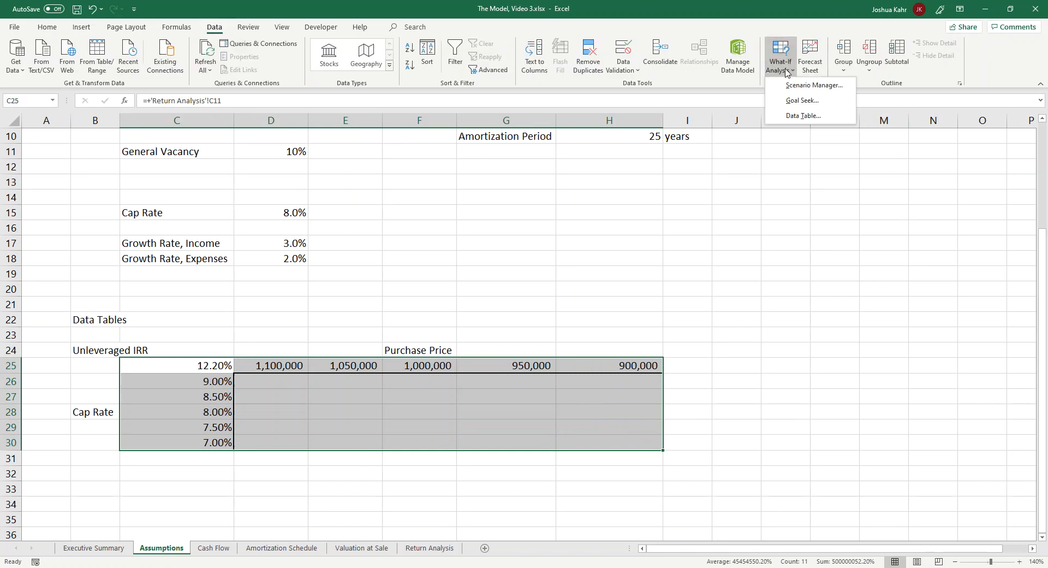
left_click(801, 115)
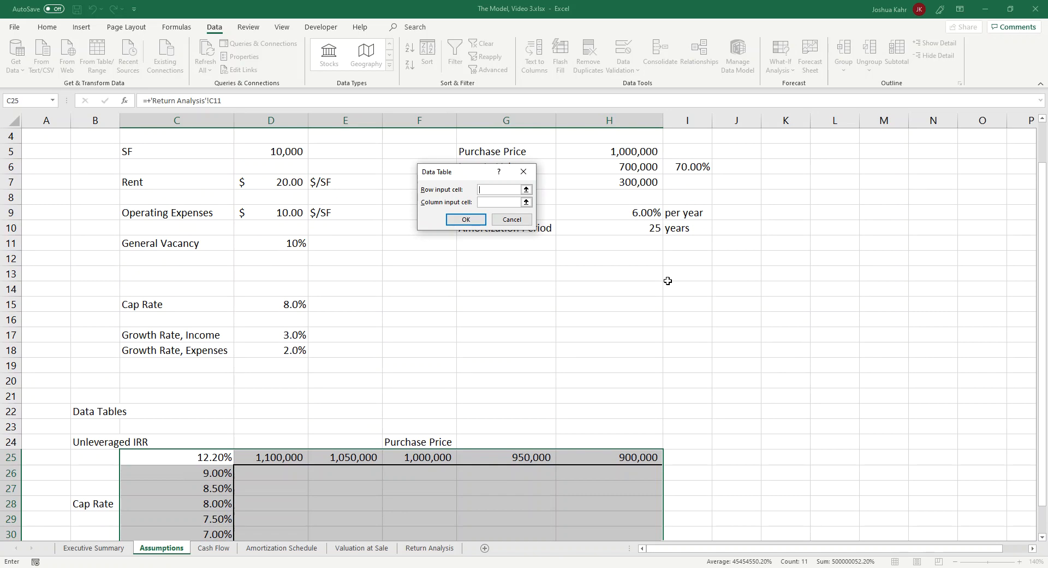
left_click(608, 151)
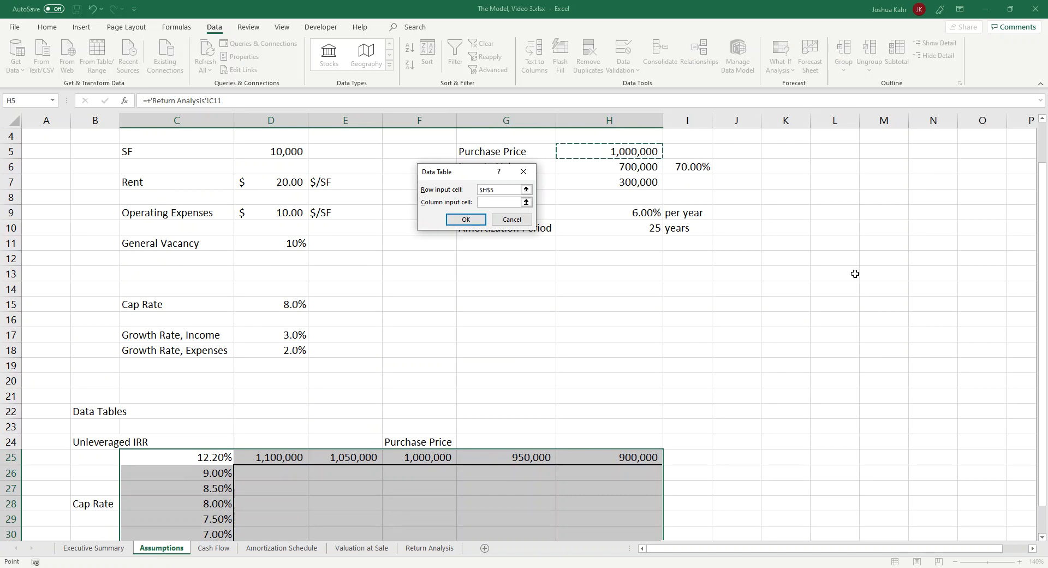
left_click(500, 201)
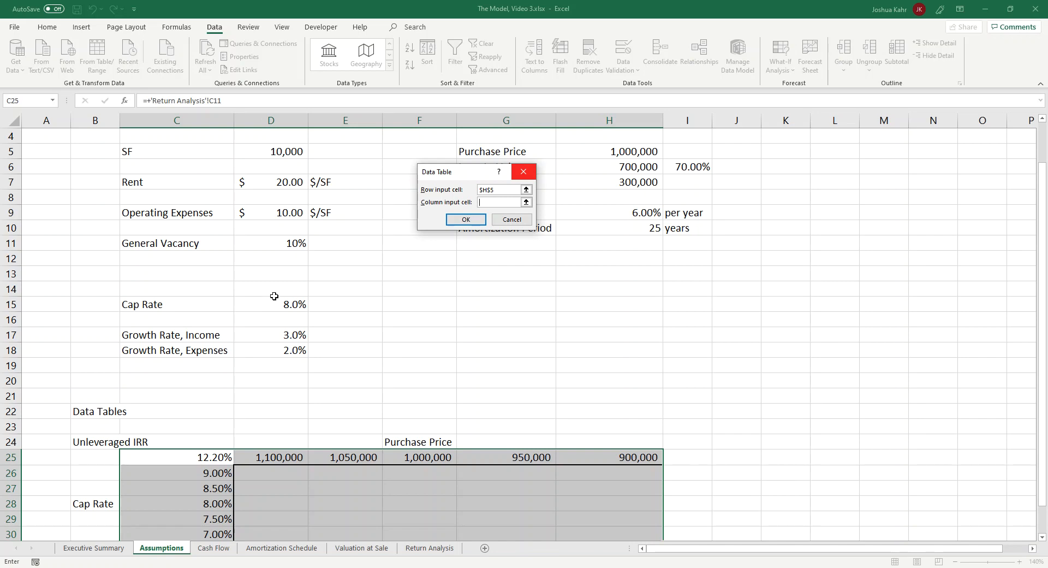
left_click(270, 303)
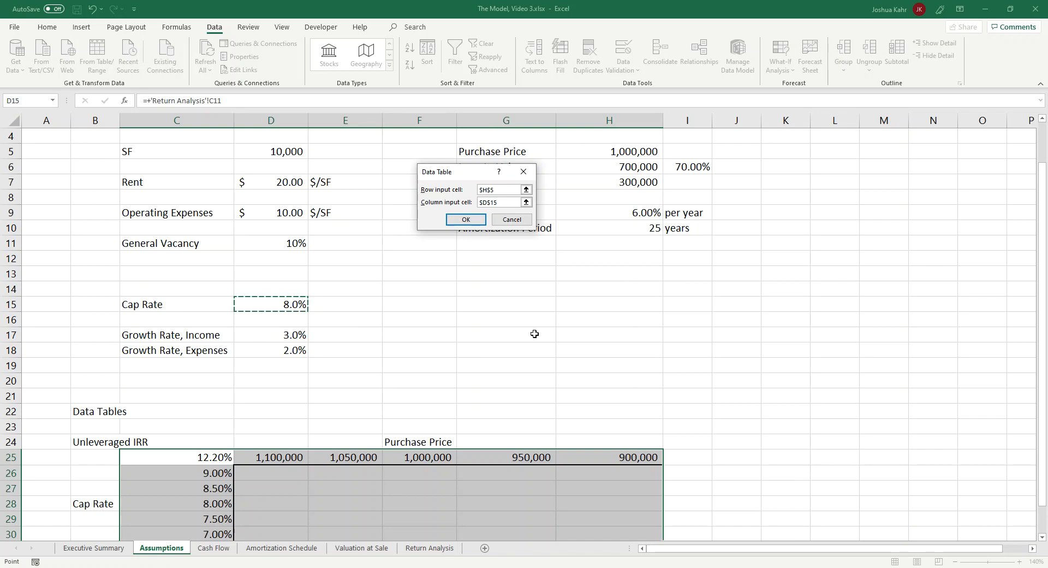
left_click(498, 202)
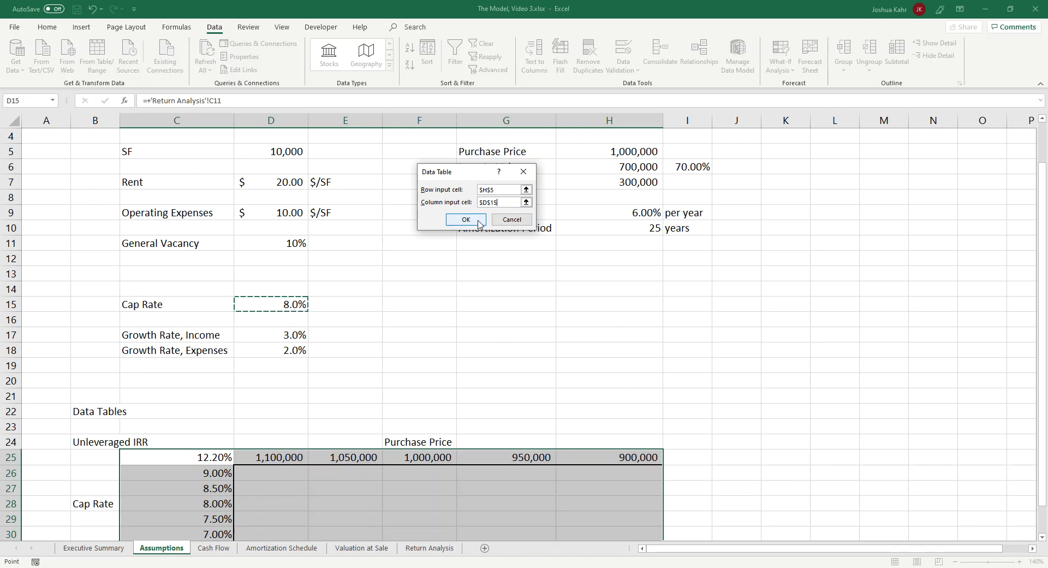
left_click(465, 220)
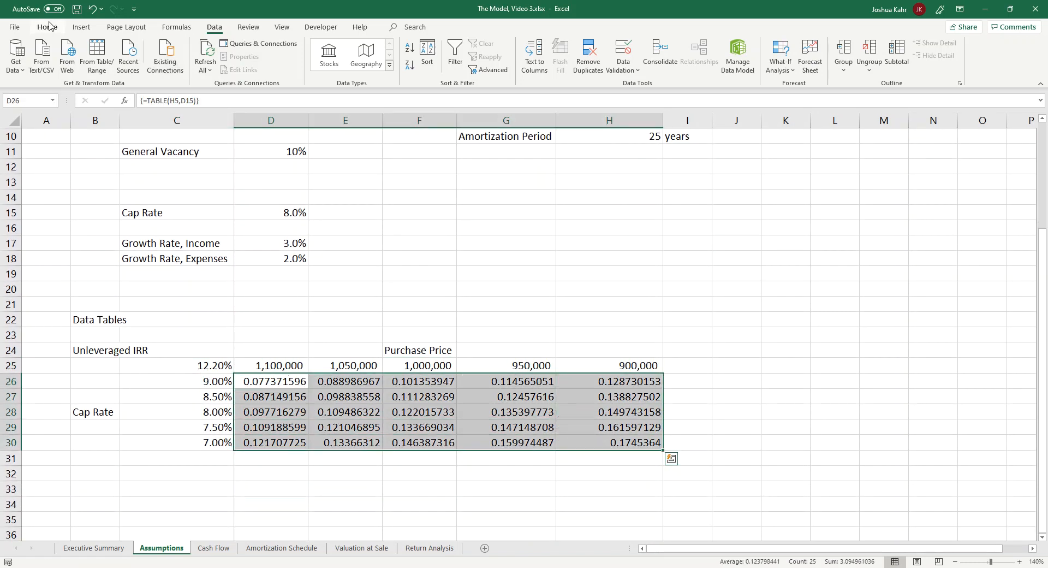
Format D26:H30 as two-decimal percentages and outline the results grid and the 12.20% corner
left_click(47, 27)
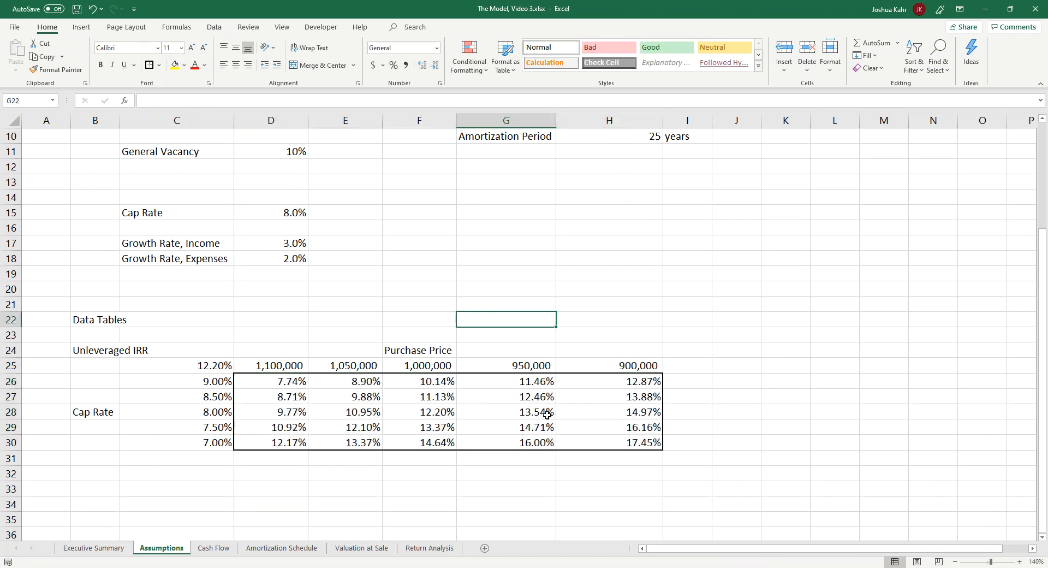
left_click(176, 365)
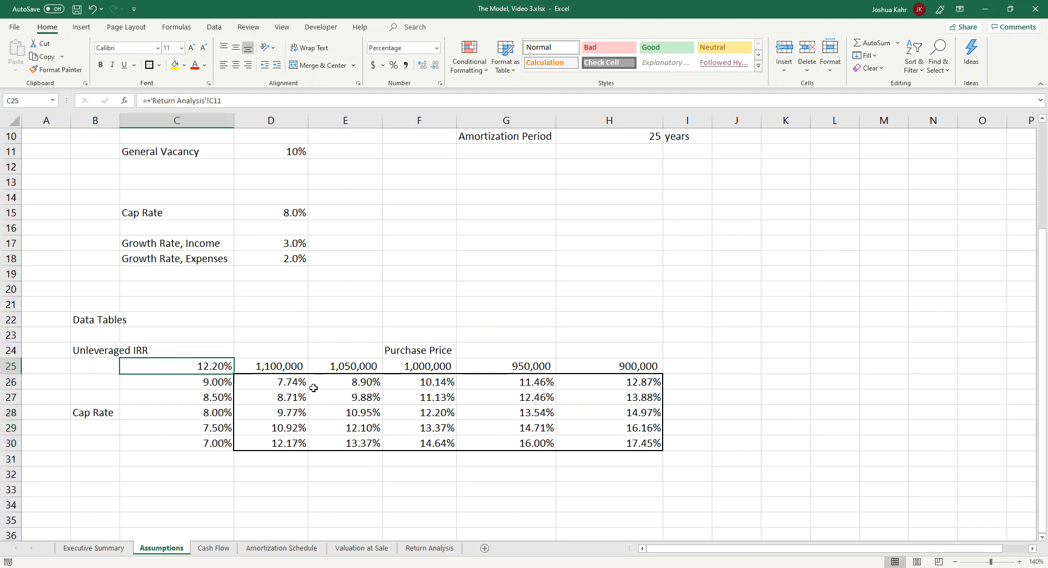
left_click(419, 412)
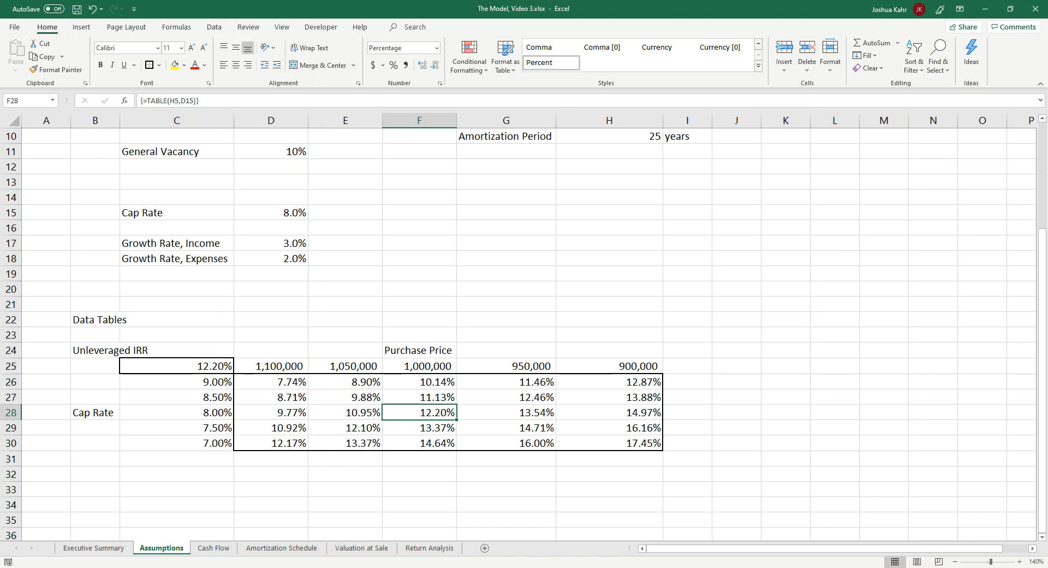
mouse_move(98, 521)
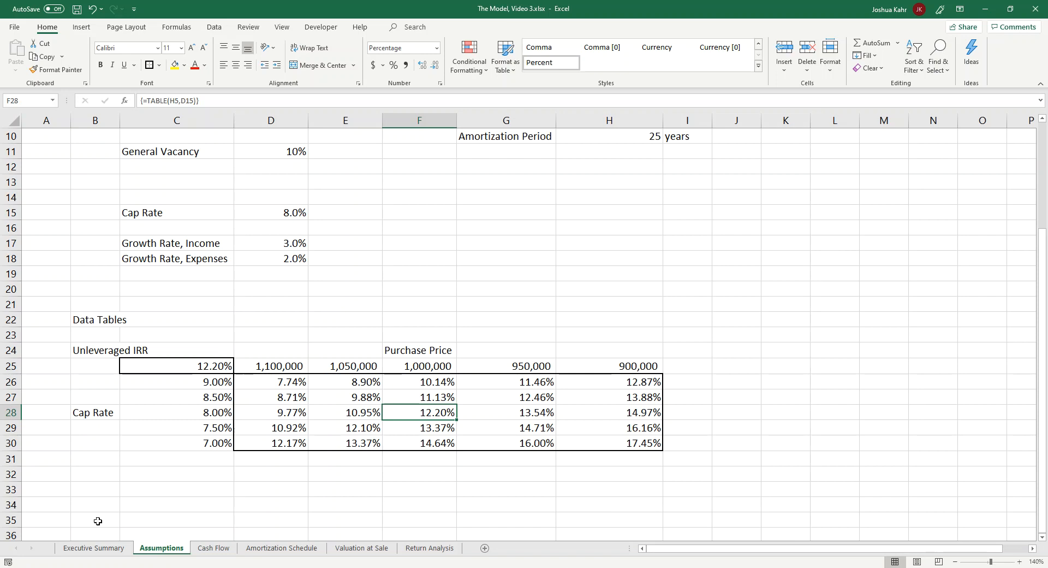
Link Executive Summary E13 to the unleveraged IRR corner with =+Assumptions!C25
left_click(93, 548)
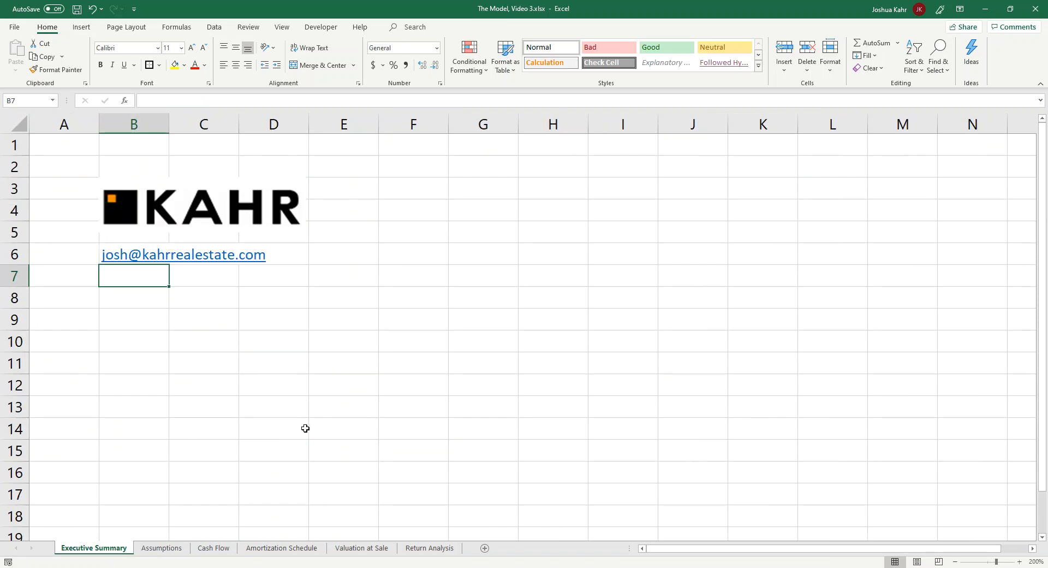
mouse_move(200, 243)
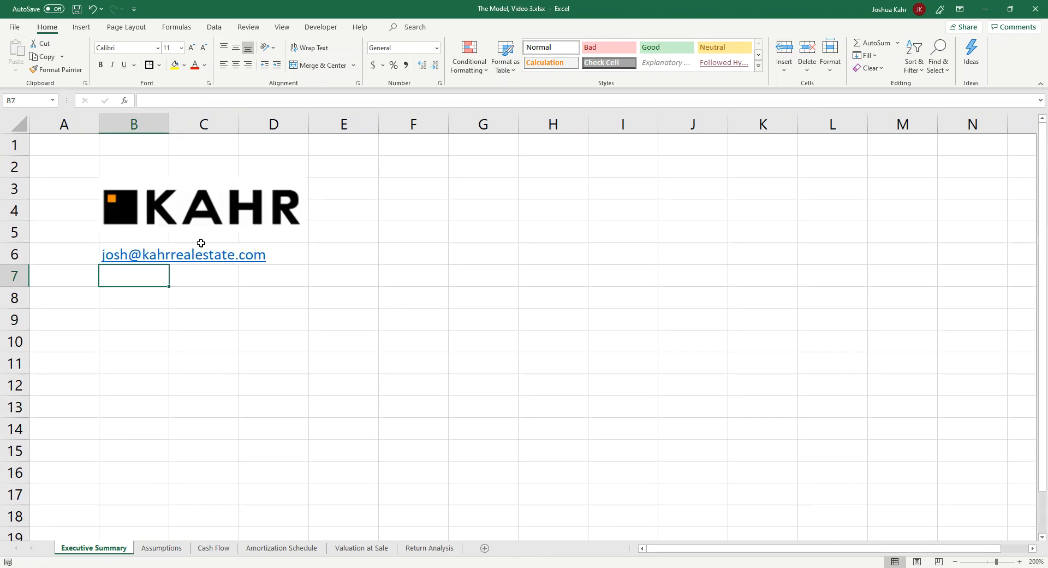
mouse_move(882, 562)
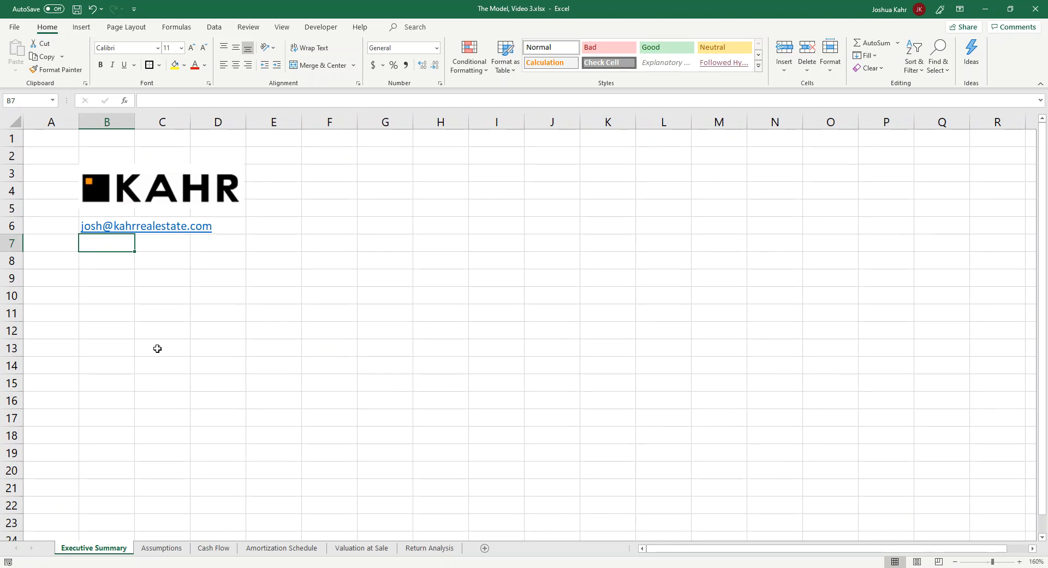
left_click(274, 347)
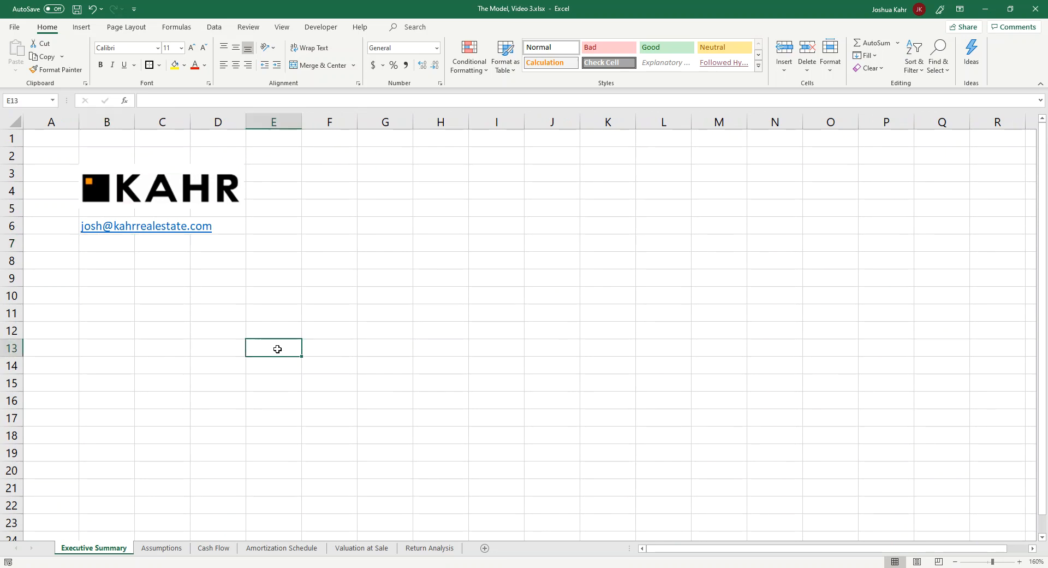
left_click(161, 547)
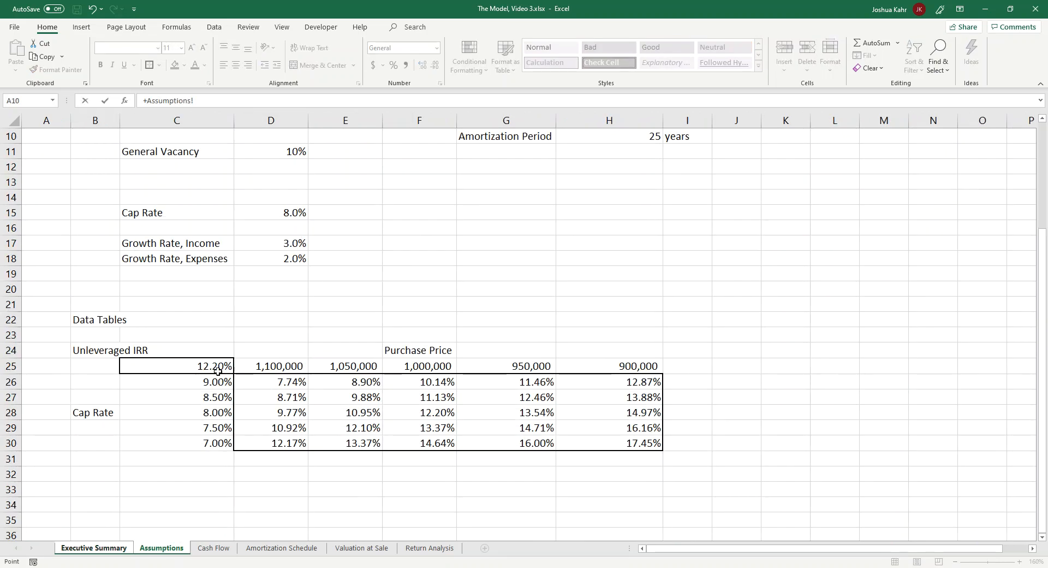
left_click(92, 548)
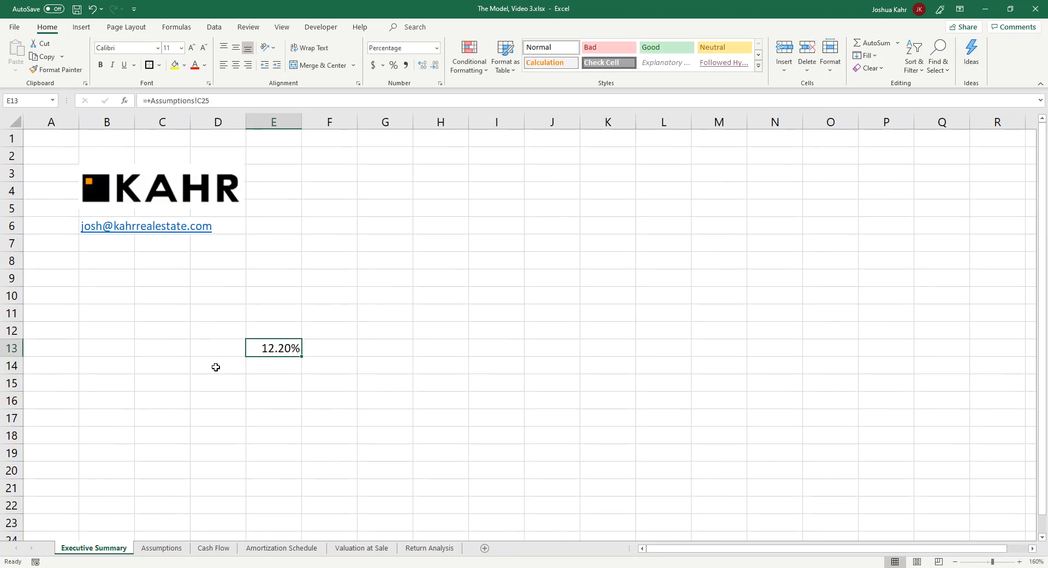
Fill the link across to column J and down to row 18, mirroring the IRR table
left_click_drag(300, 355, 504, 355)
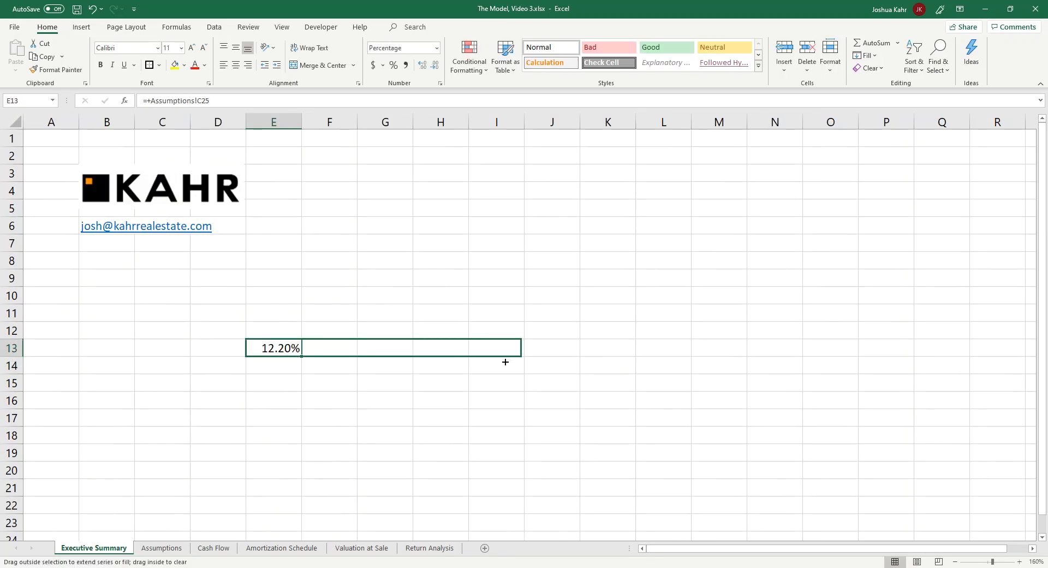
left_click_drag(302, 347, 523, 348)
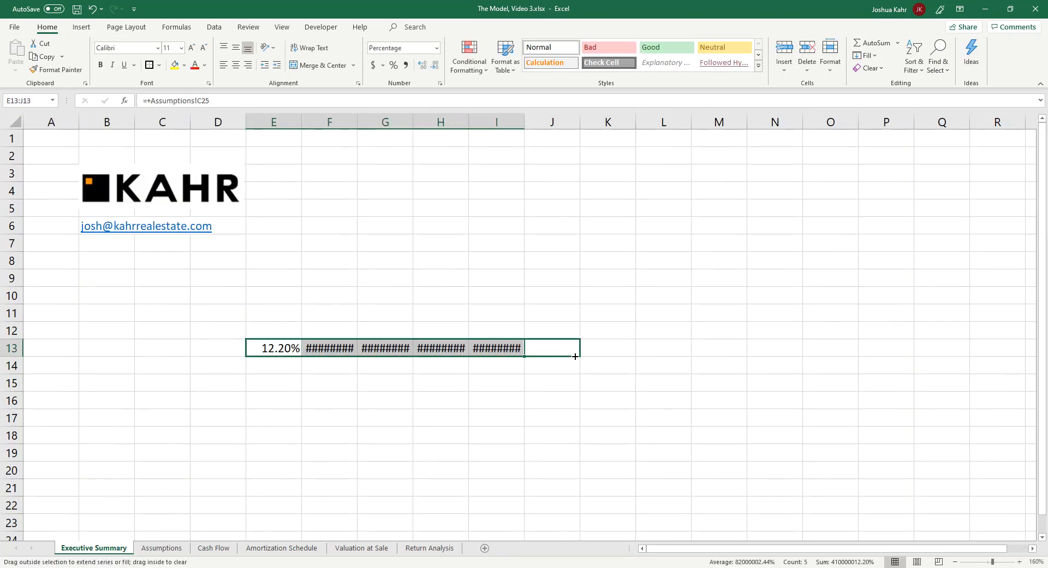
left_click_drag(574, 355, 574, 441)
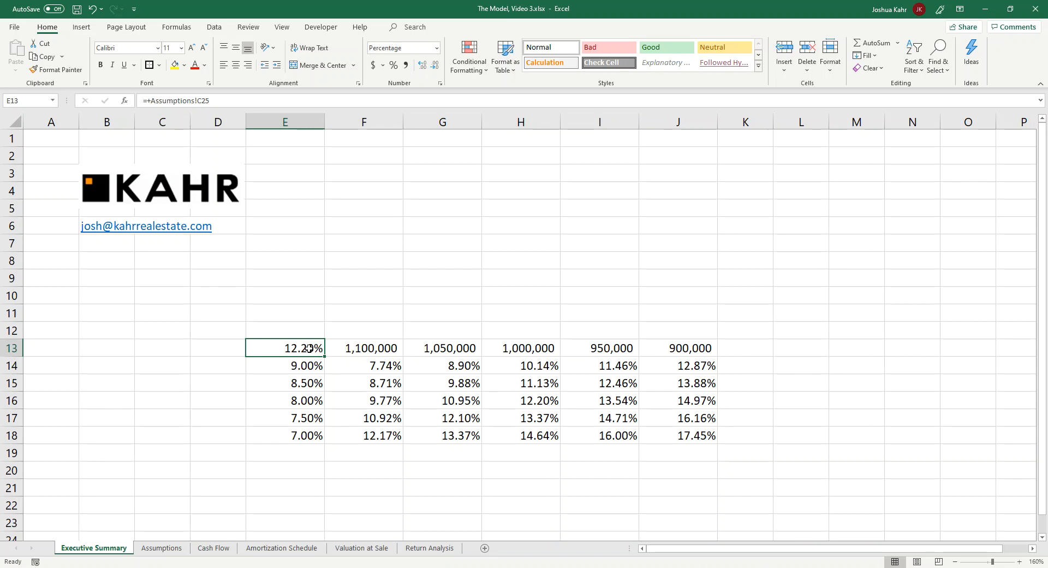
Clear corner E13, border the grid, highlight the 12.20% case and outer ring yellow, return to Assumptions
key("Delete")
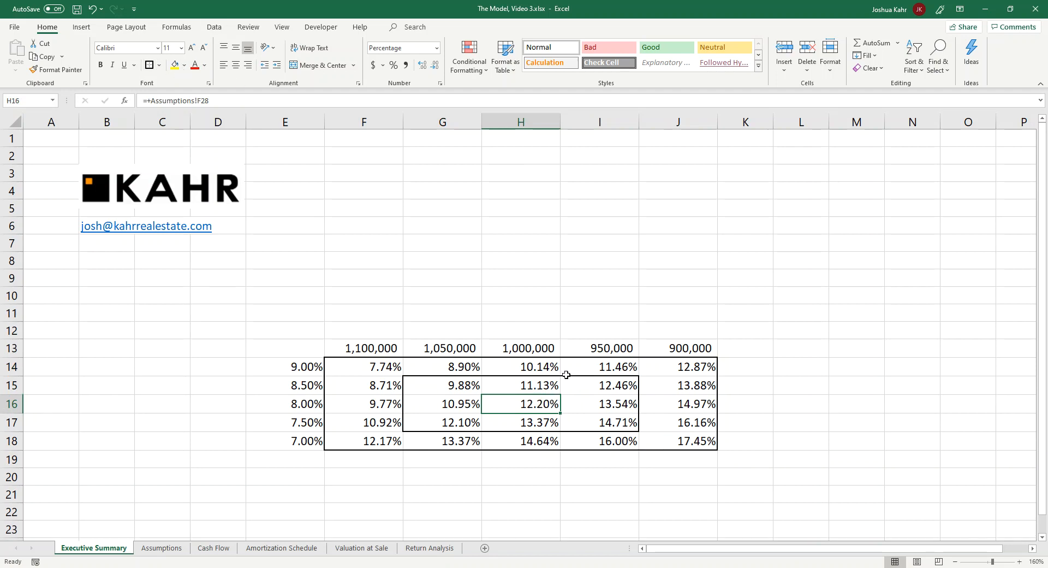
mouse_move(525, 404)
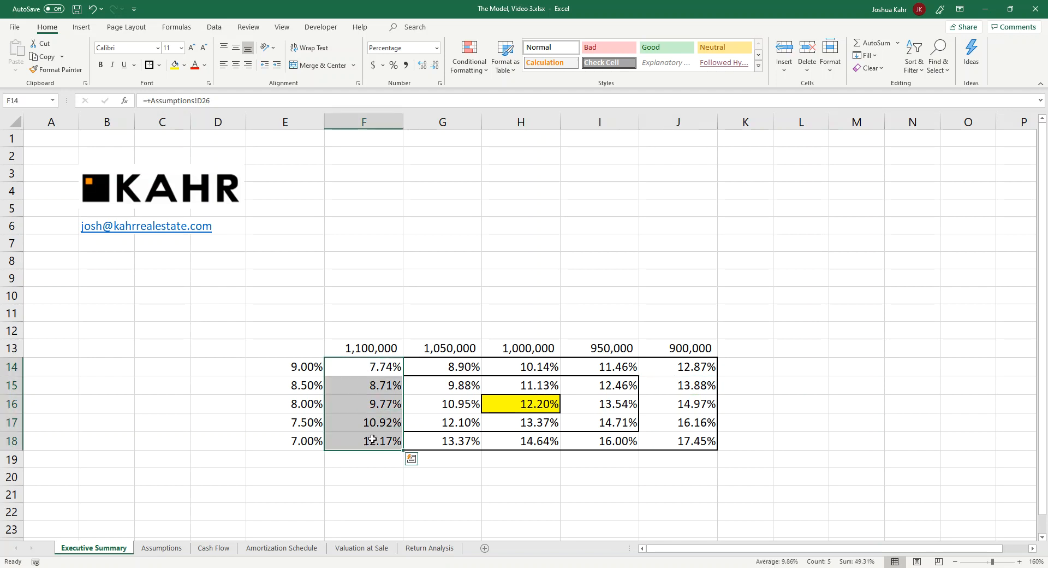
left_click(174, 65)
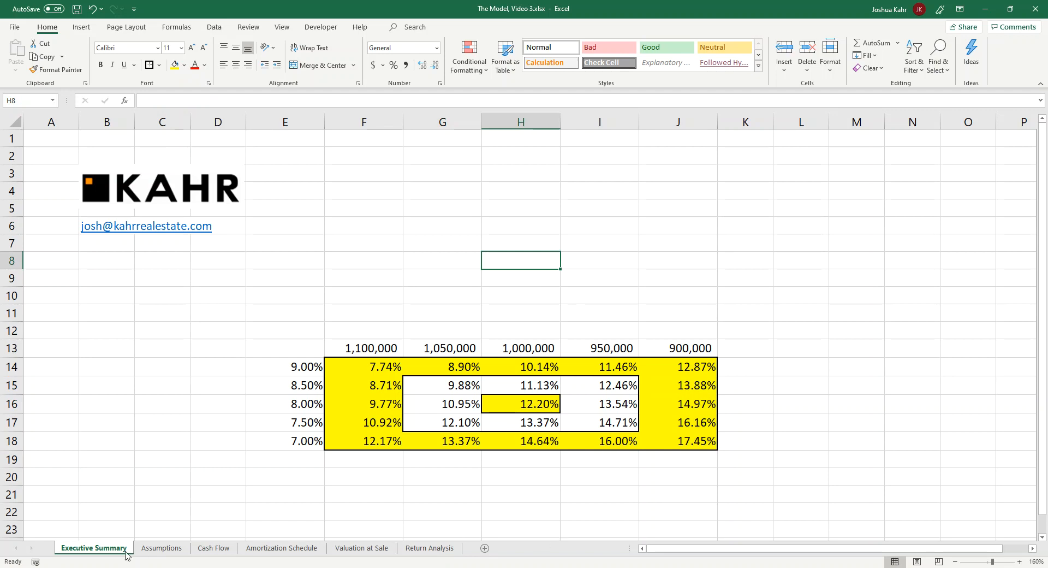
left_click(161, 548)
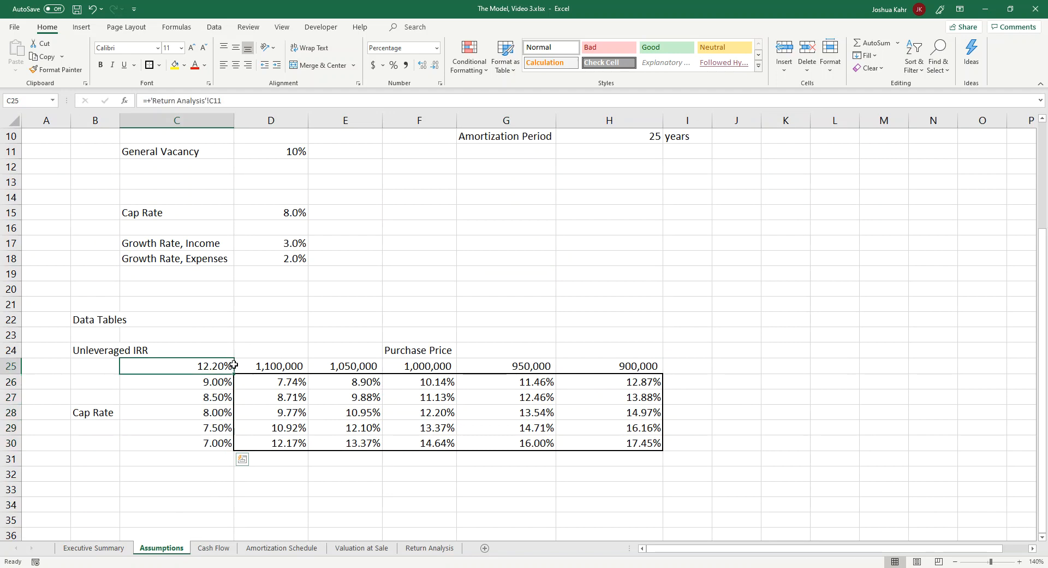
Select H30 in the IRR table and show the Formulas Calculation Options choices
left_click(607, 442)
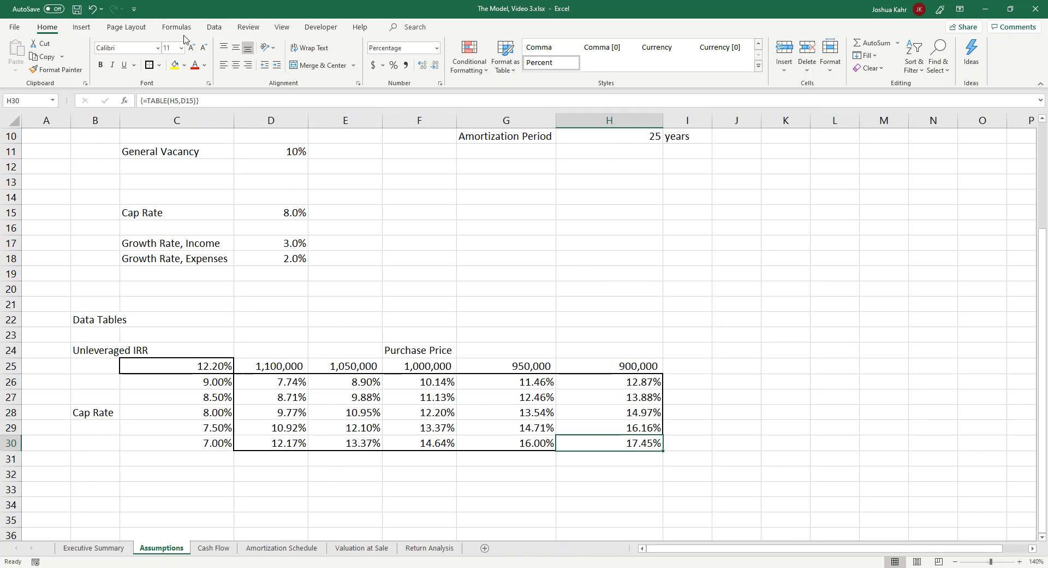
left_click(175, 26)
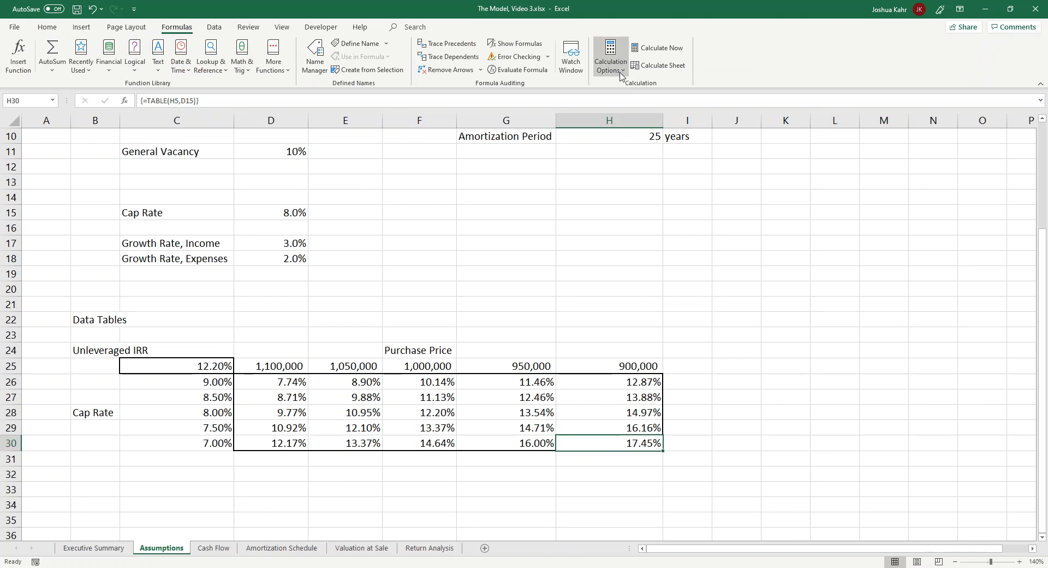
left_click(609, 57)
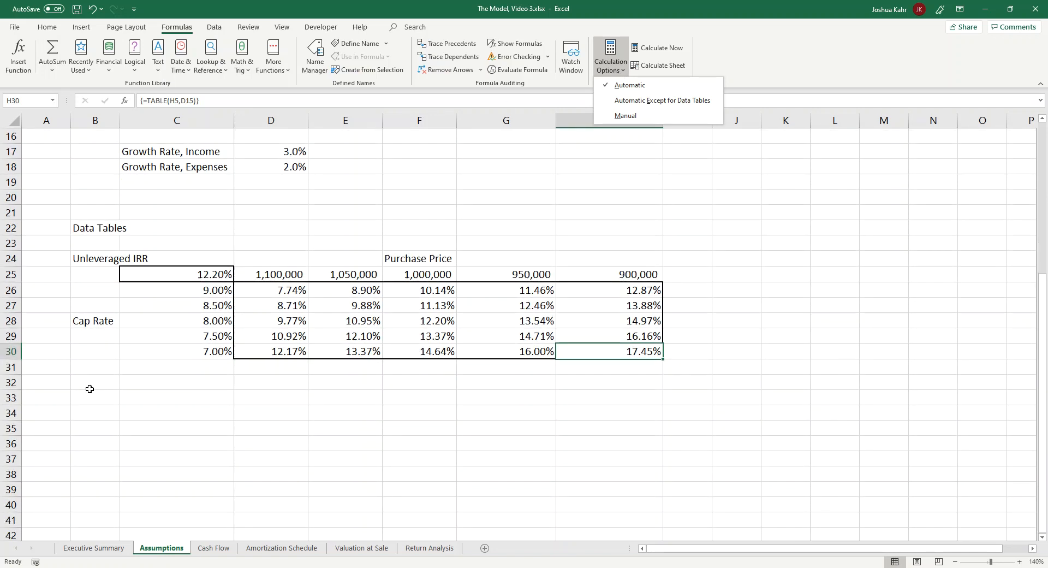
Label the new block 'Leveraged IRR' from B32 with 'Equity' and 'Cap Rate' headings over copied cap rates
left_click(95, 382)
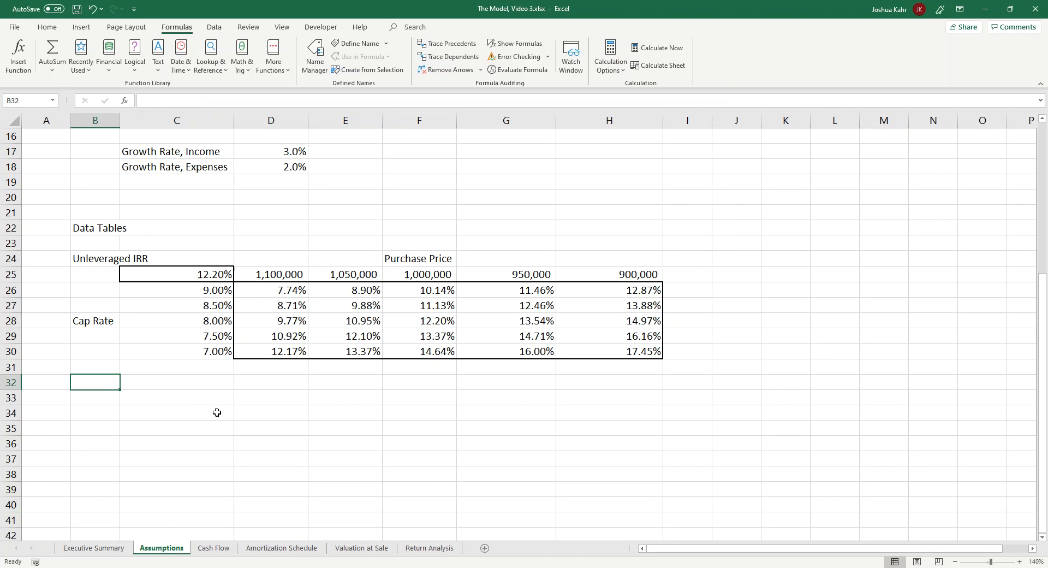
type("Leveraged")
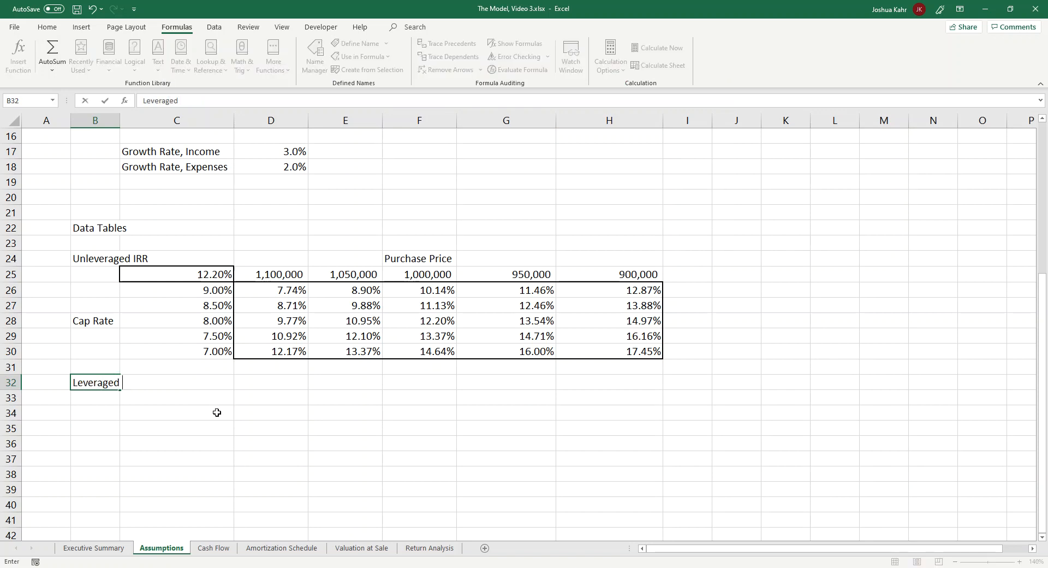
type("IRR")
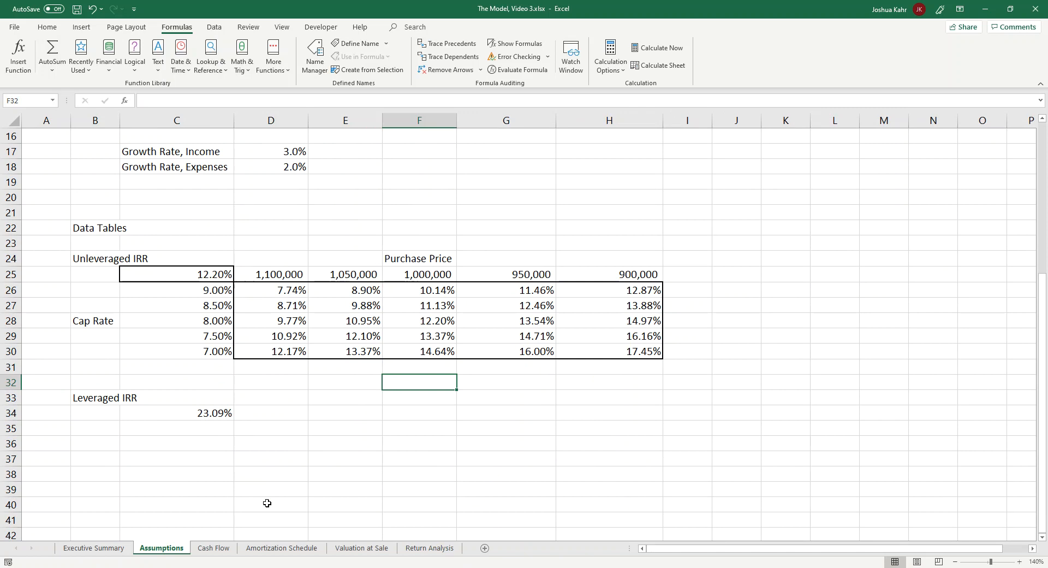
type("Equity")
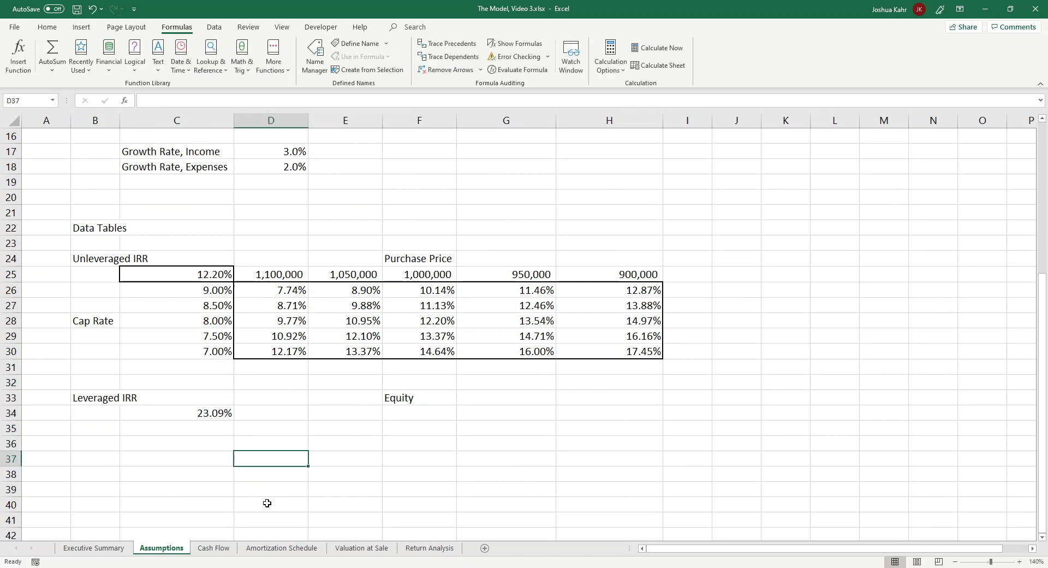
type("Cap Rate")
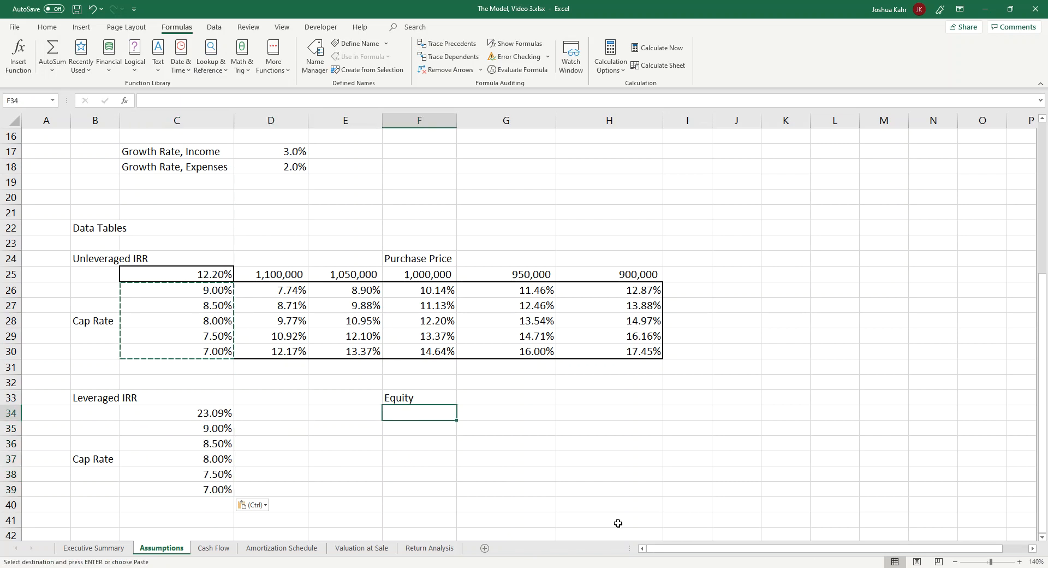
scroll("up", 3)
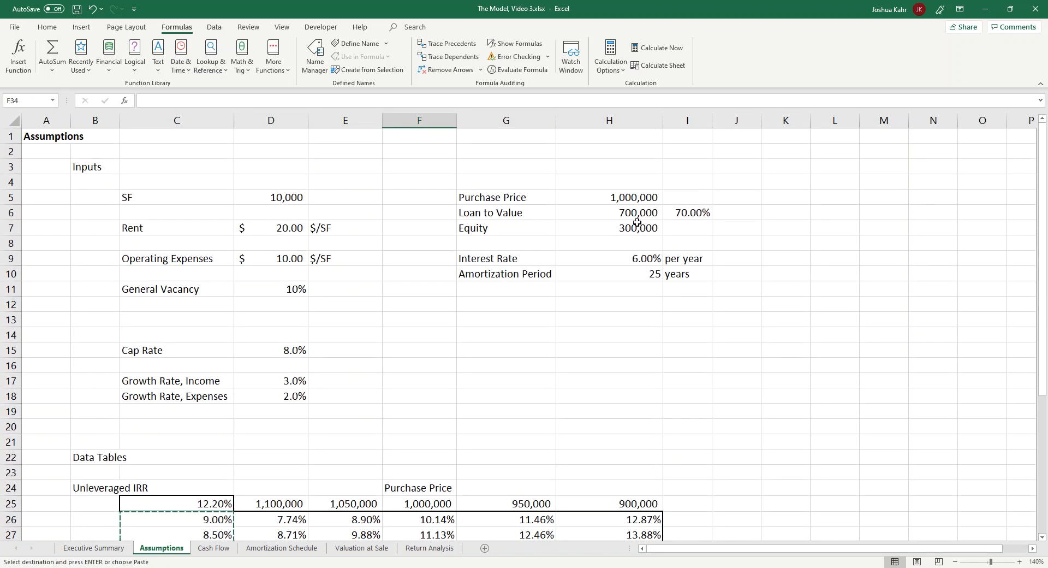
left_click(608, 227)
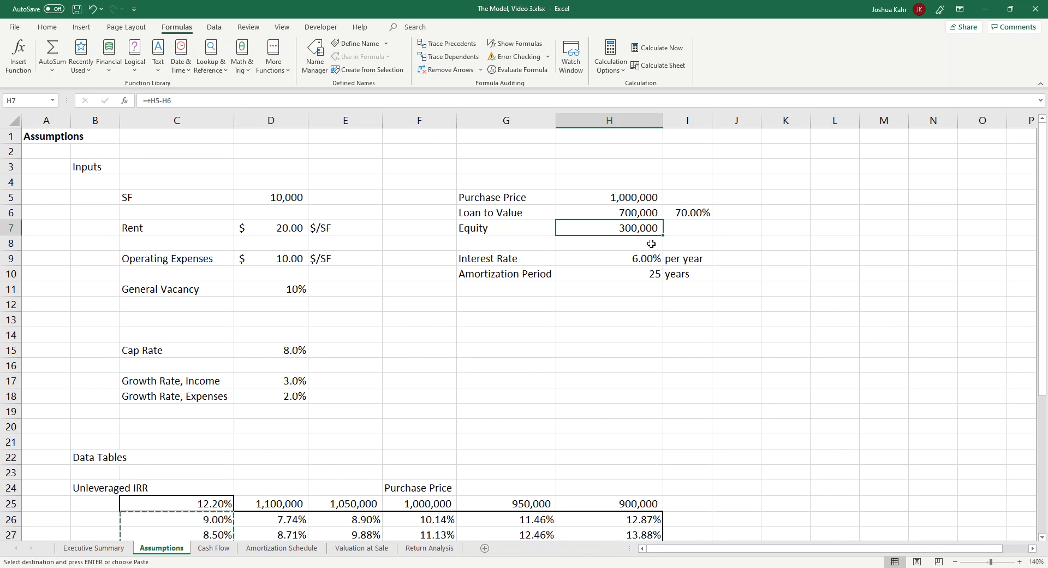
double_click(608, 227)
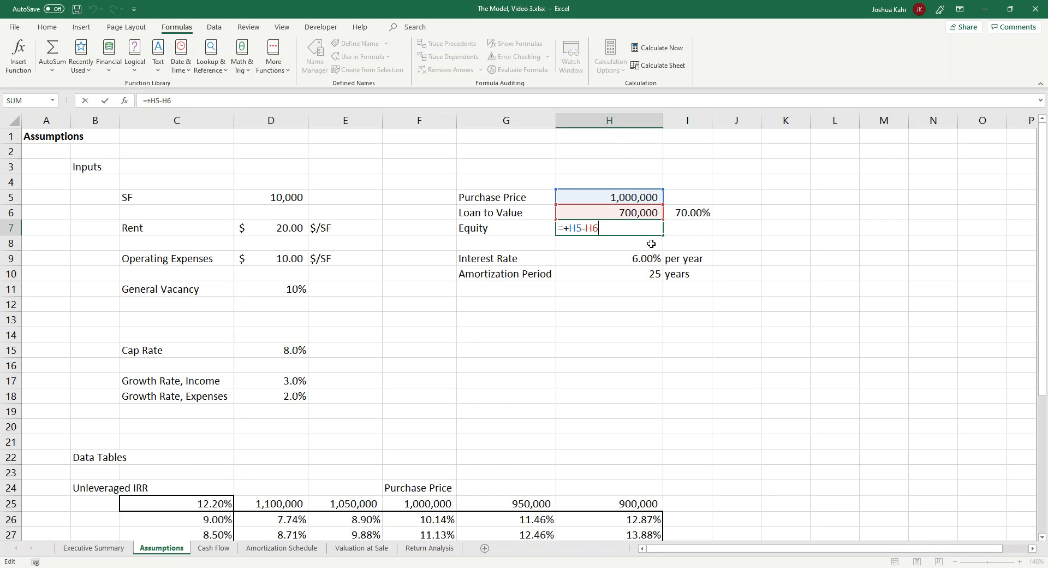
key("Enter")
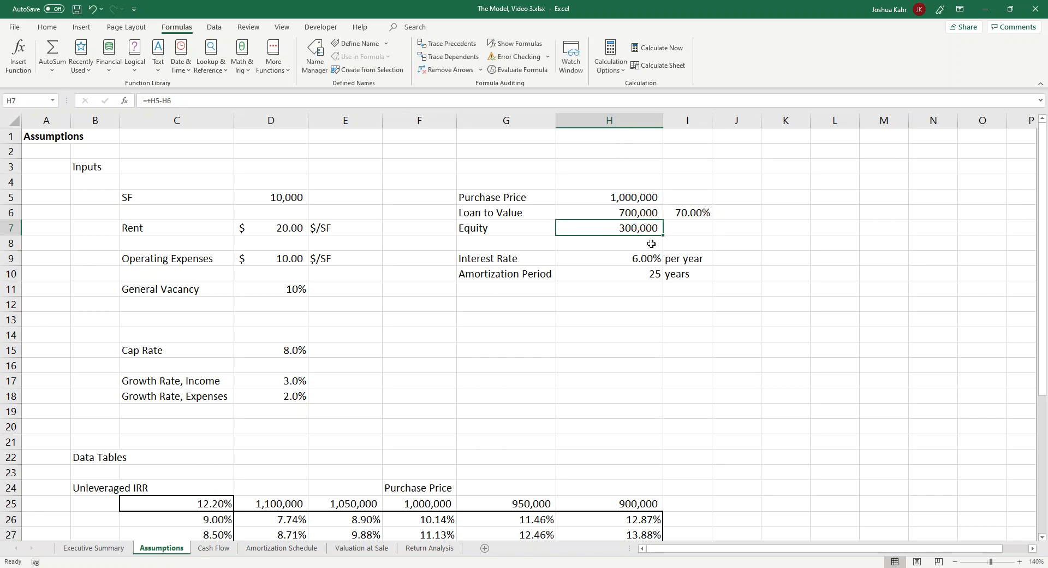
double_click(607, 227)
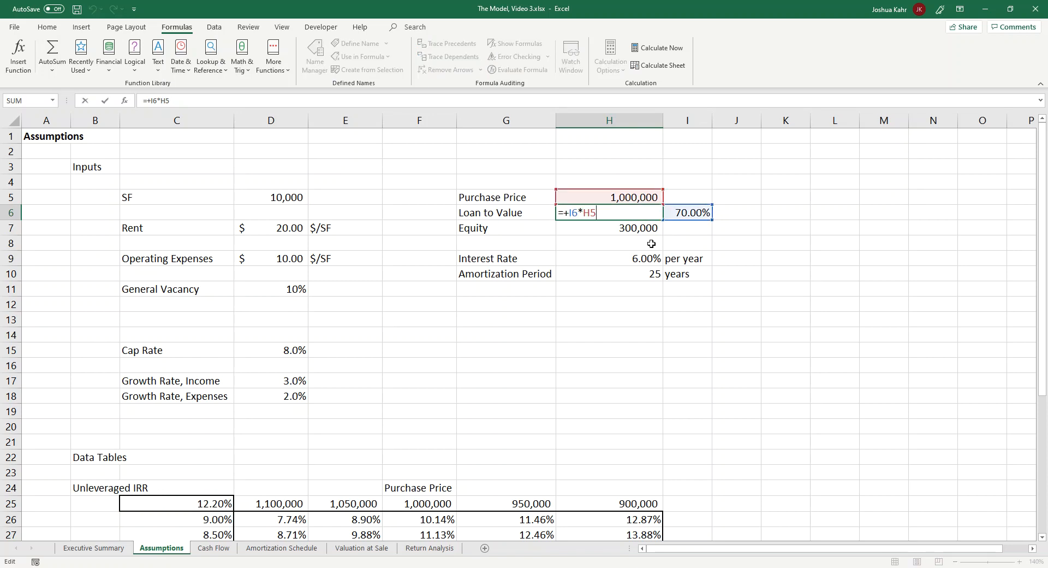
key("Enter")
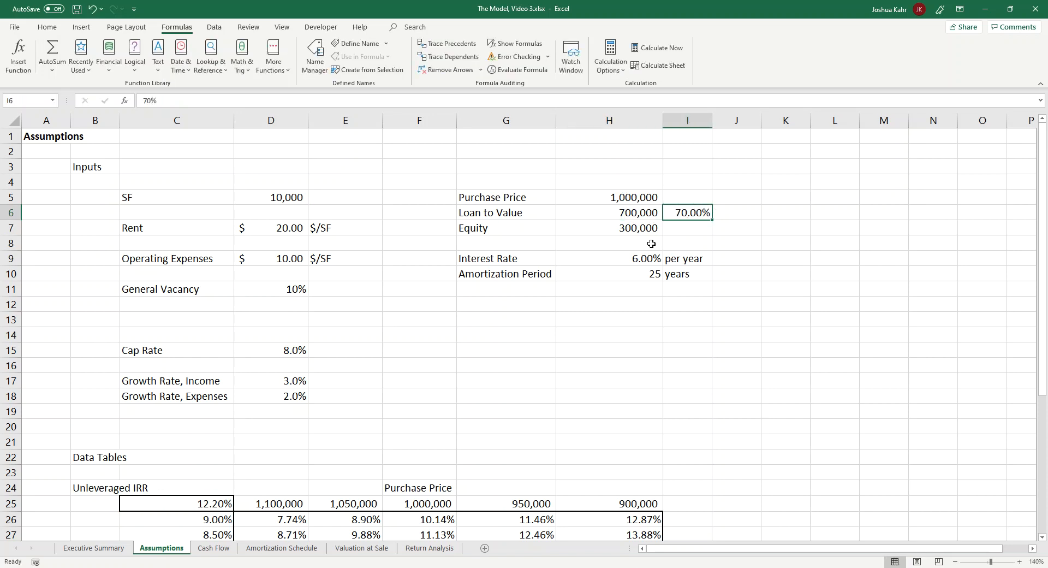
scroll("down", 3)
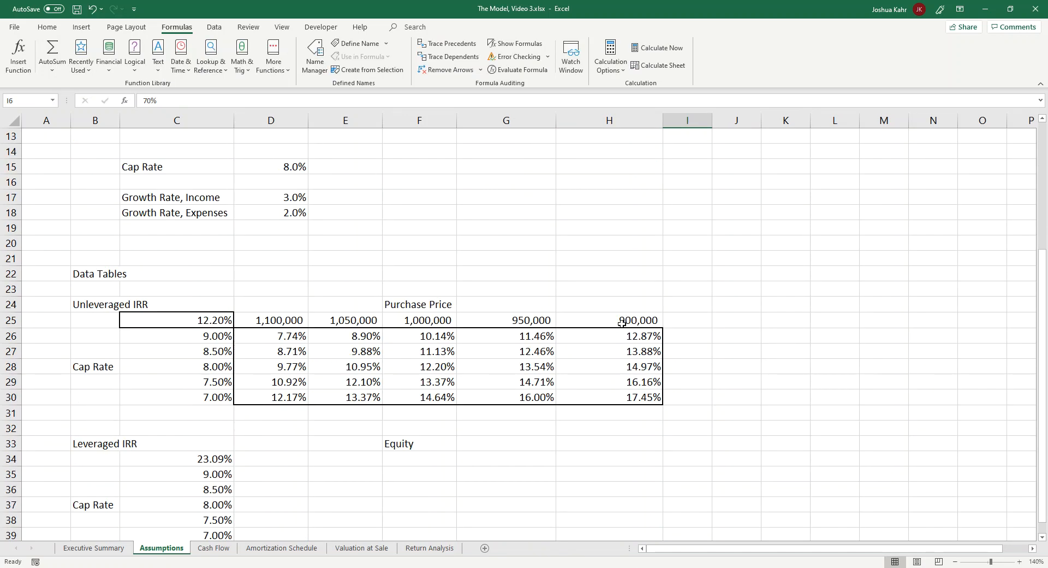
Rename the Equity heading to LTV and enter 60% as the first loan-to-value in D34
left_click(271, 458)
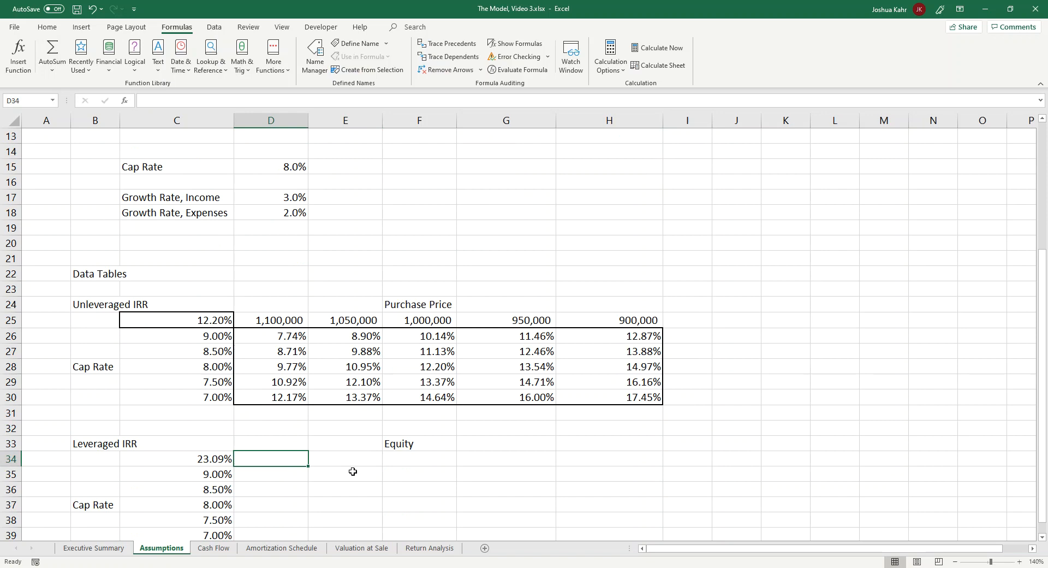
type("LTV")
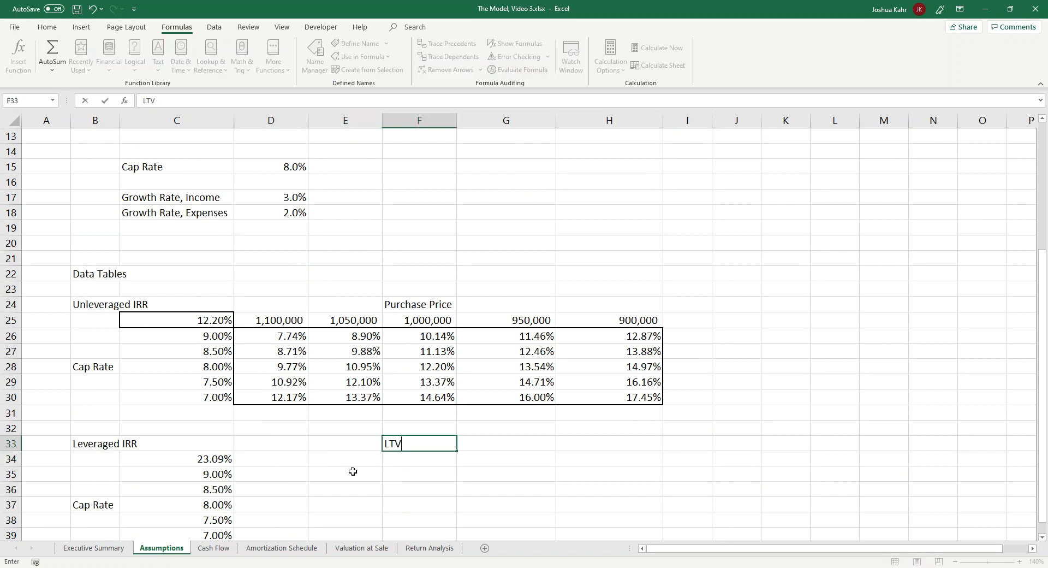
left_click(271, 459)
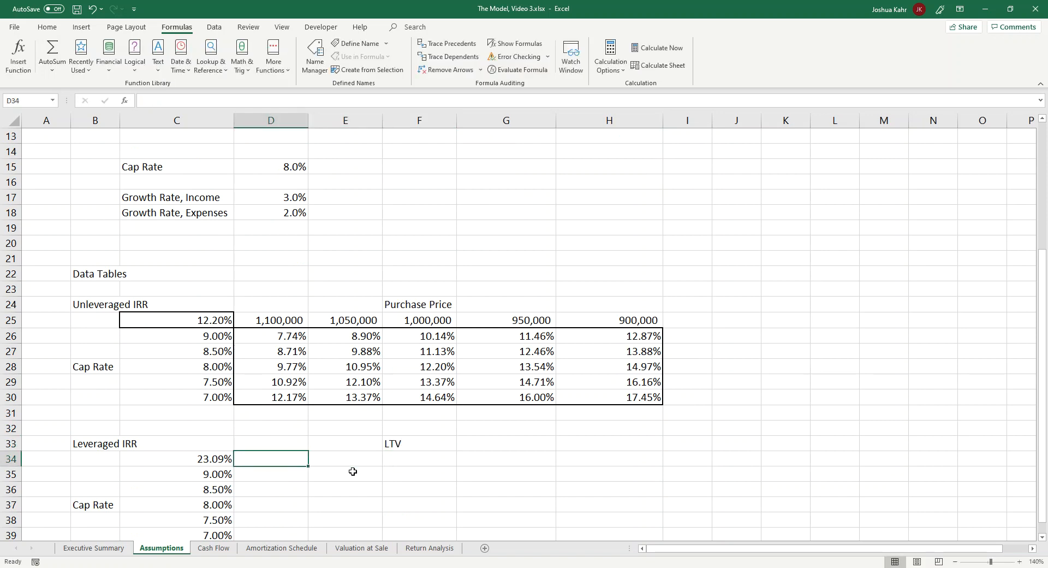
type("80%")
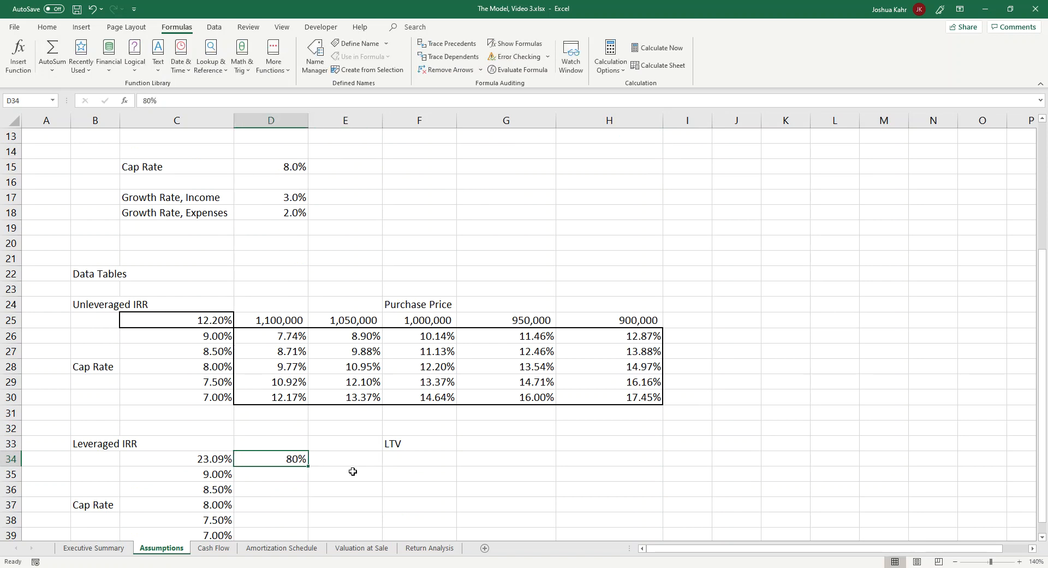
type("60%")
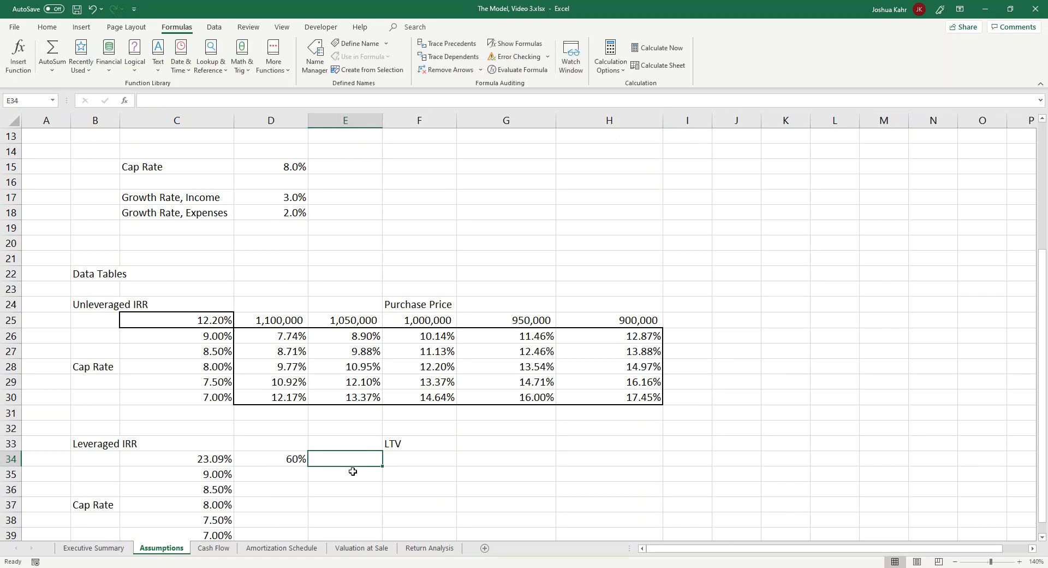
Step E34 by =+D34+5% and fill it across to H34, giving LTVs 60% to 80%
type("+D34+")
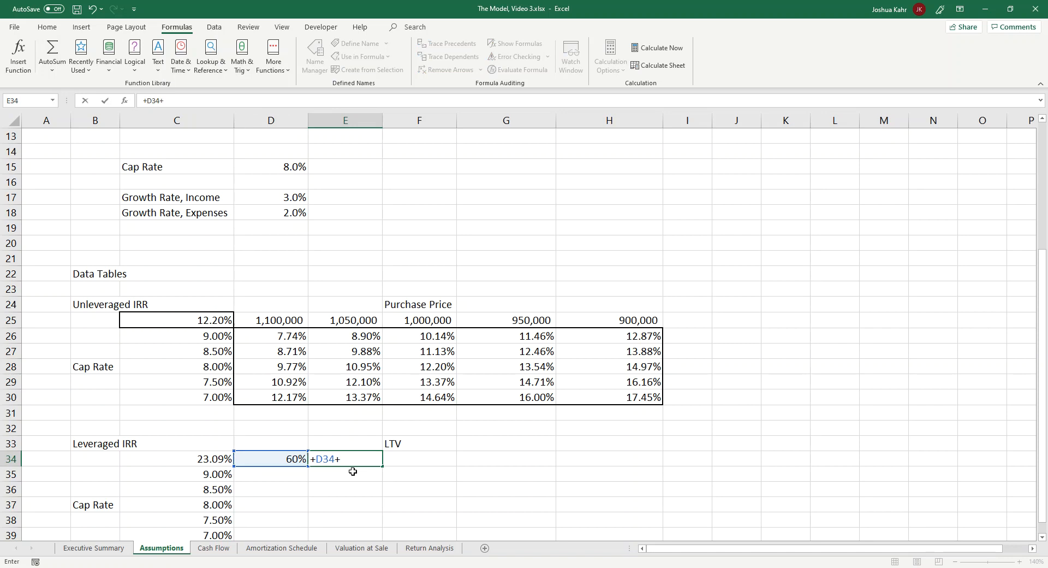
type("5%")
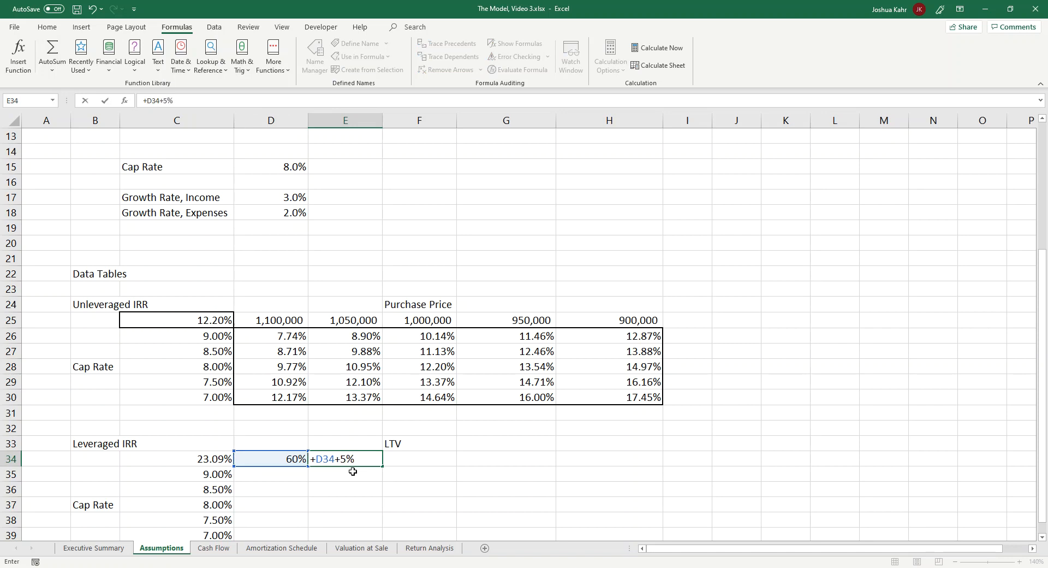
key("Enter")
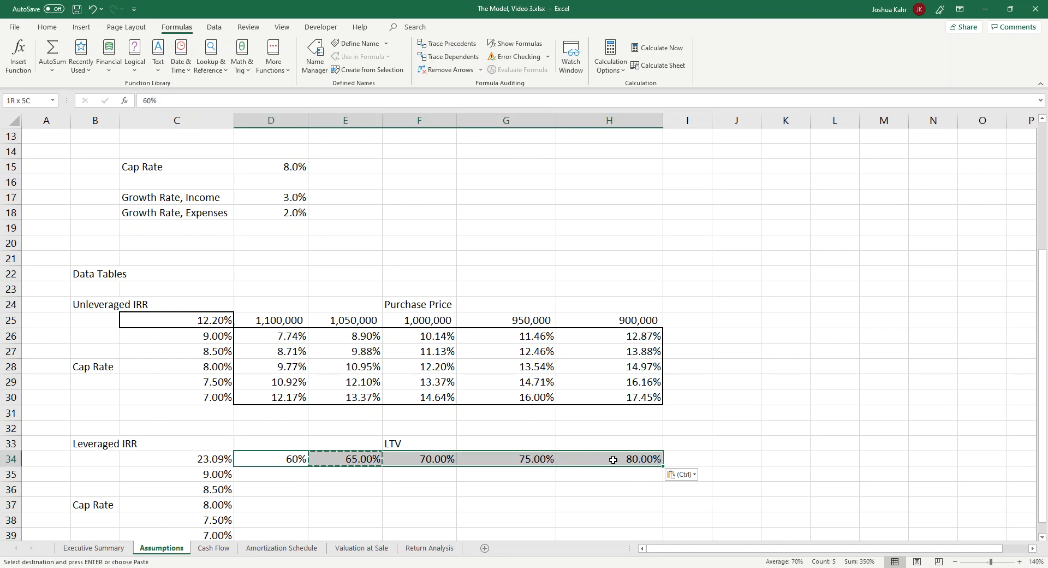
left_click(47, 27)
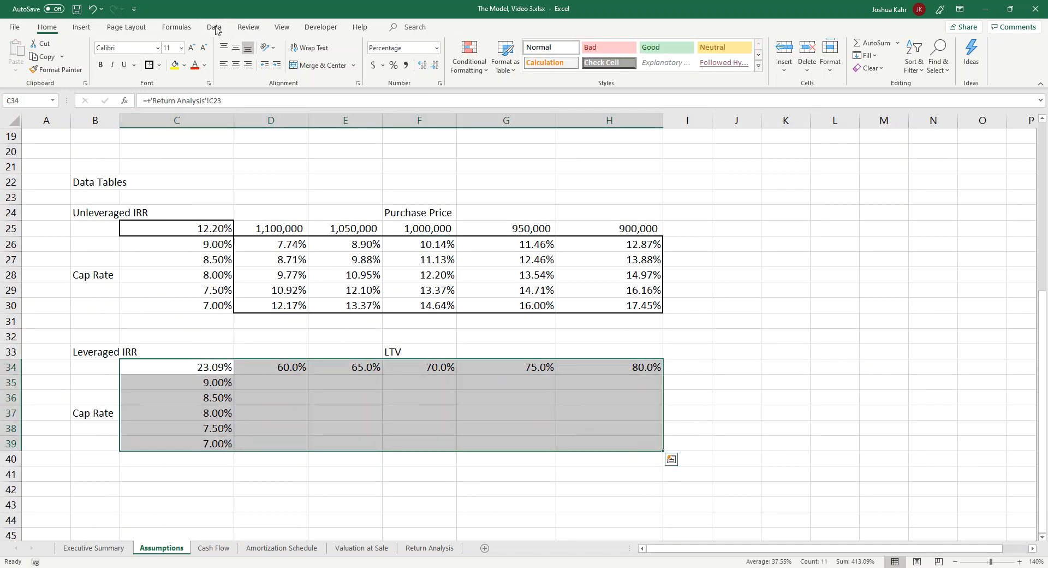
Create the leveraged IRR data table on C34:H39 (row input I6, column input D15) and show results as percentages
left_click(780, 55)
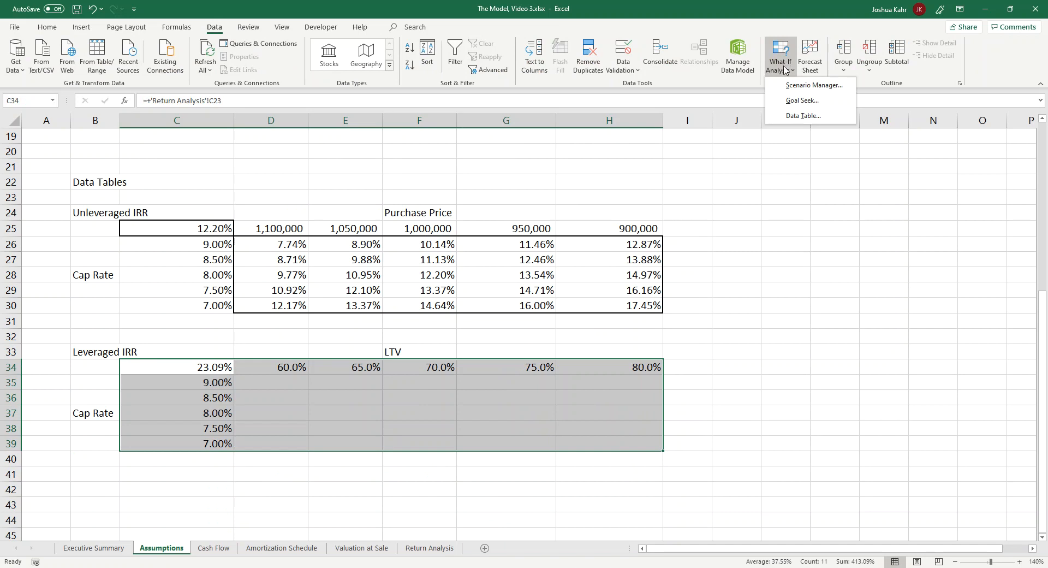
left_click(803, 115)
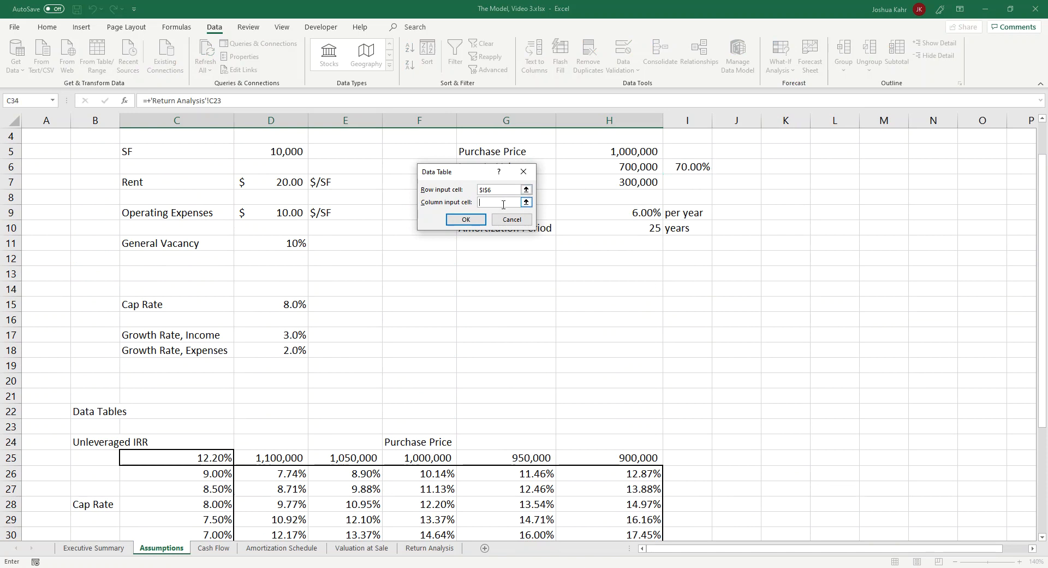
scroll("down", 3)
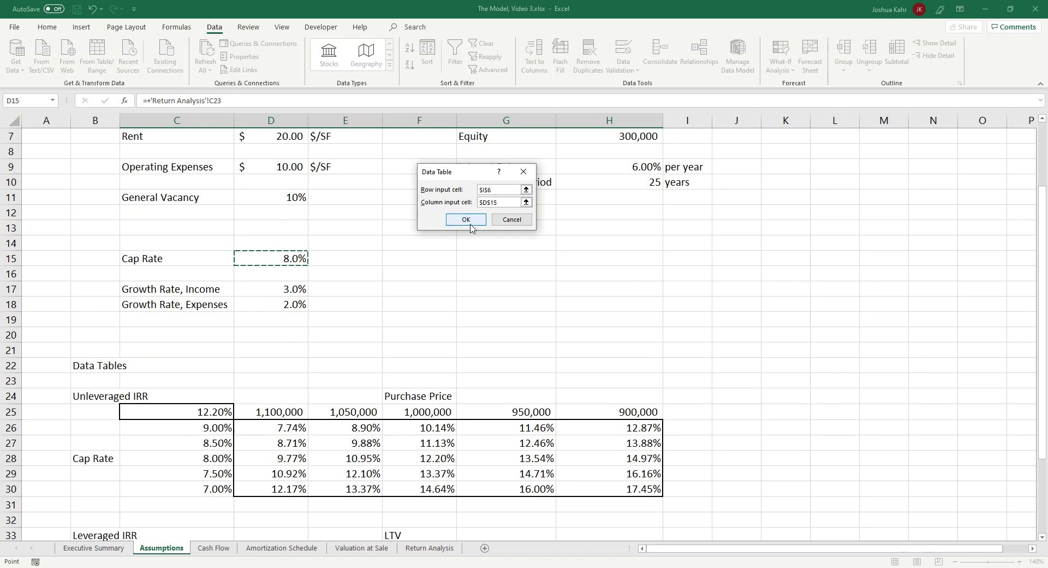
scroll("down", 3)
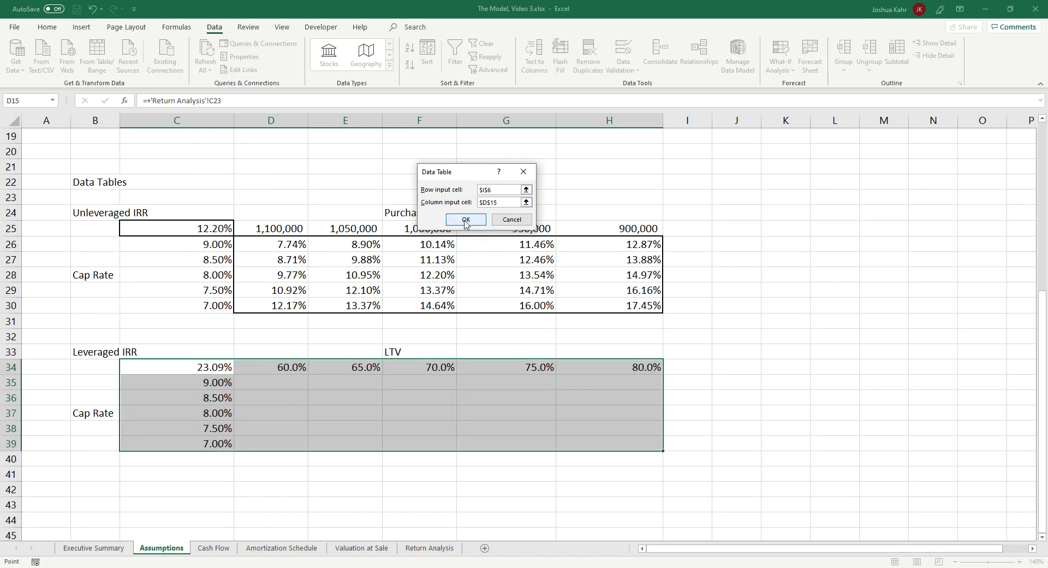
left_click(465, 219)
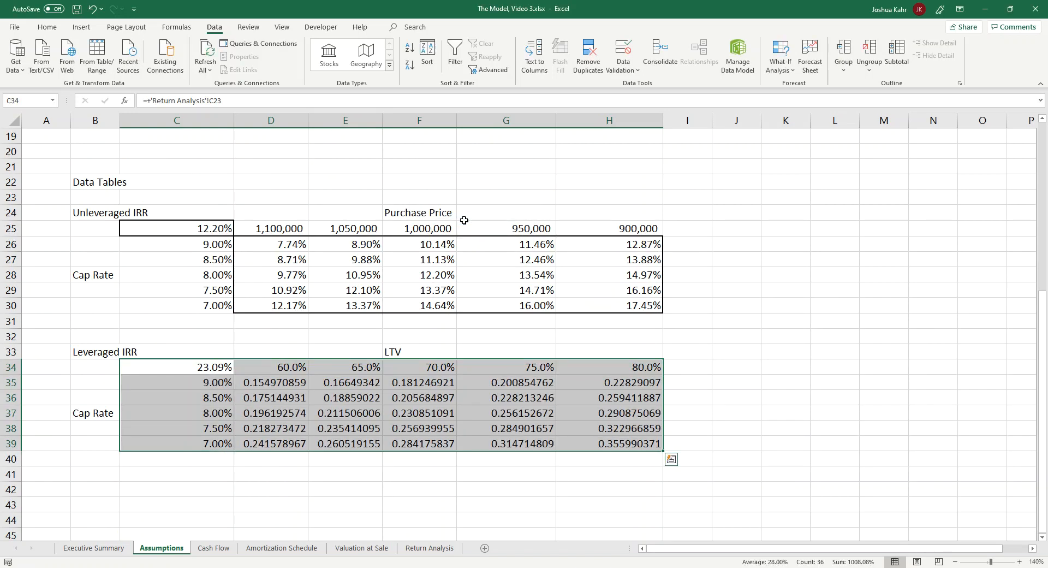
left_click(271, 382)
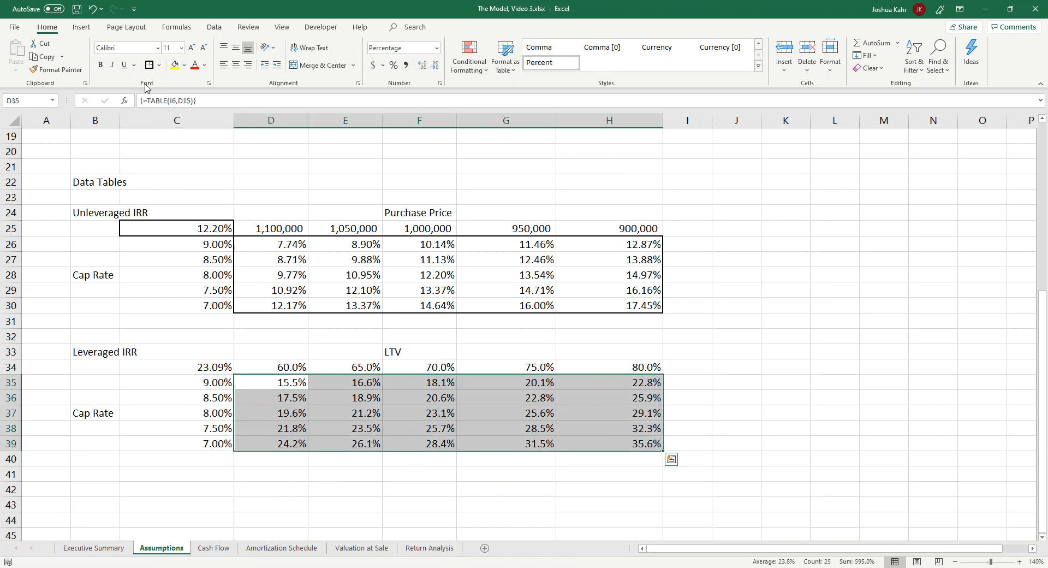
Outline the leveraged results D35:H39 and the 23.09% corner cell C34 with outside borders
left_click(177, 367)
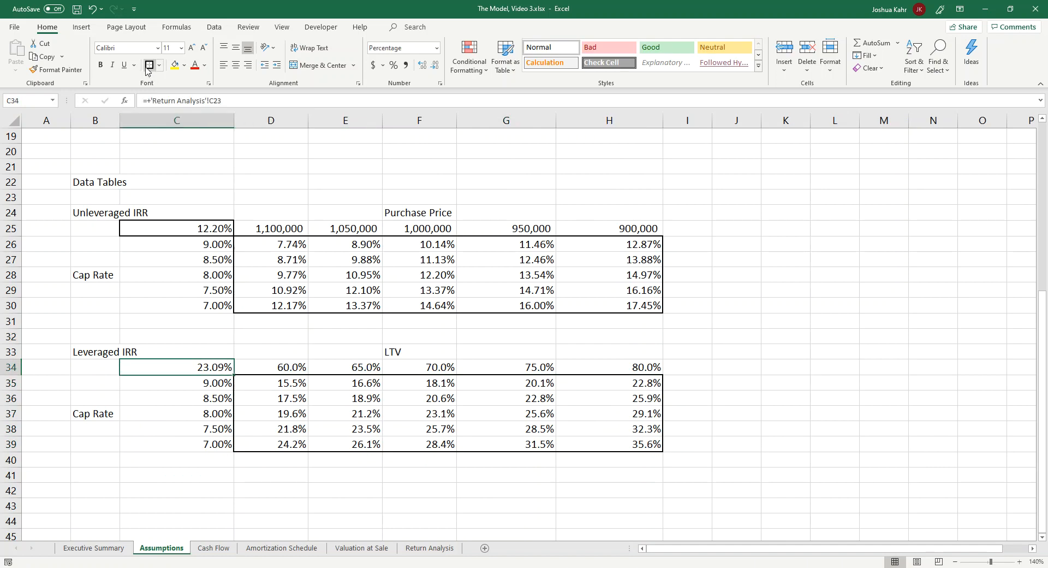
left_click(506, 259)
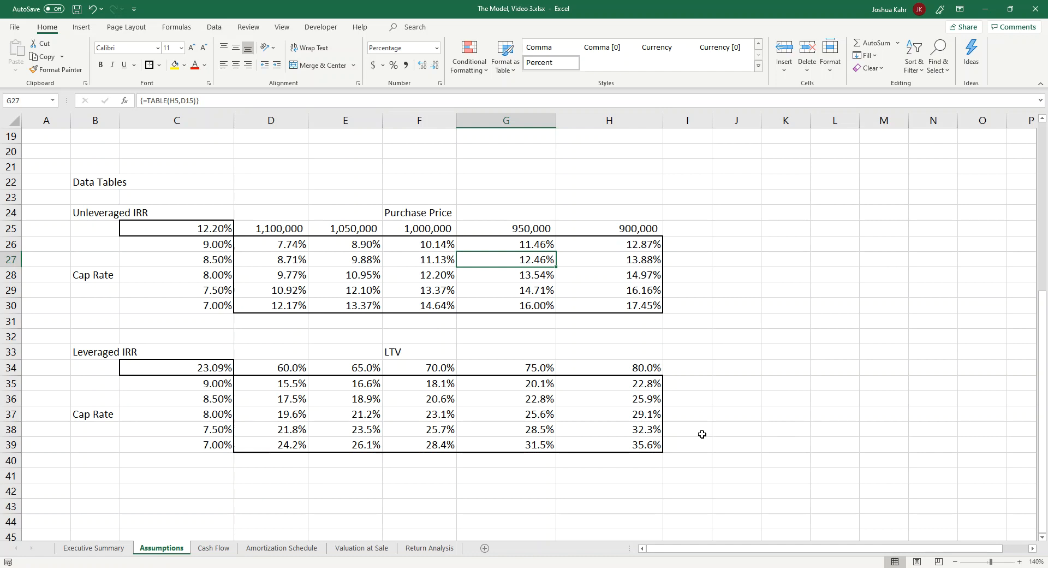
Return to the Executive Summary sheet and select empty cell A8 below the logo
left_click(93, 547)
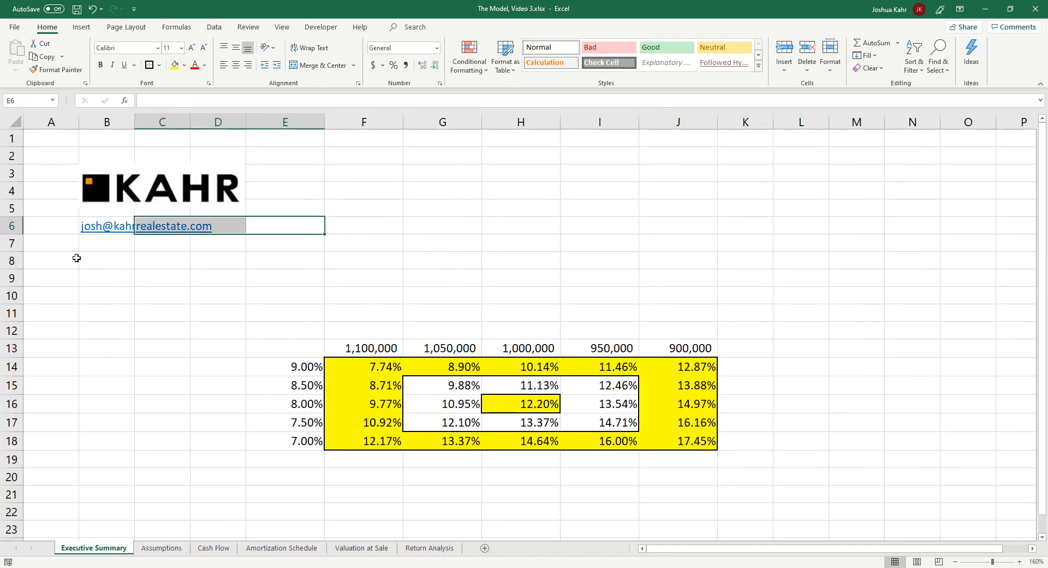
left_click(77, 261)
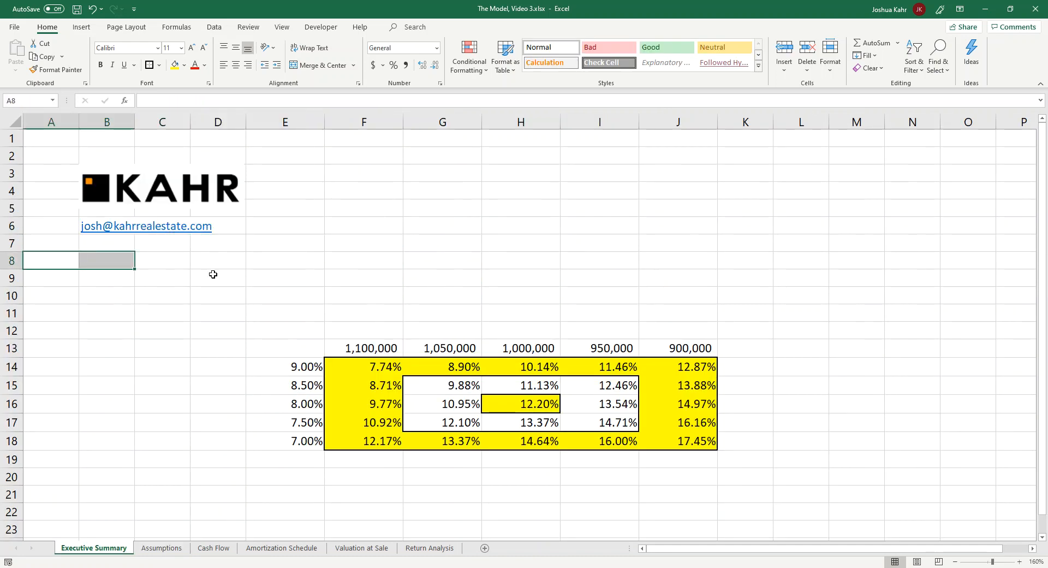